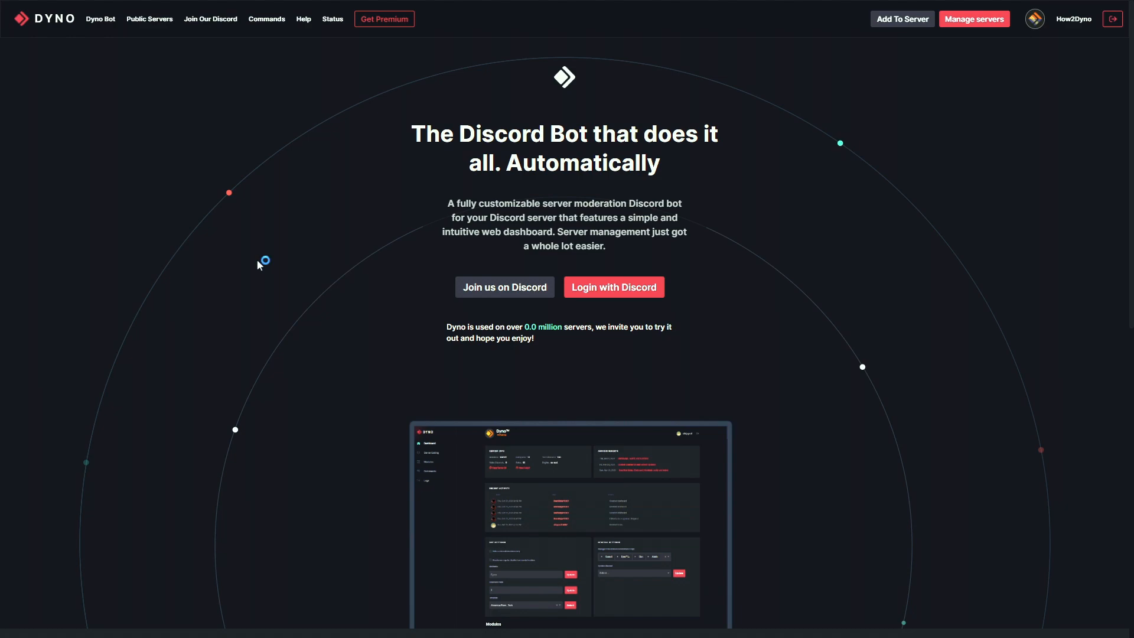
{"action": "mouse_move", "coordinate": [475, 261]}
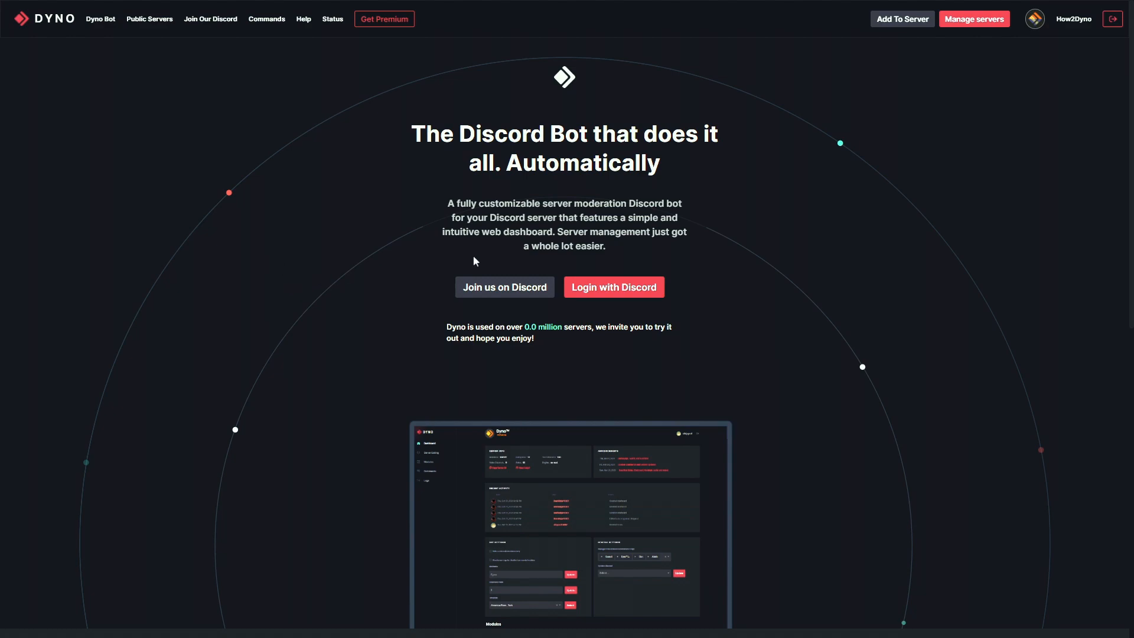
- Open the How2Dyno Premium server's Modules page from Manage servers
{"action": "left_click", "coordinate": [974, 18]}
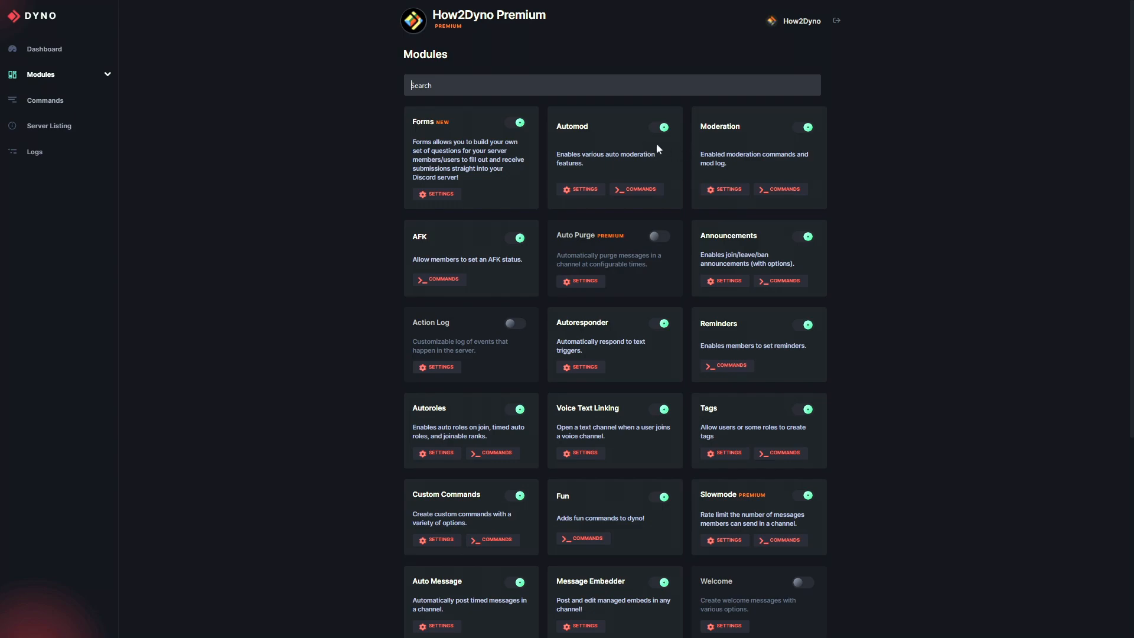
{"action": "mouse_move", "coordinate": [620, 165]}
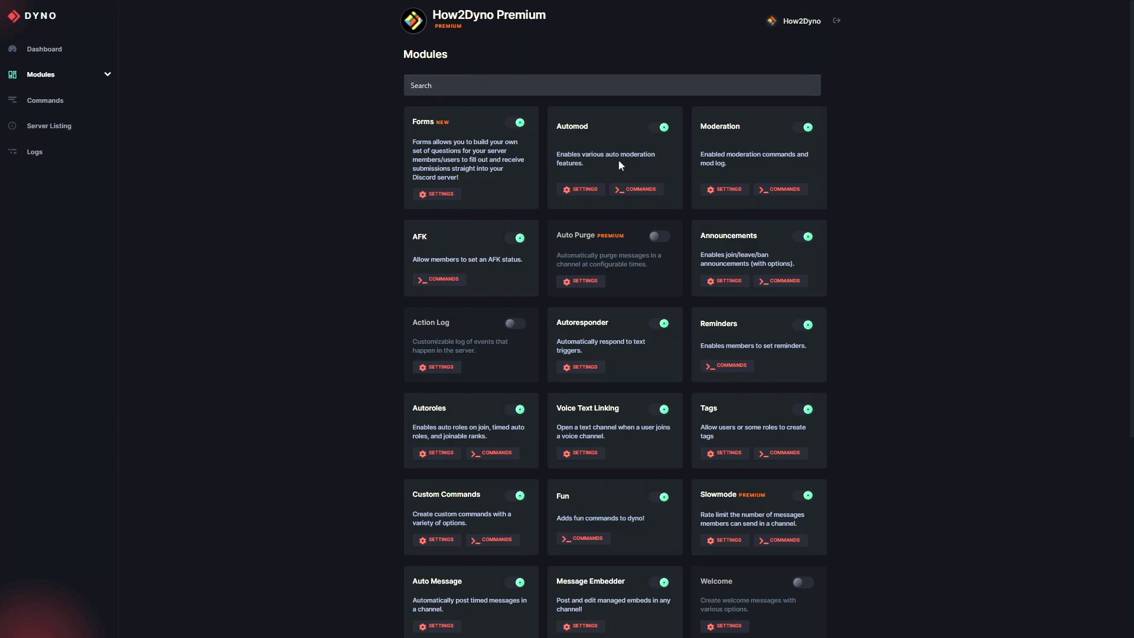
- Search the modules for 'Automod' and open the Automod card's Settings
{"action": "left_click", "coordinate": [612, 85]}
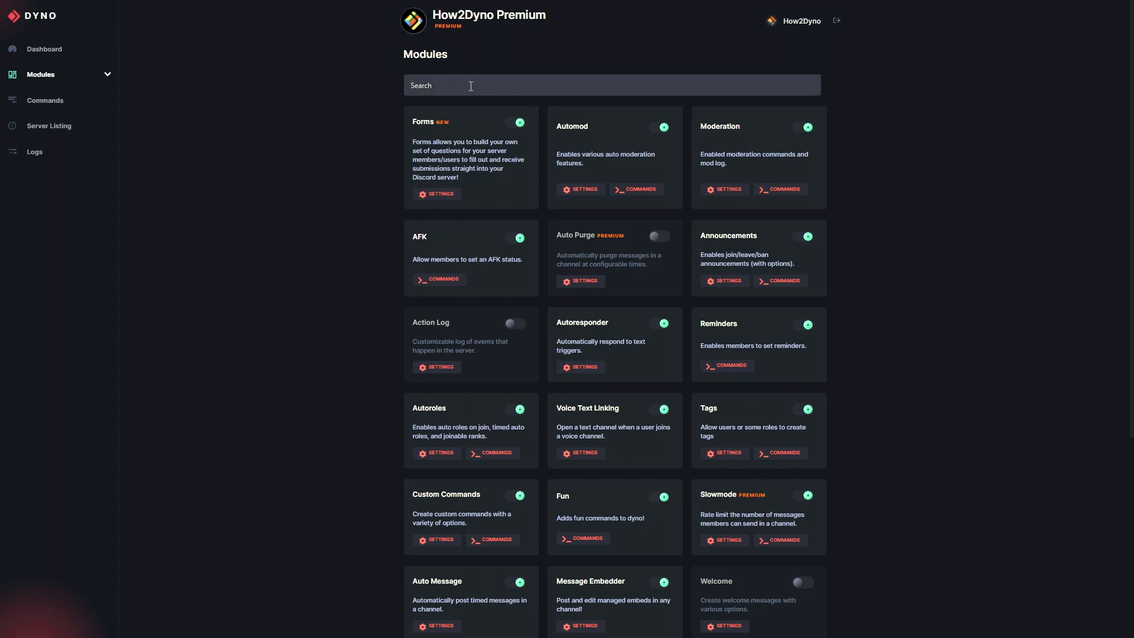
{"action": "type", "text": "Automod"}
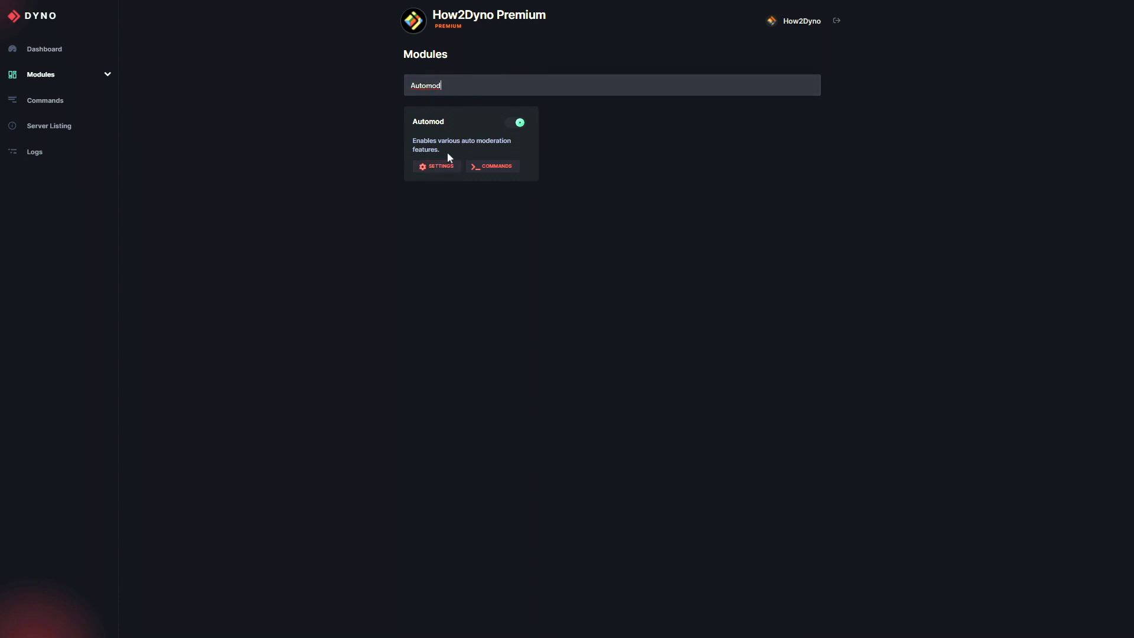
{"action": "left_click", "coordinate": [436, 166]}
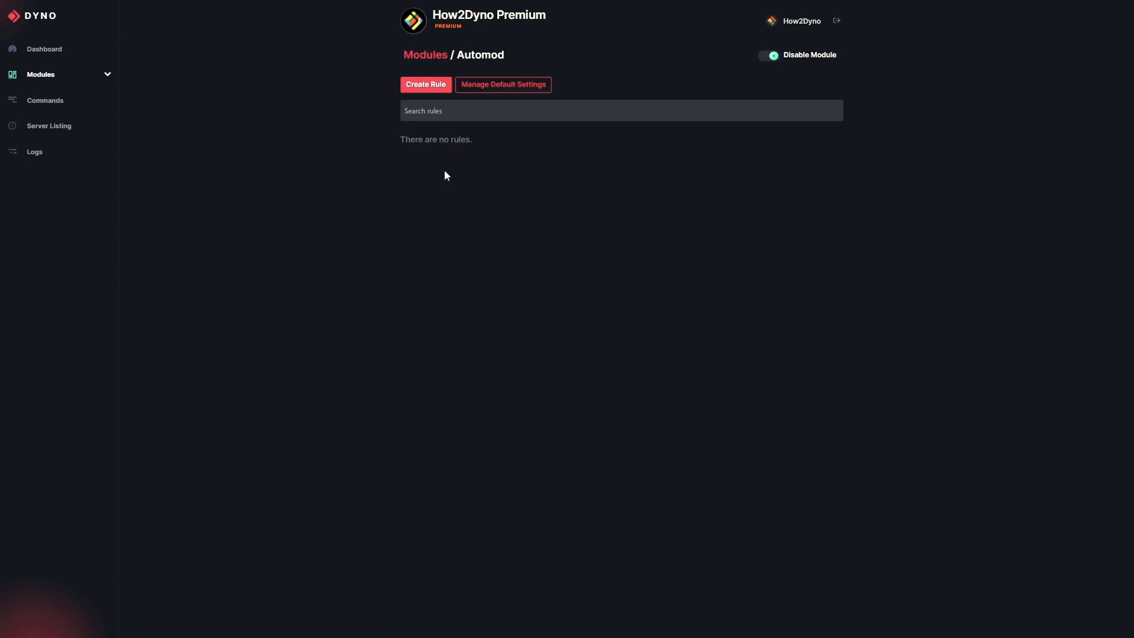
{"action": "mouse_move", "coordinate": [441, 197]}
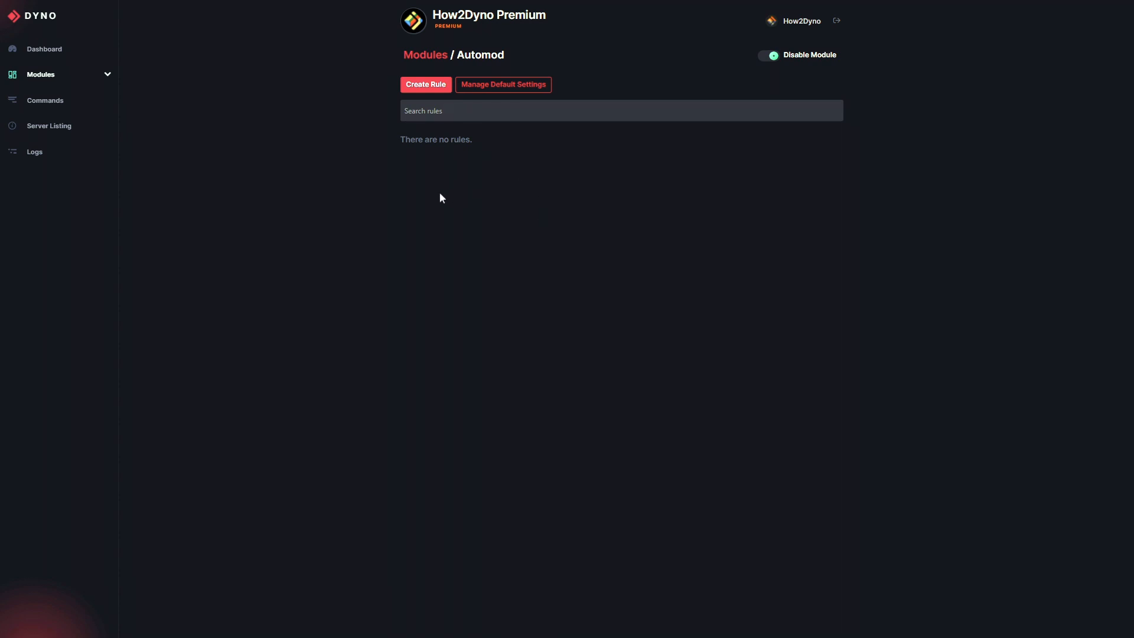
{"action": "mouse_move", "coordinate": [500, 185]}
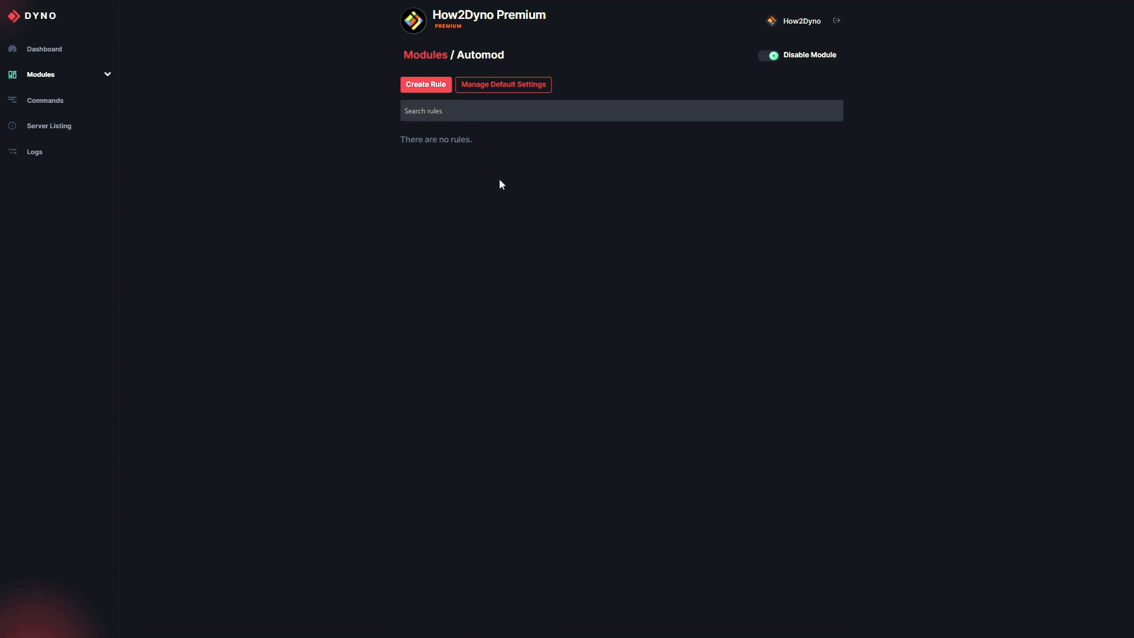
{"action": "mouse_move", "coordinate": [504, 198]}
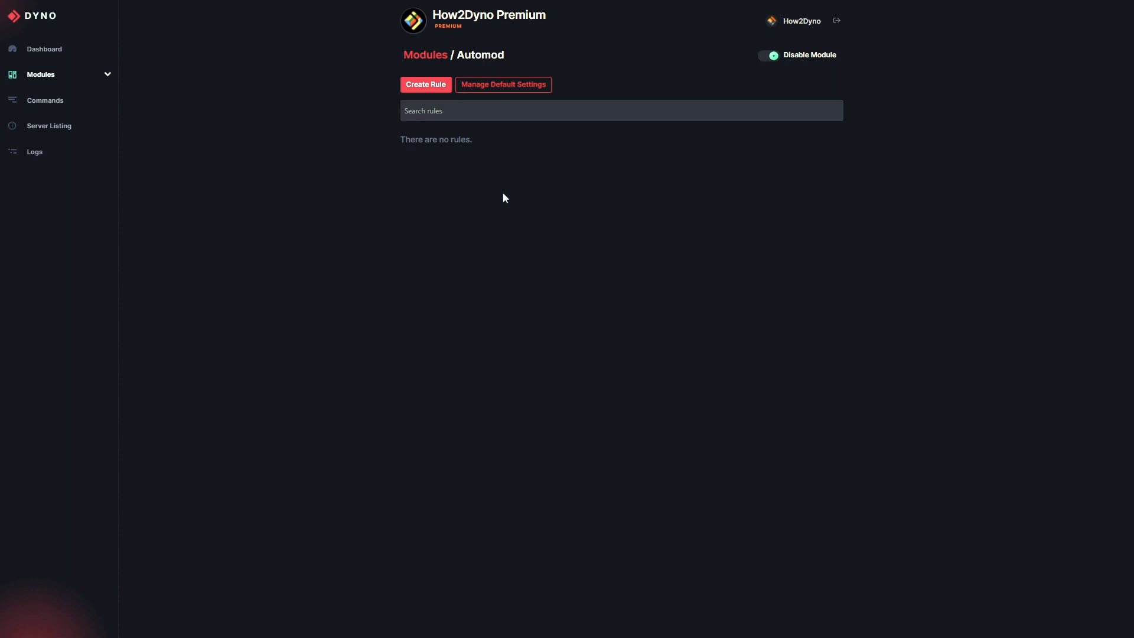
{"action": "mouse_move", "coordinate": [802, 42]}
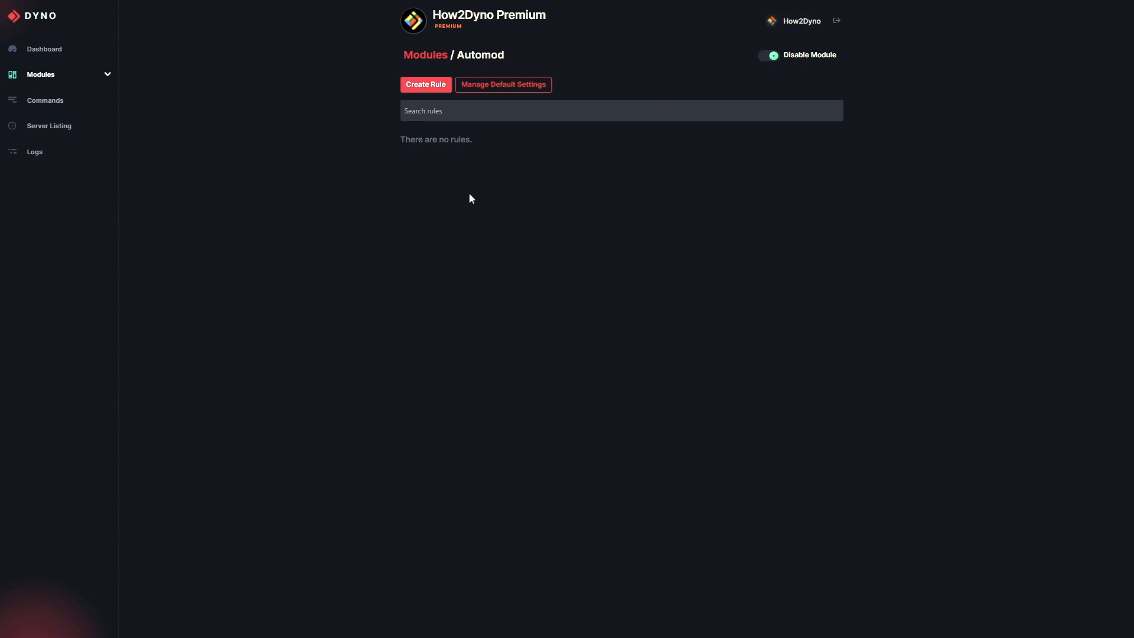
{"action": "mouse_move", "coordinate": [471, 179]}
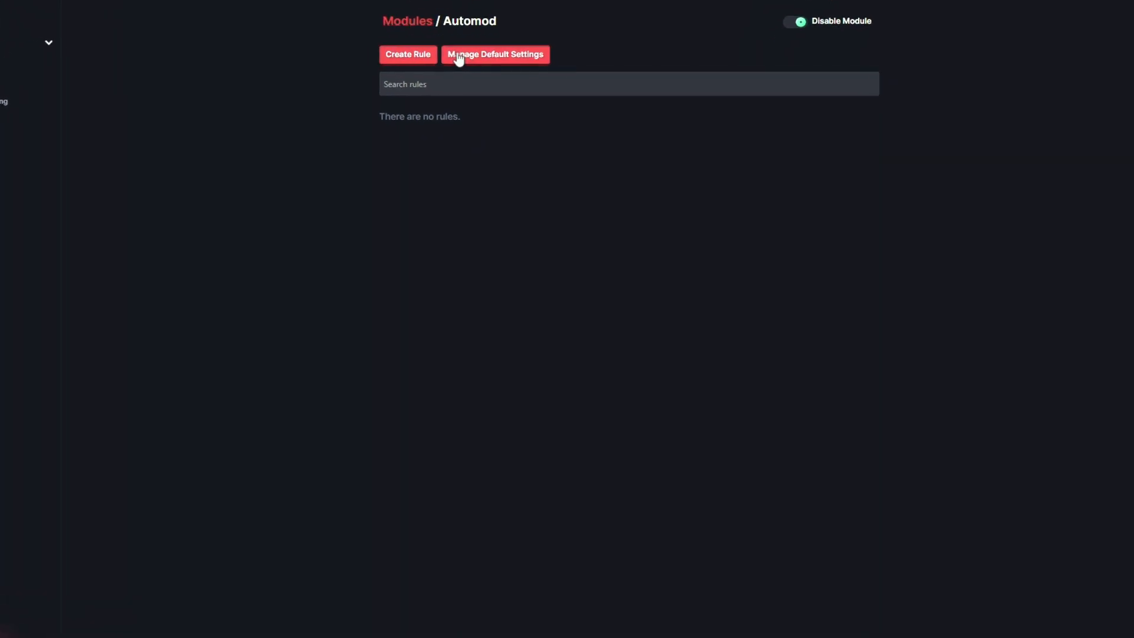
- Choose the logs channel as Automod's Default Log Channel
{"action": "left_click", "coordinate": [495, 54]}
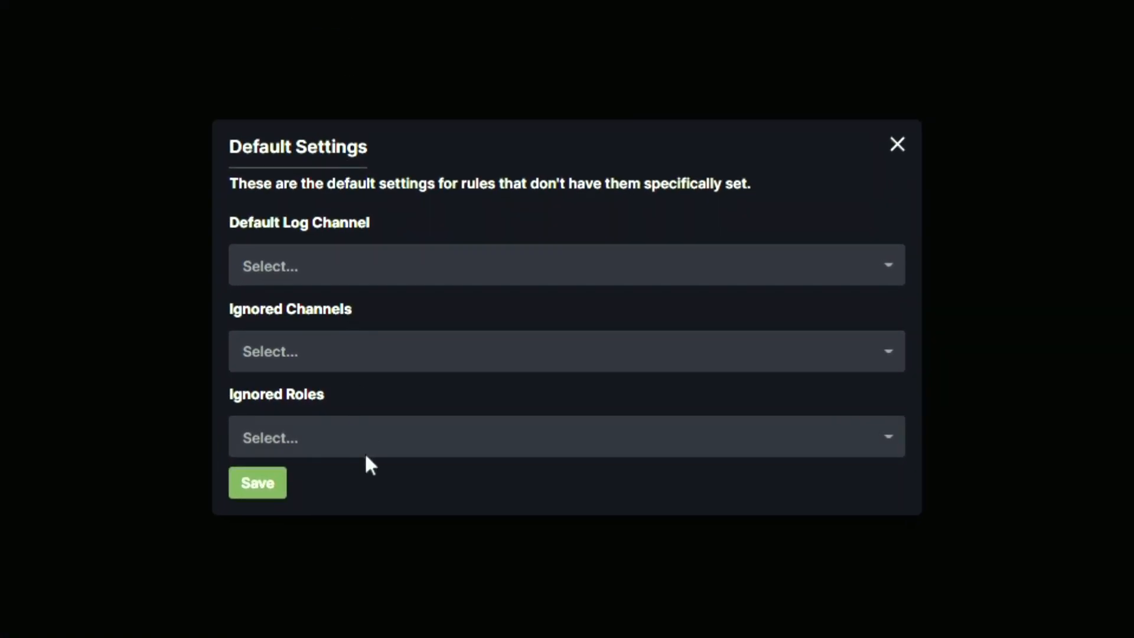
{"action": "mouse_move", "coordinate": [327, 214]}
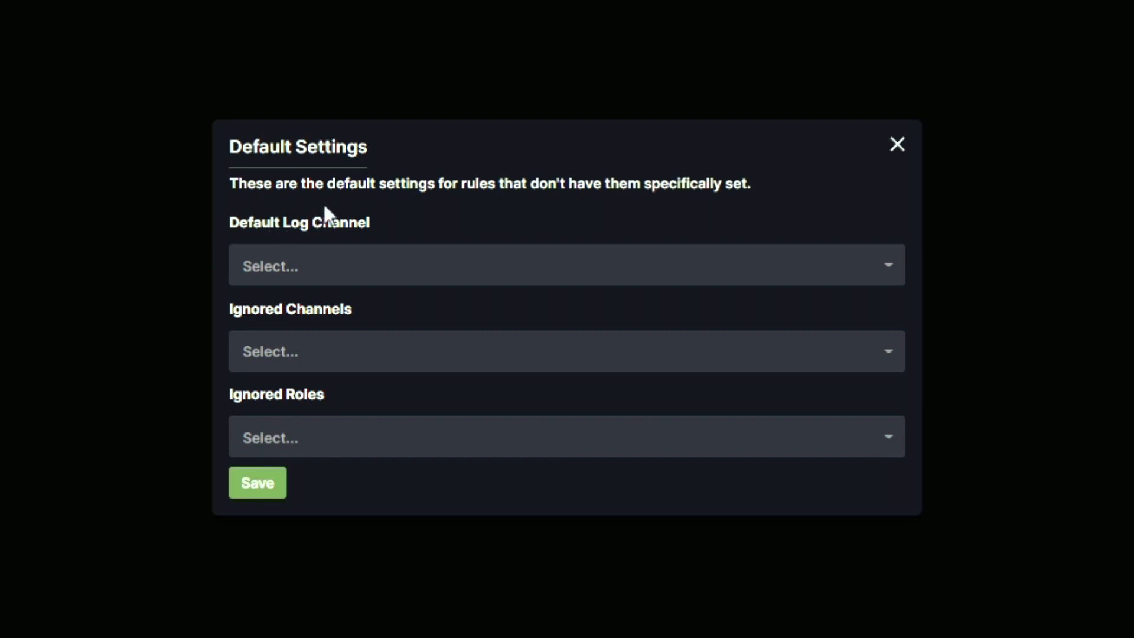
{"action": "mouse_move", "coordinate": [290, 403]}
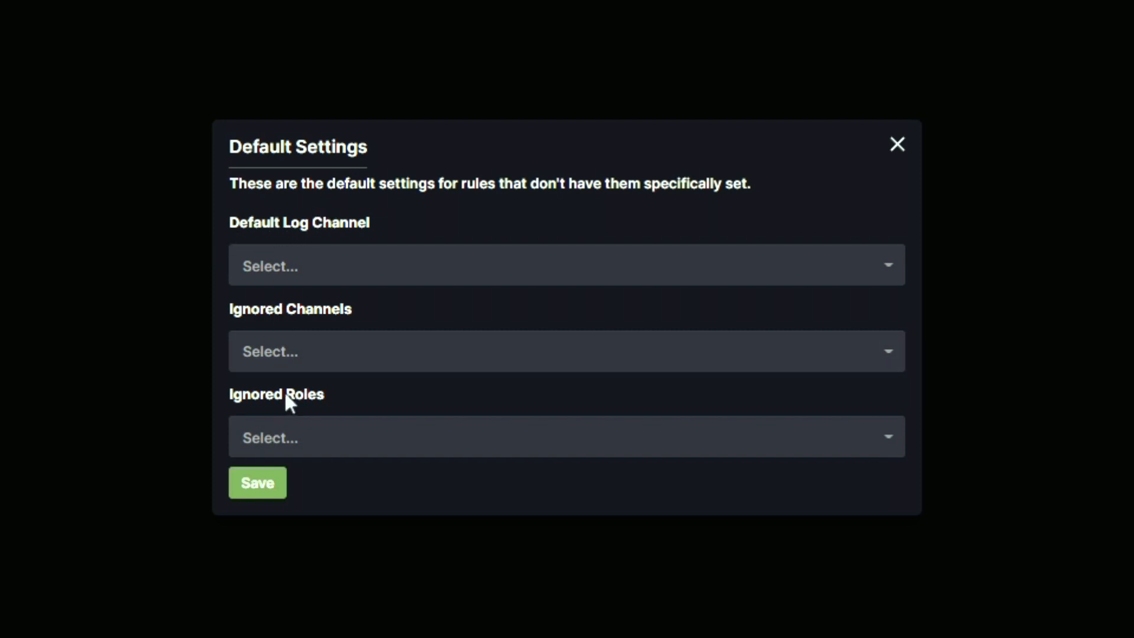
{"action": "mouse_move", "coordinate": [405, 266]}
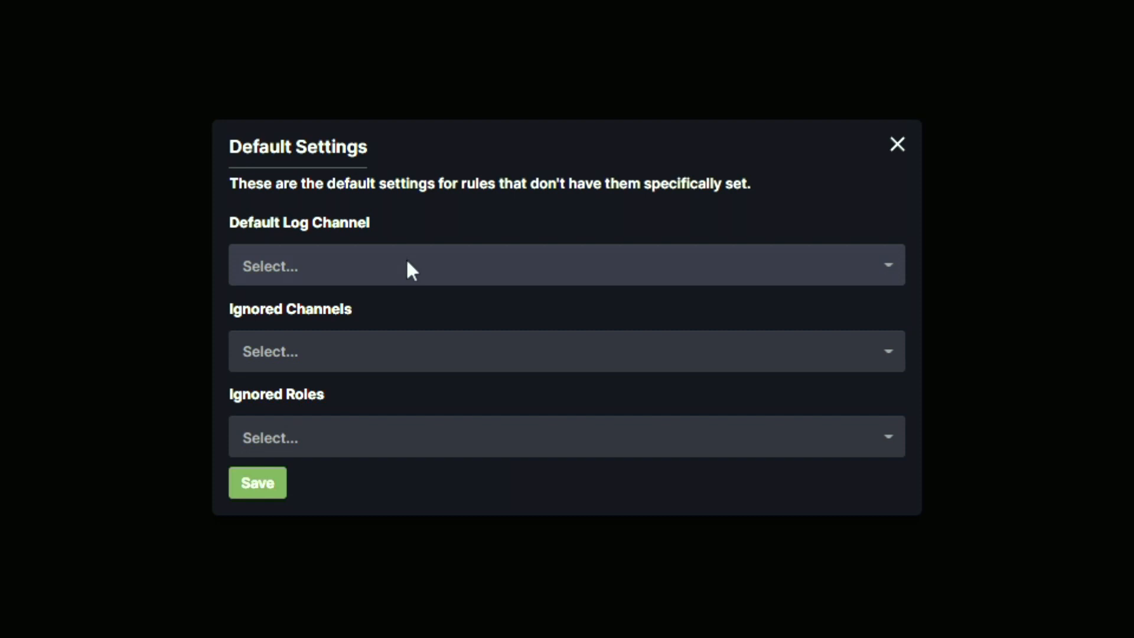
{"action": "mouse_move", "coordinate": [342, 24]}
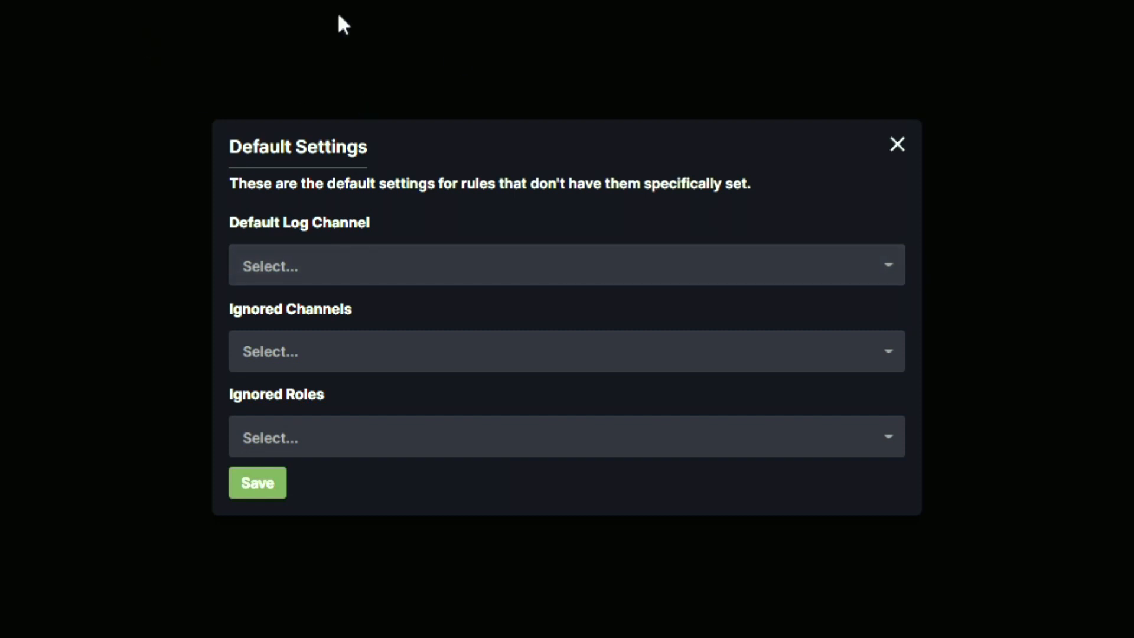
{"action": "mouse_move", "coordinate": [323, 265]}
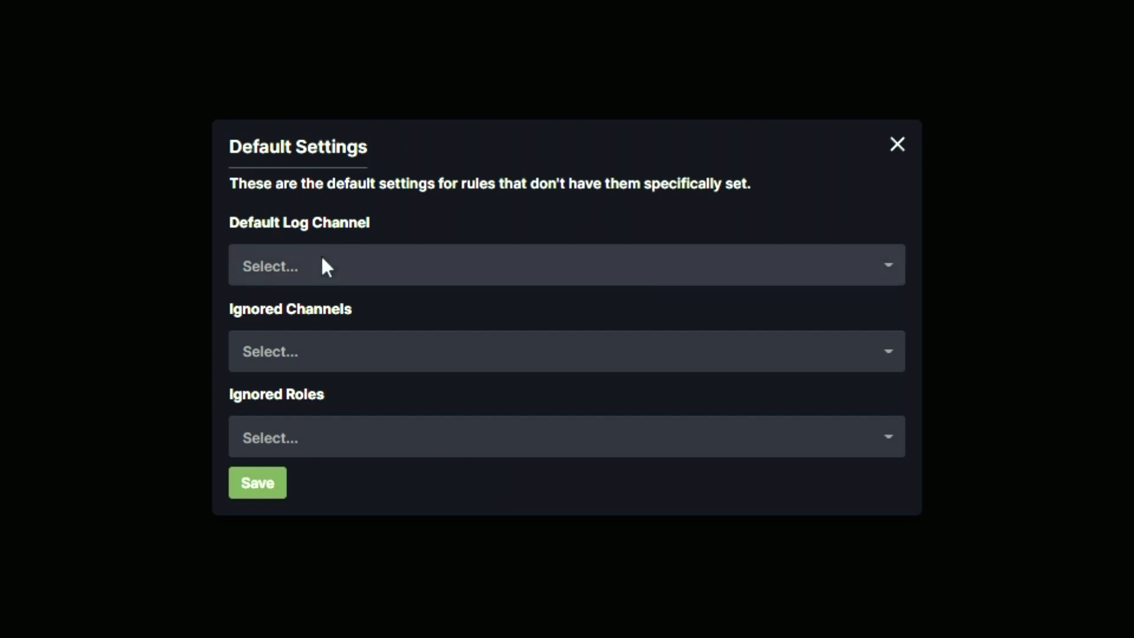
{"action": "left_click", "coordinate": [566, 265]}
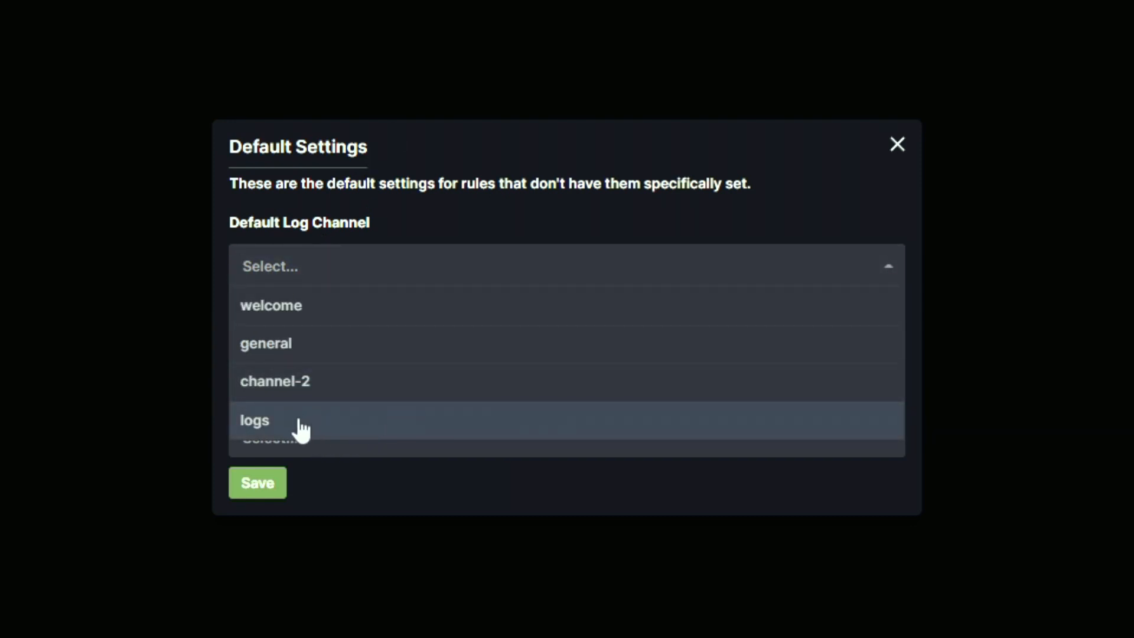
{"action": "left_click", "coordinate": [254, 420]}
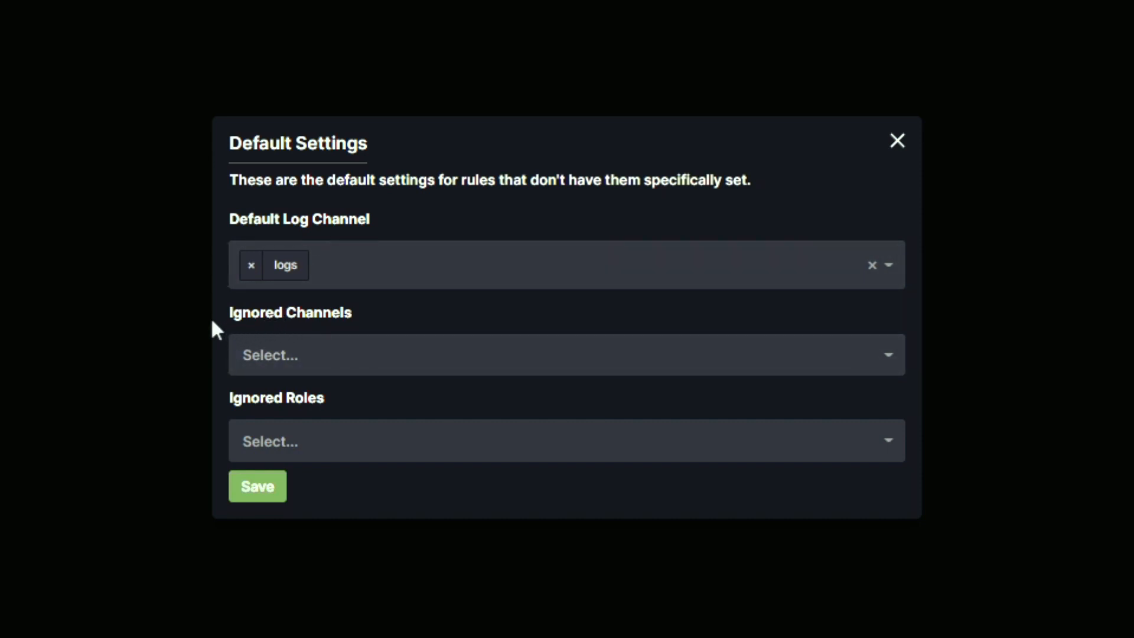
{"action": "mouse_move", "coordinate": [355, 325]}
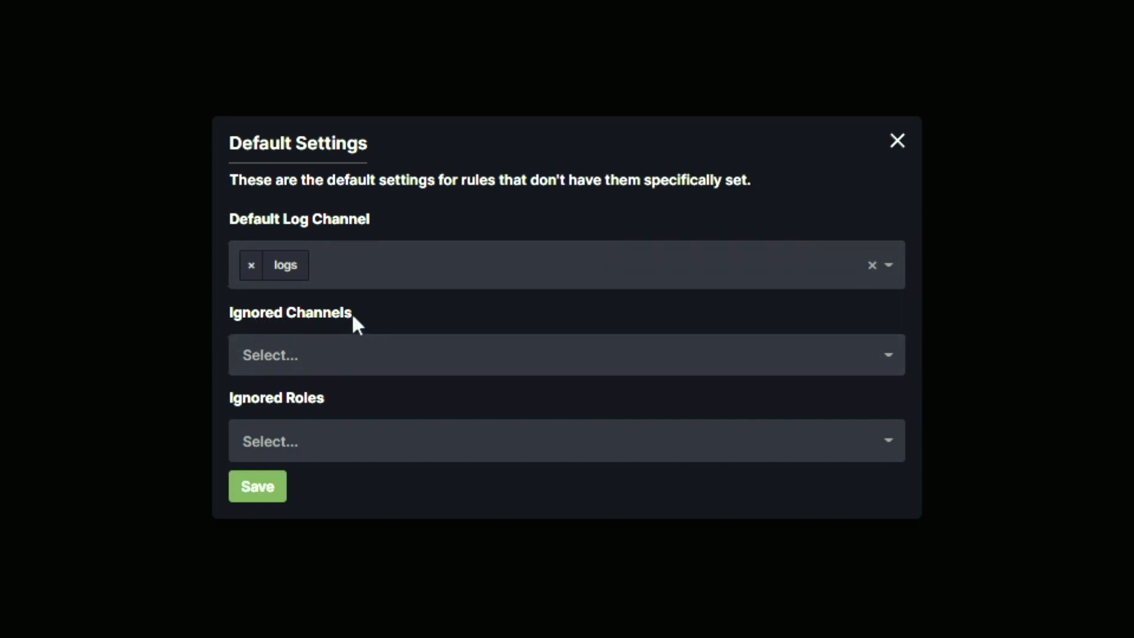
{"action": "mouse_move", "coordinate": [351, 312]}
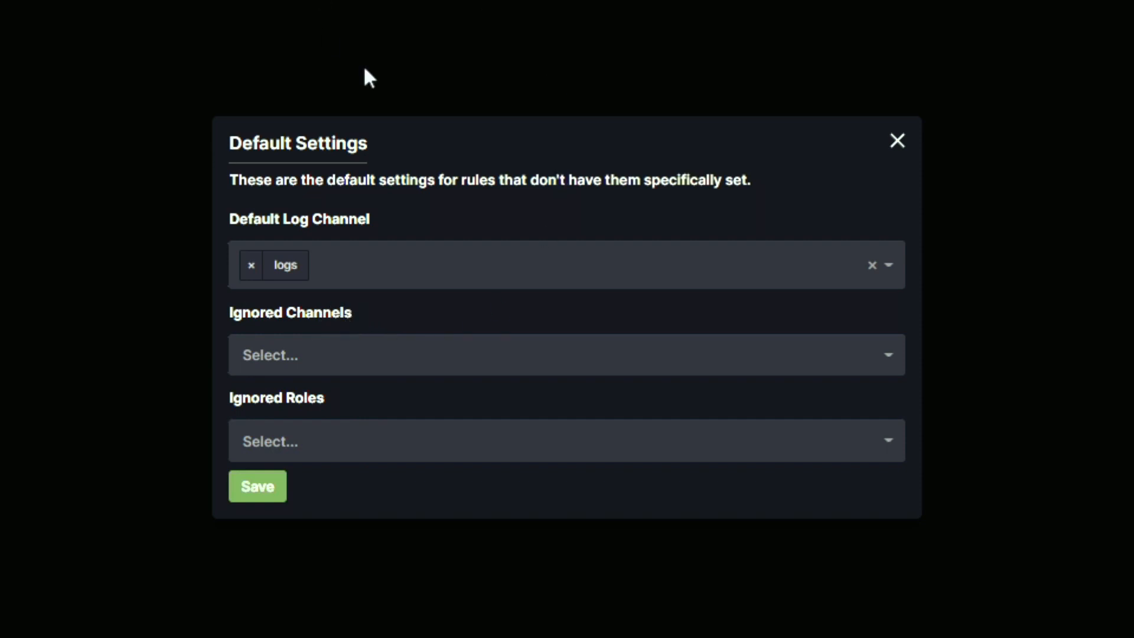
{"action": "mouse_move", "coordinate": [312, 336]}
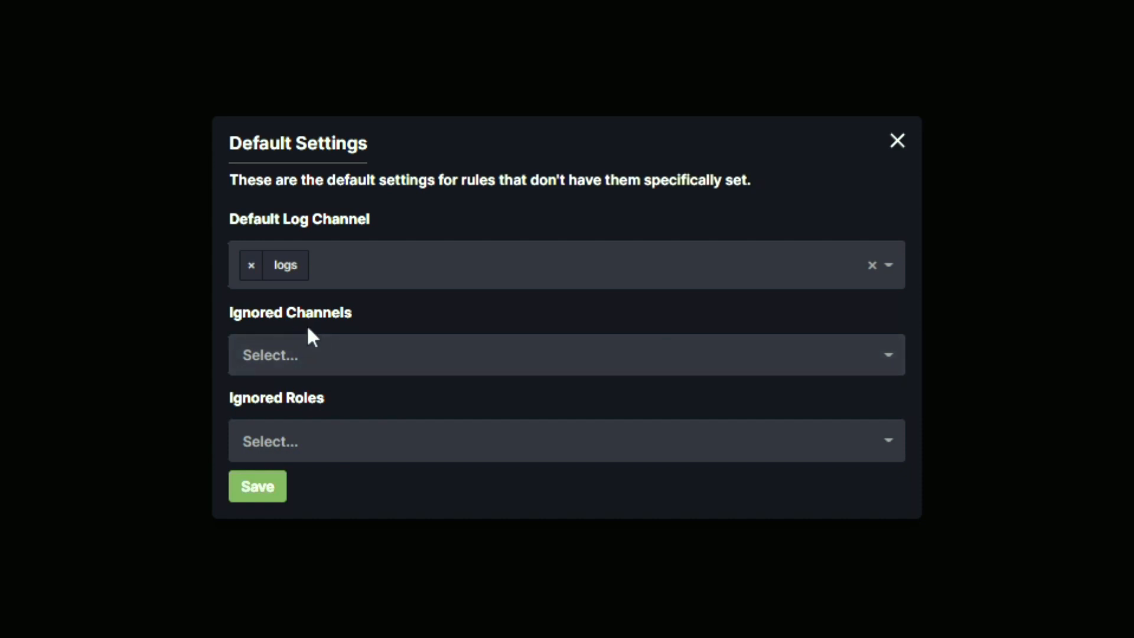
{"action": "mouse_move", "coordinate": [295, 414]}
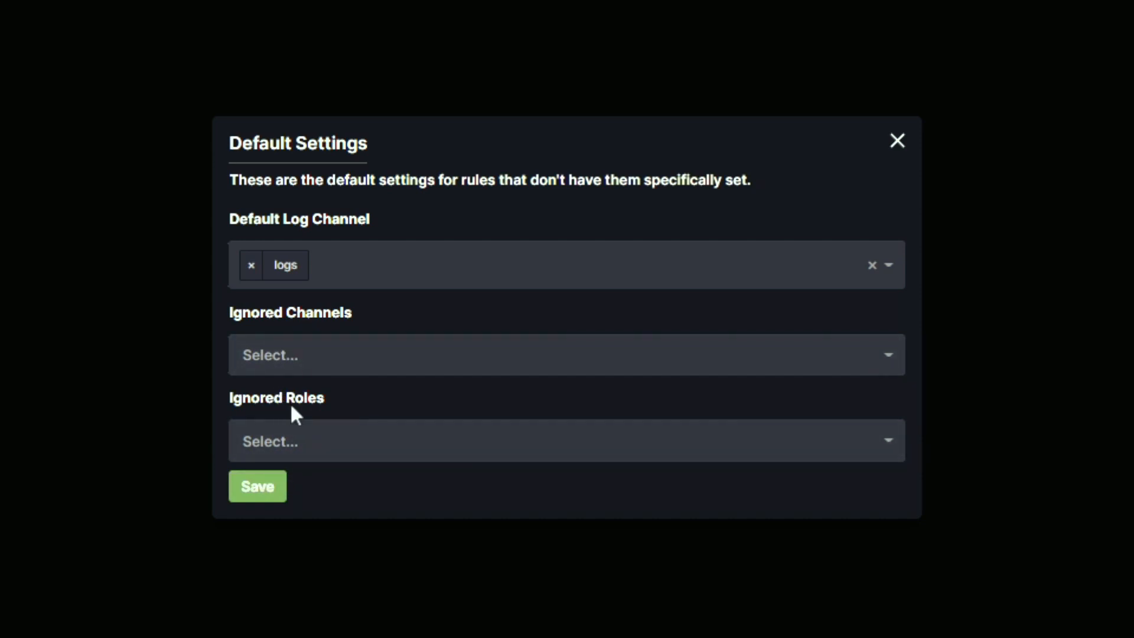
{"action": "mouse_move", "coordinate": [297, 405]}
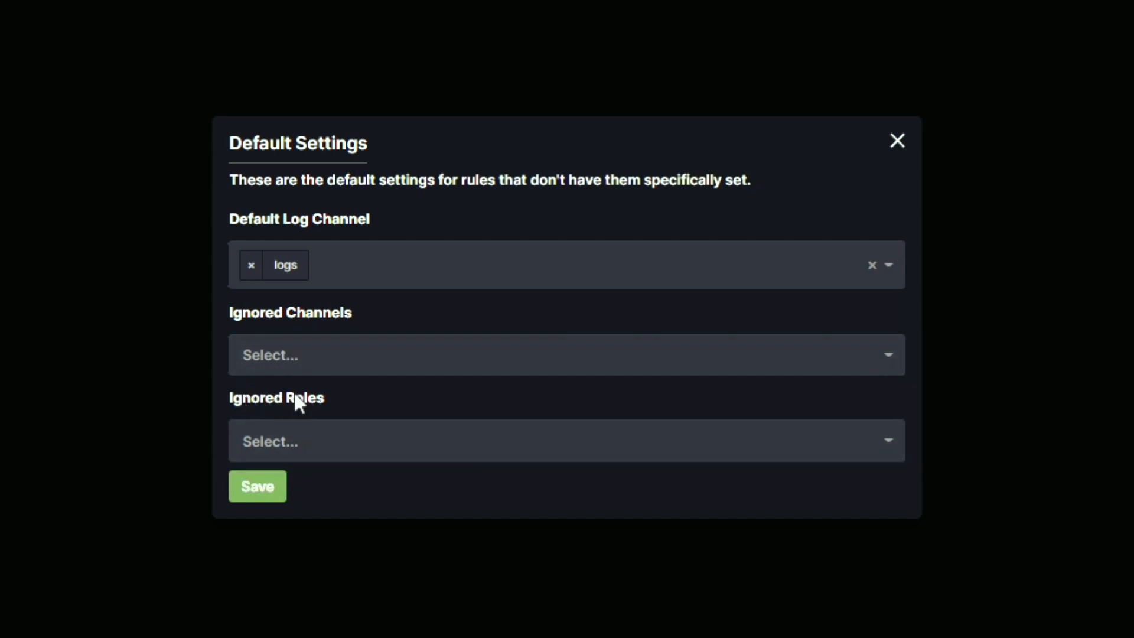
{"action": "mouse_move", "coordinate": [305, 407]}
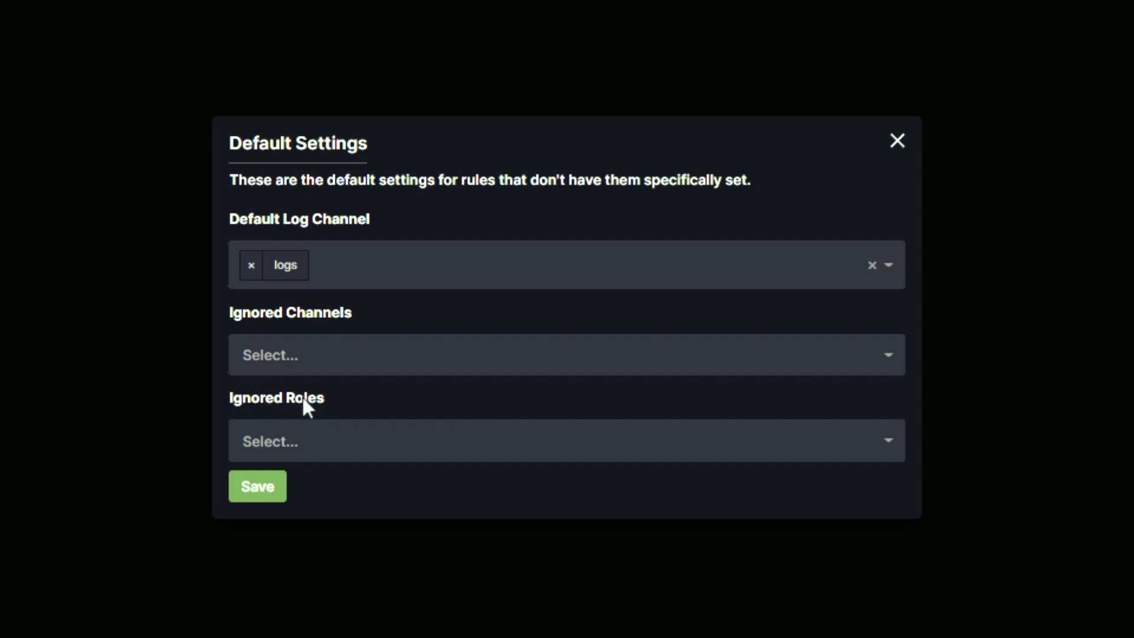
{"action": "mouse_move", "coordinate": [583, 118]}
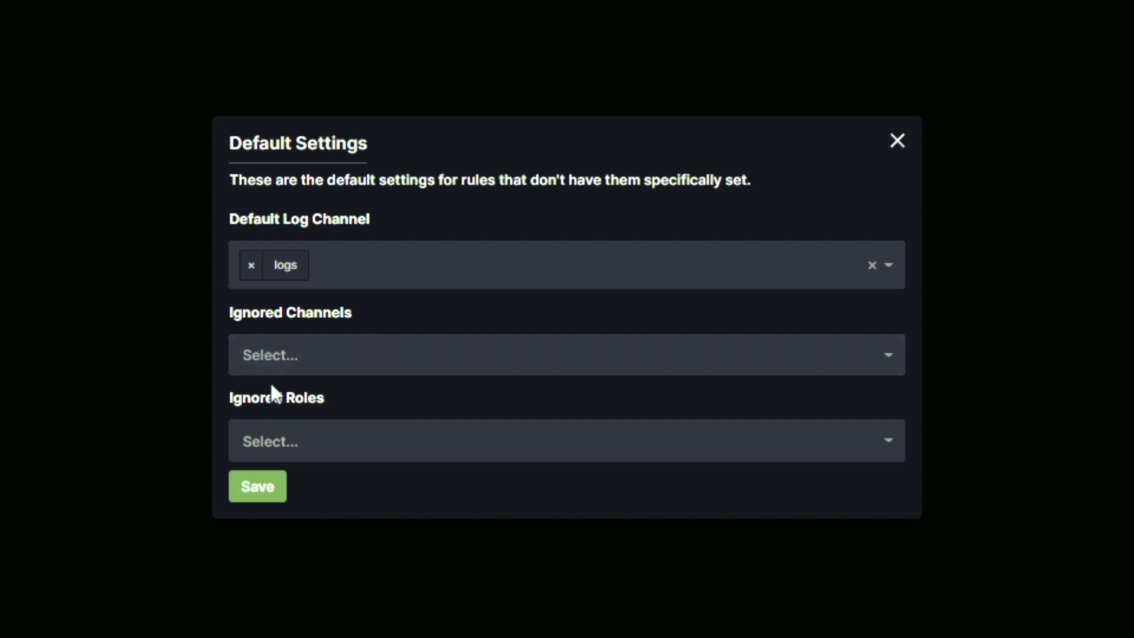
{"action": "mouse_move", "coordinate": [309, 397]}
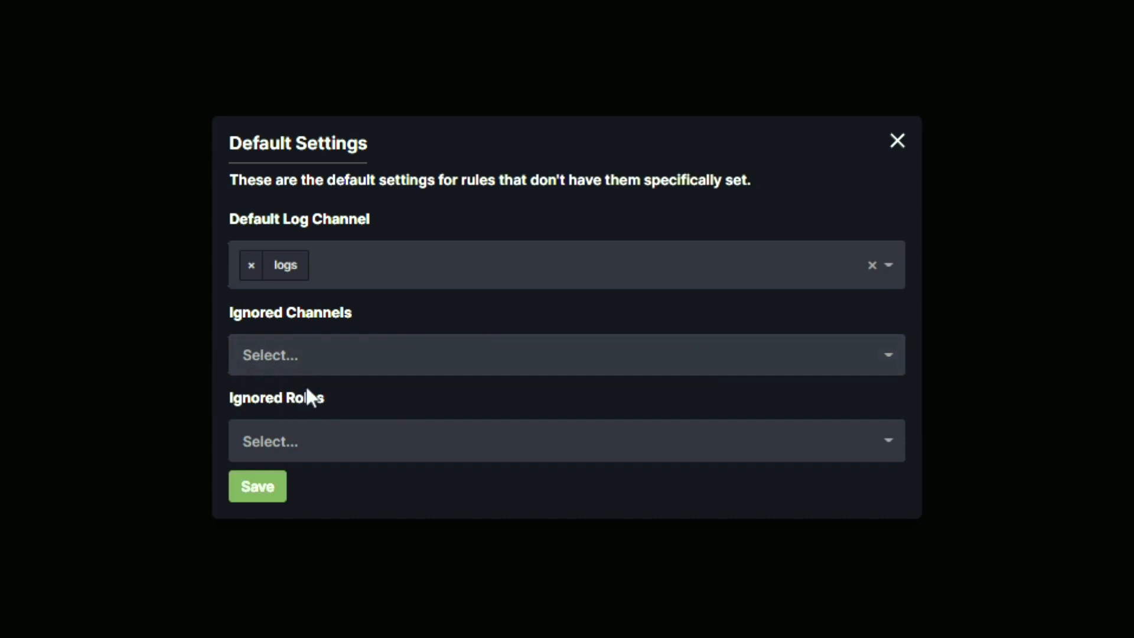
{"action": "mouse_move", "coordinate": [261, 421]}
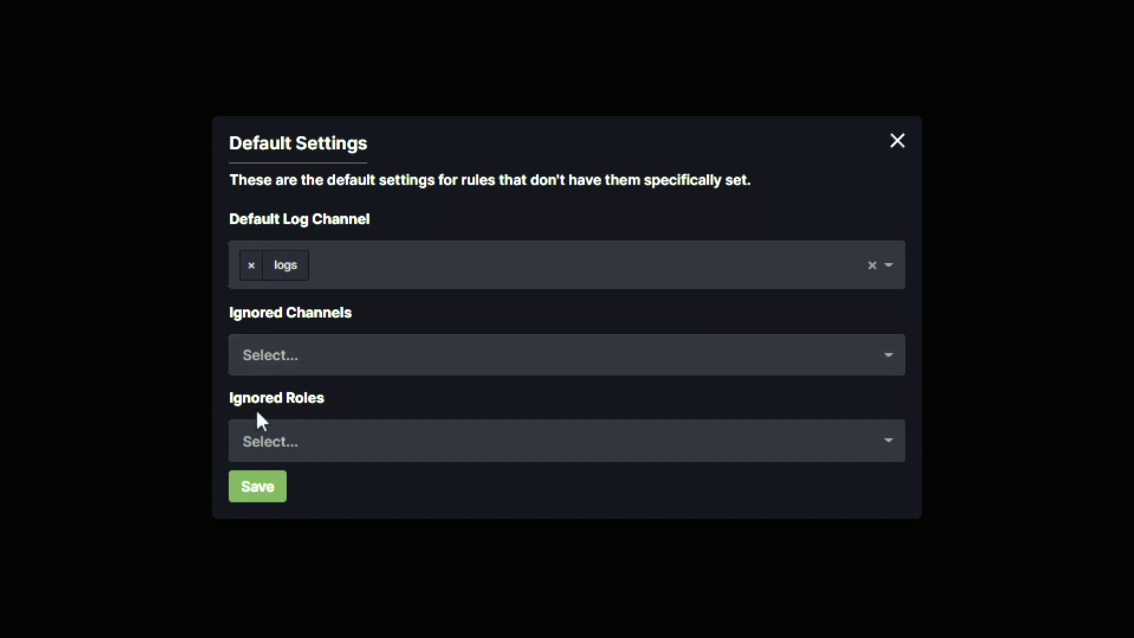
{"action": "mouse_move", "coordinate": [355, 428]}
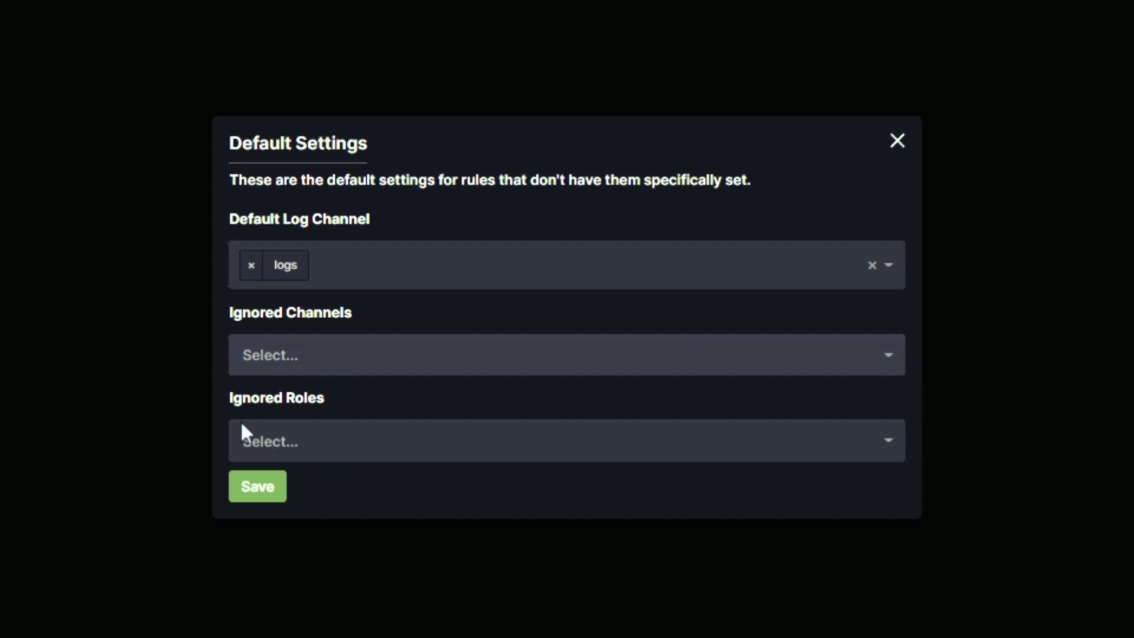
- Close the Default Settings dialog, returning to the empty Automod rules page
{"action": "left_click", "coordinate": [257, 486]}
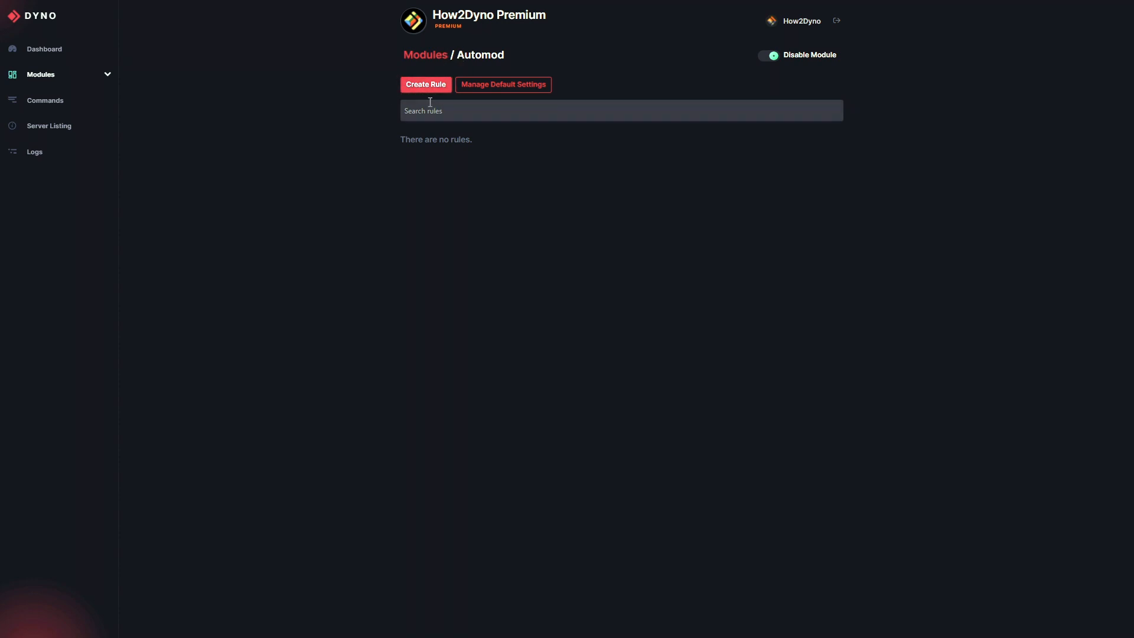
{"action": "mouse_move", "coordinate": [508, 170]}
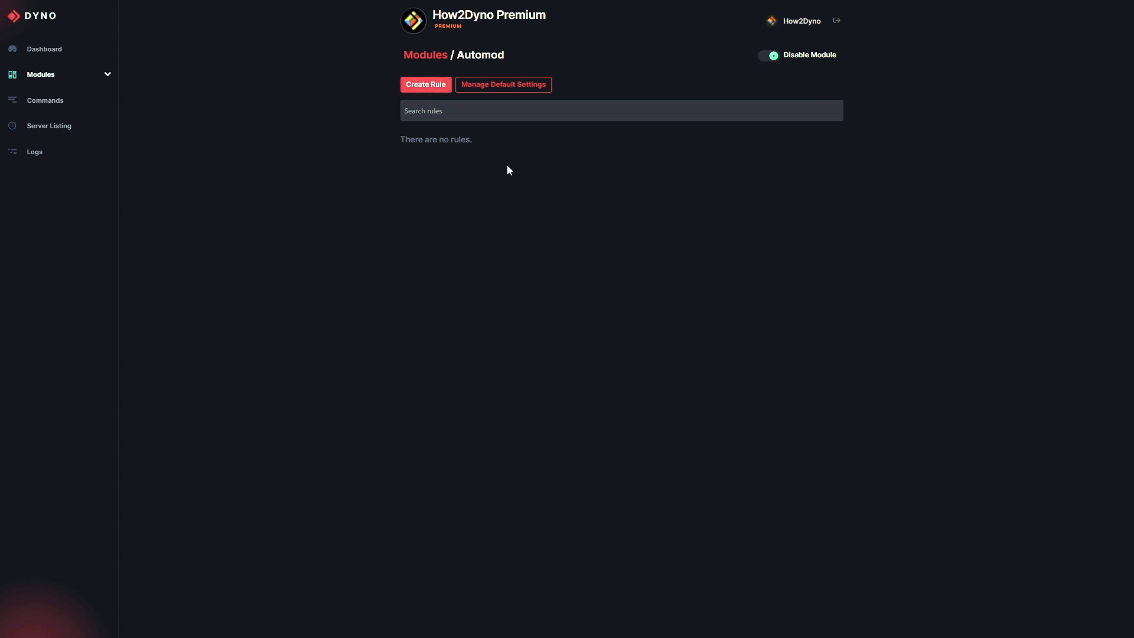
{"action": "mouse_move", "coordinate": [505, 164]}
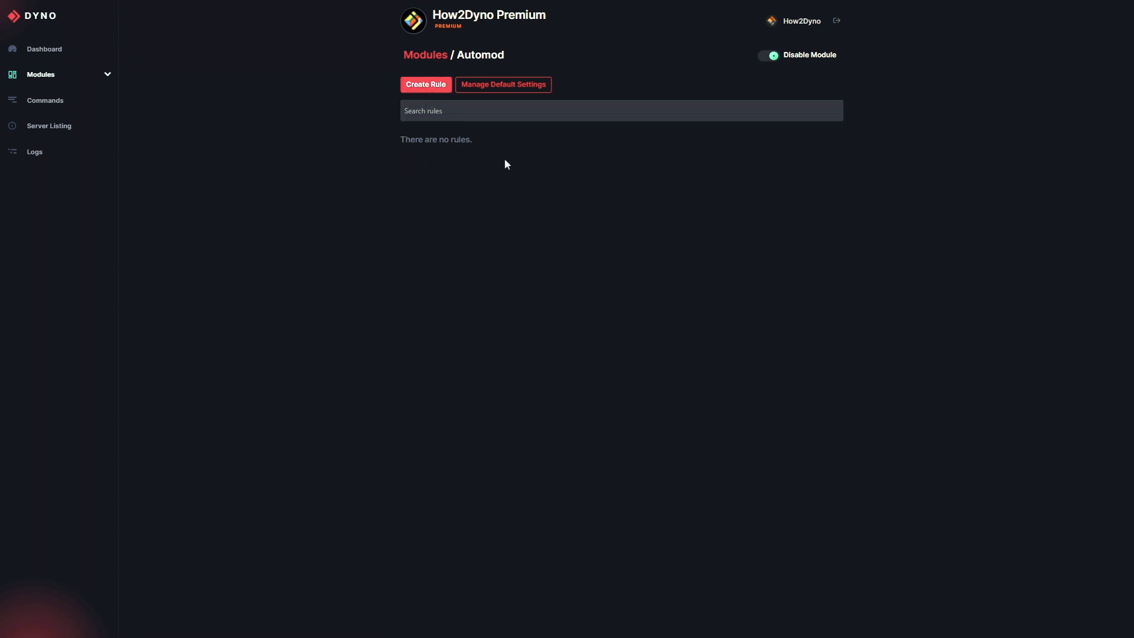
- Create a new rule named 'Example' and list its rule type options
{"action": "left_click", "coordinate": [425, 84]}
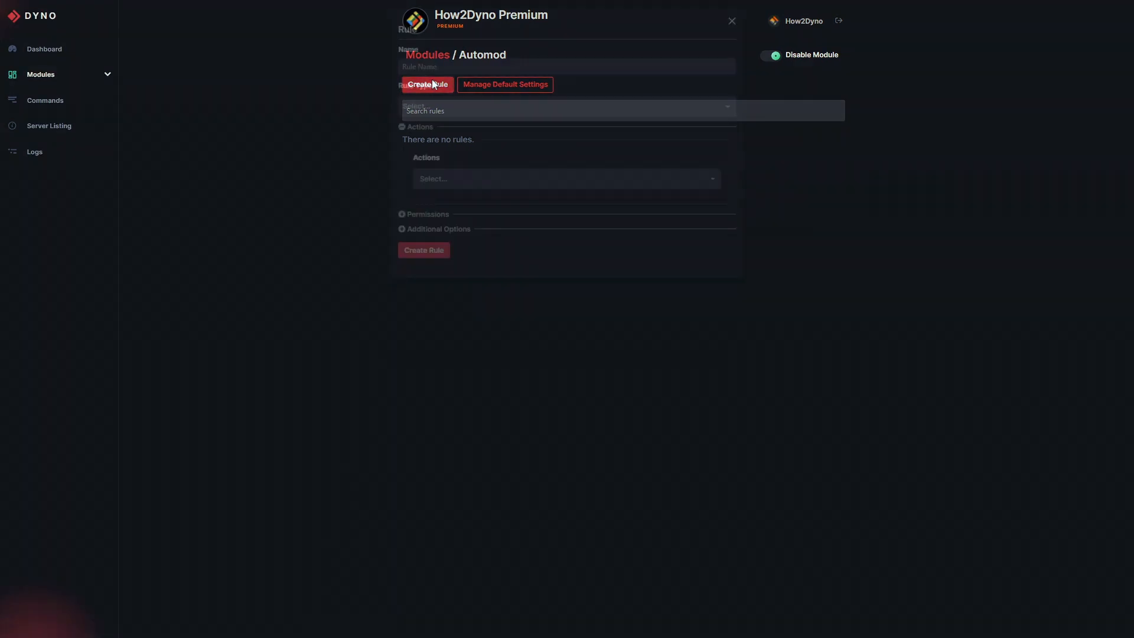
{"action": "left_click", "coordinate": [426, 84]}
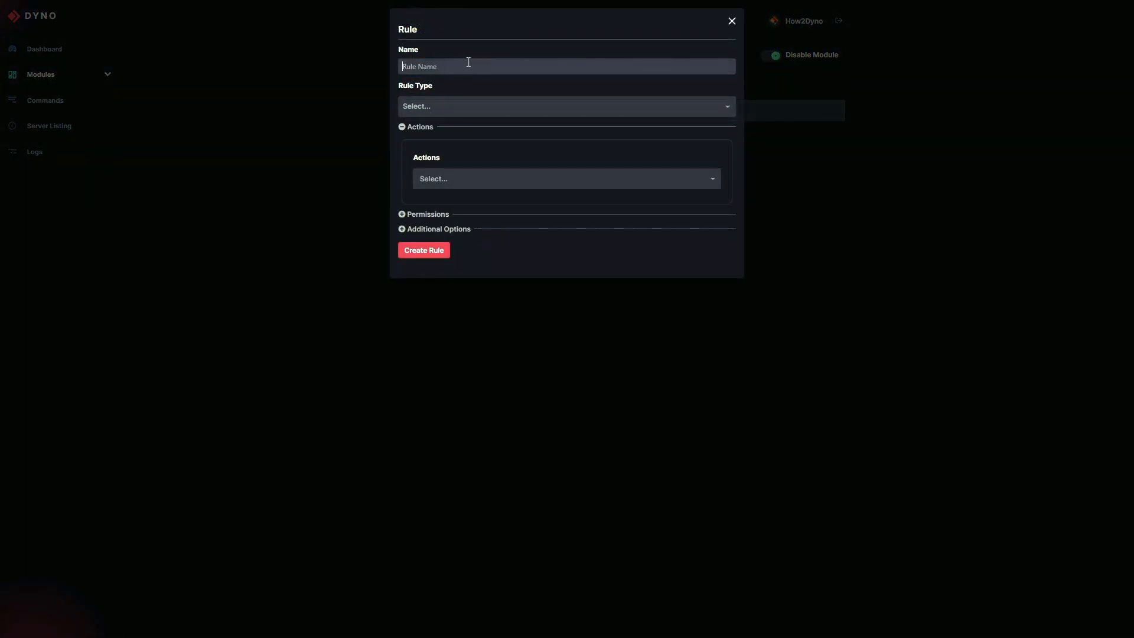
{"action": "mouse_move", "coordinate": [435, 25]}
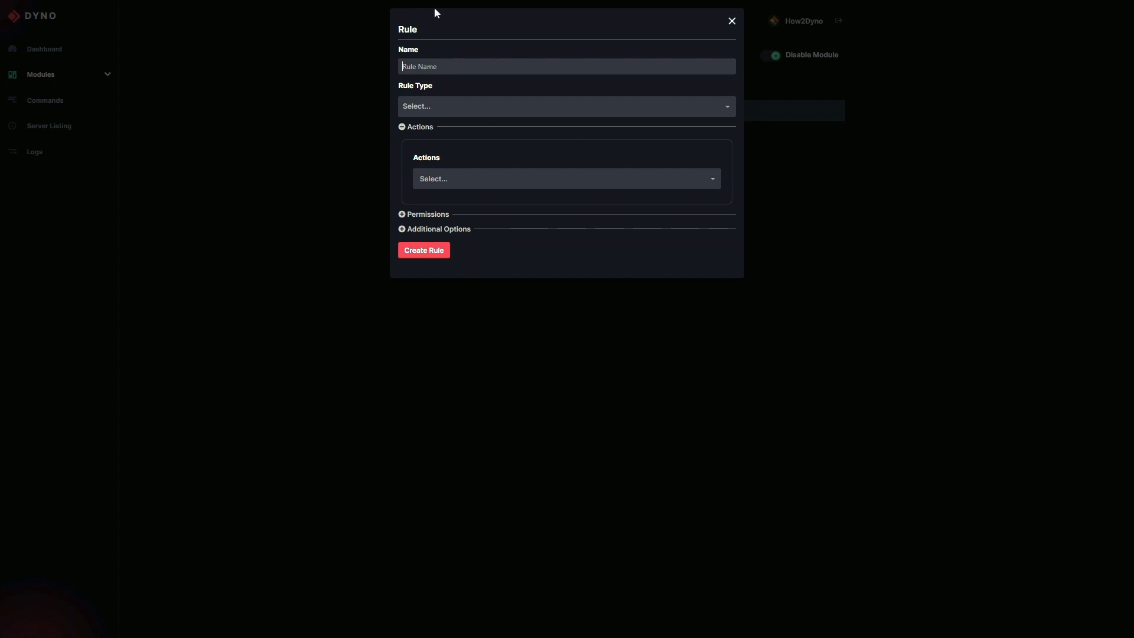
{"action": "mouse_move", "coordinate": [425, 32]}
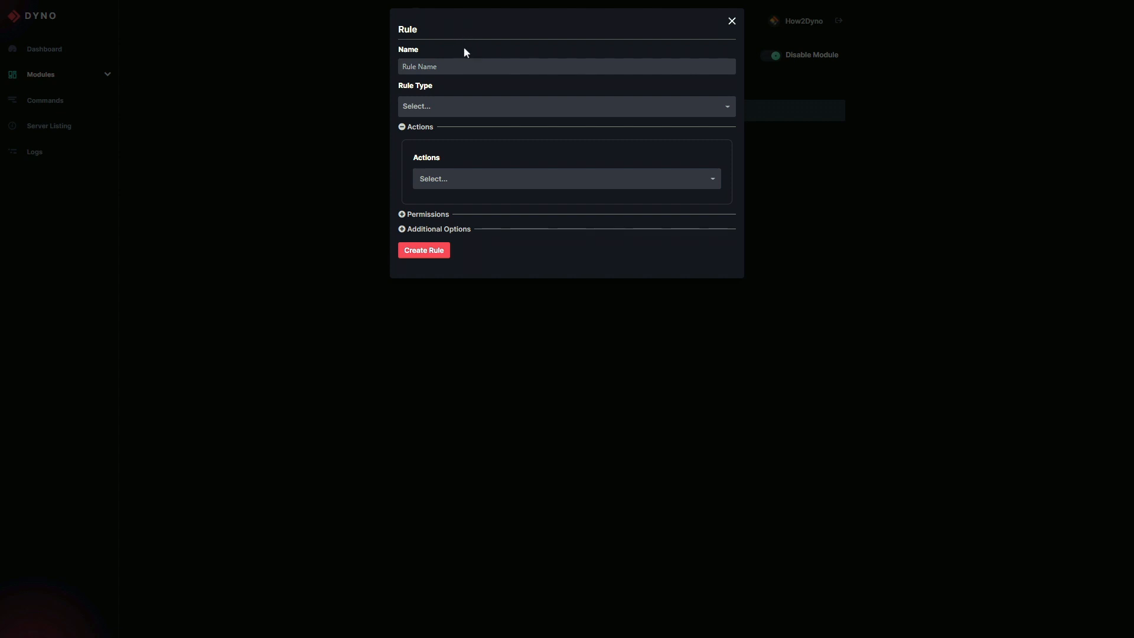
{"action": "left_click", "coordinate": [566, 106]}
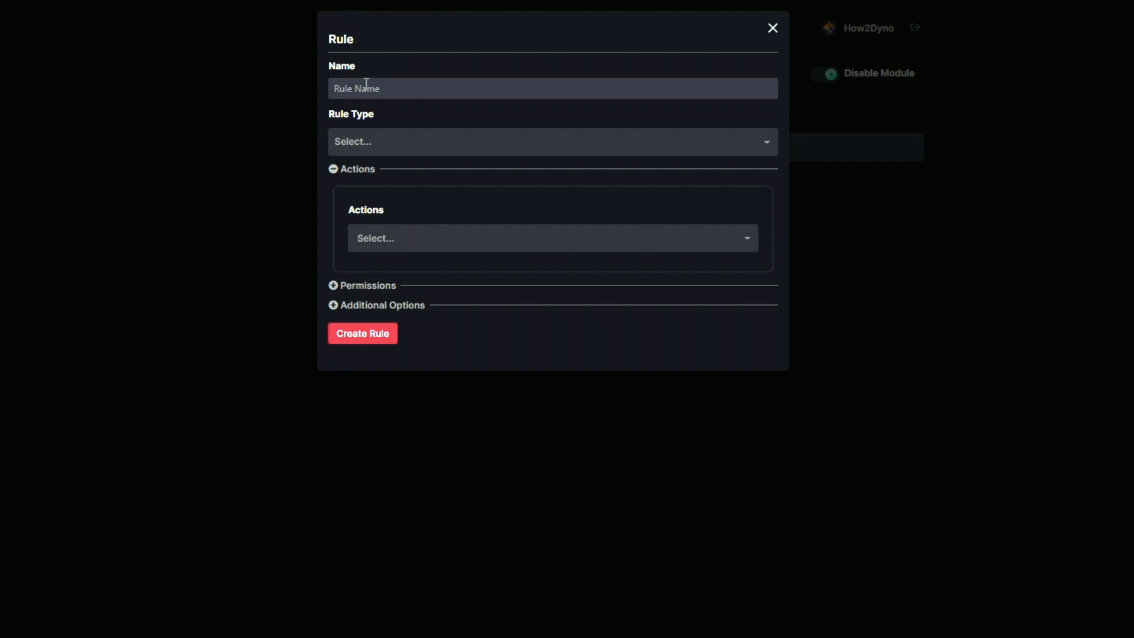
{"action": "type", "text": "Examp"}
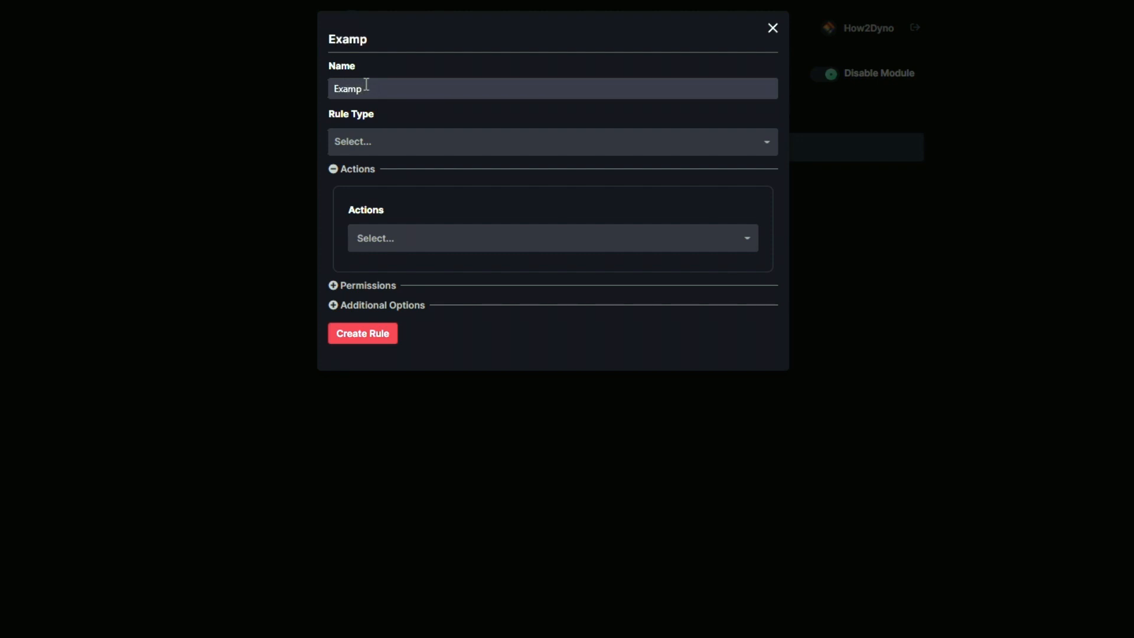
{"action": "type", "text": "le"}
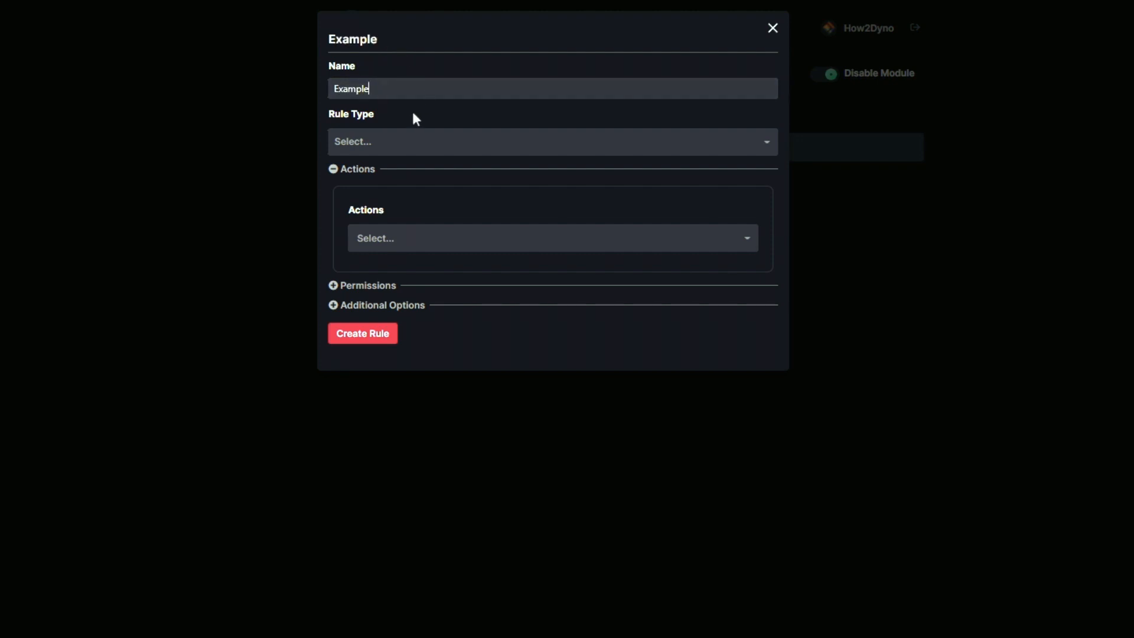
{"action": "left_click", "coordinate": [552, 141]}
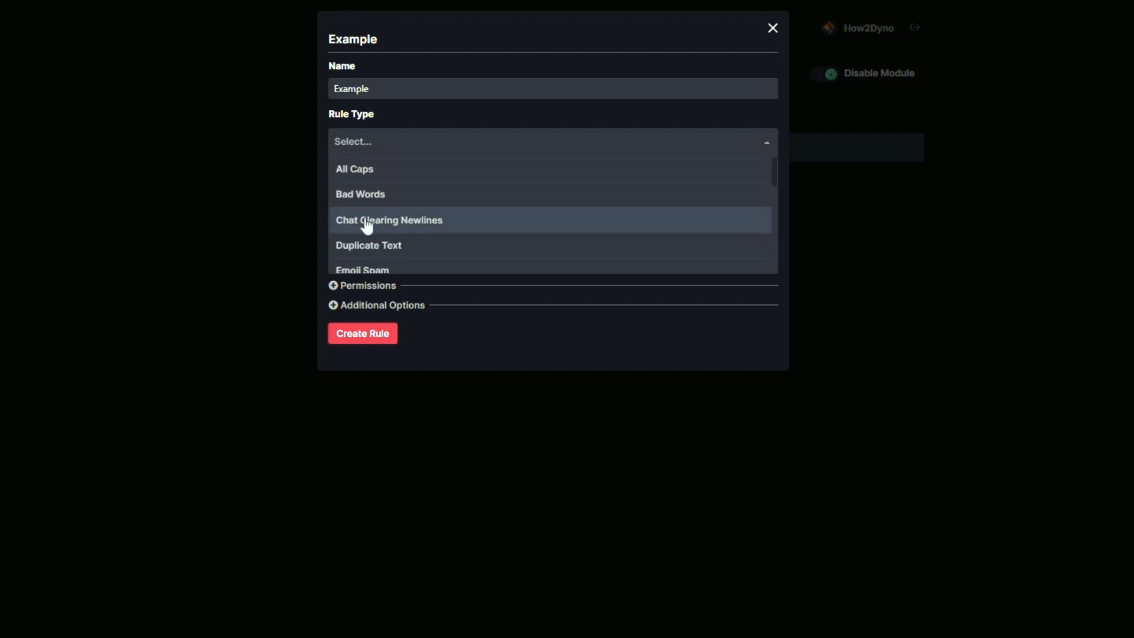
- Set the rule type to Chat Clearing Newlines with Max # of Newlines lowered from 6 to 2
{"action": "left_click", "coordinate": [389, 221]}
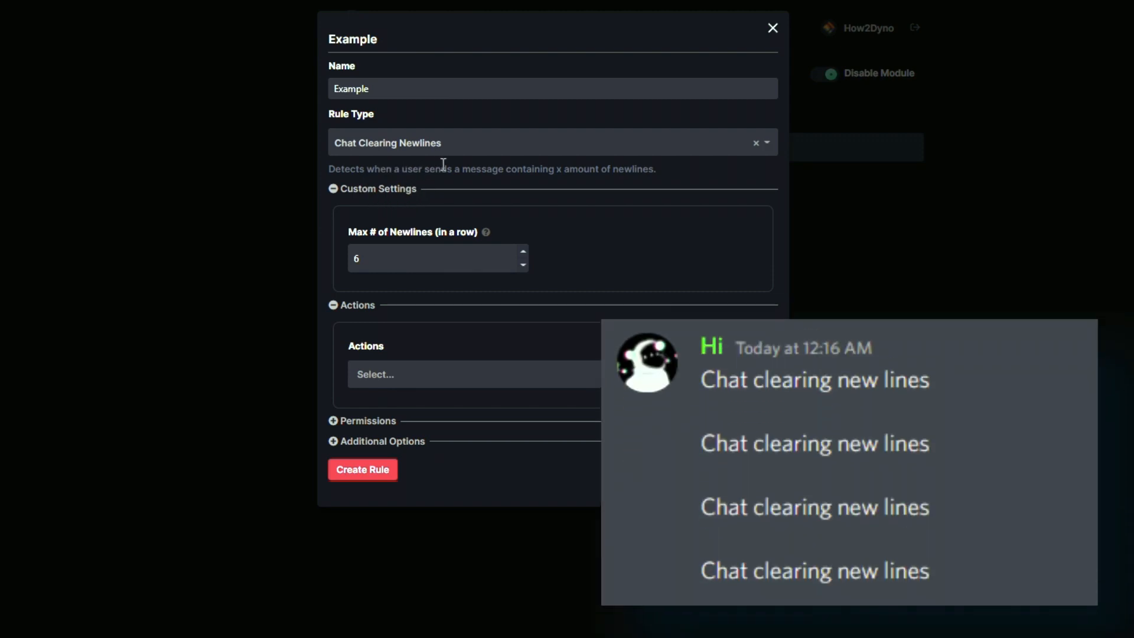
{"action": "mouse_move", "coordinate": [409, 260]}
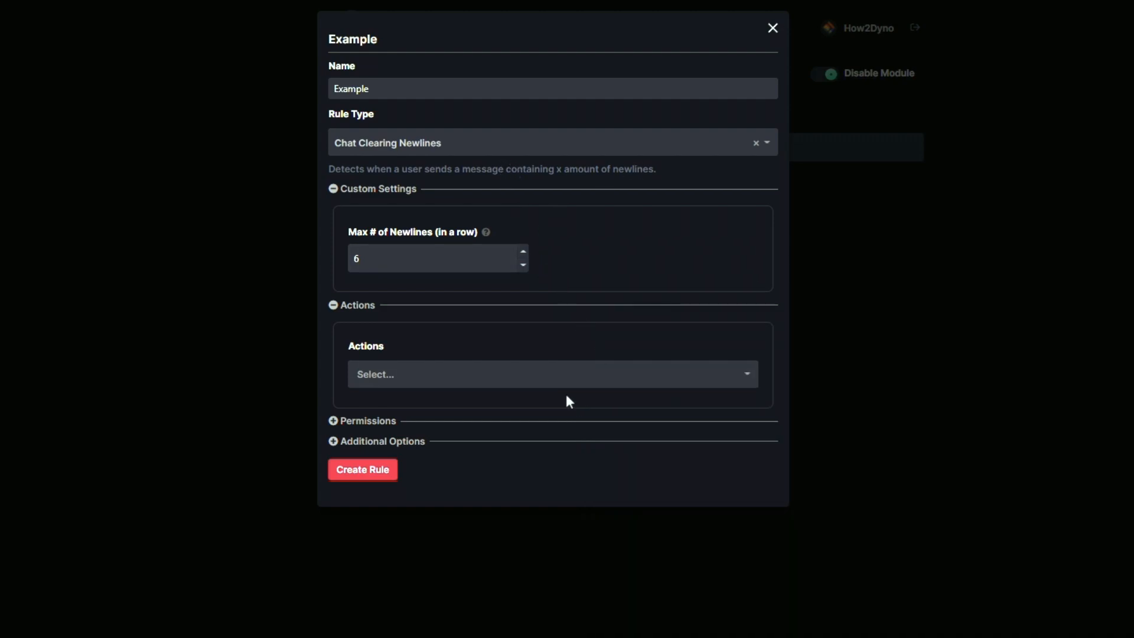
{"action": "left_click", "coordinate": [437, 258]}
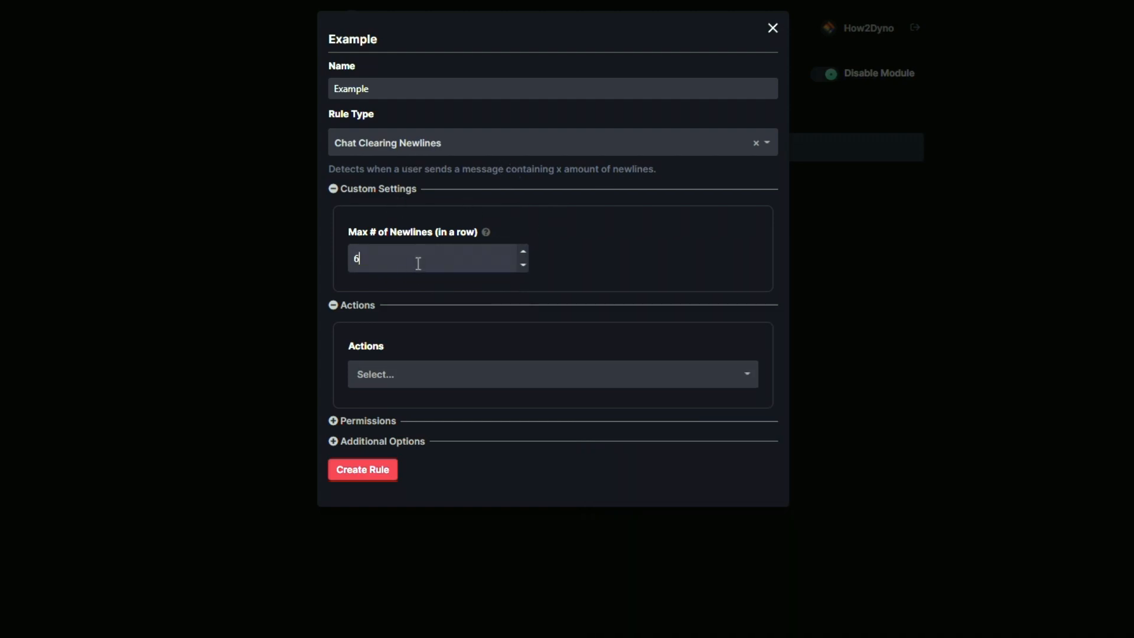
{"action": "mouse_move", "coordinate": [483, 259]}
{"action": "type", "text": "2"}
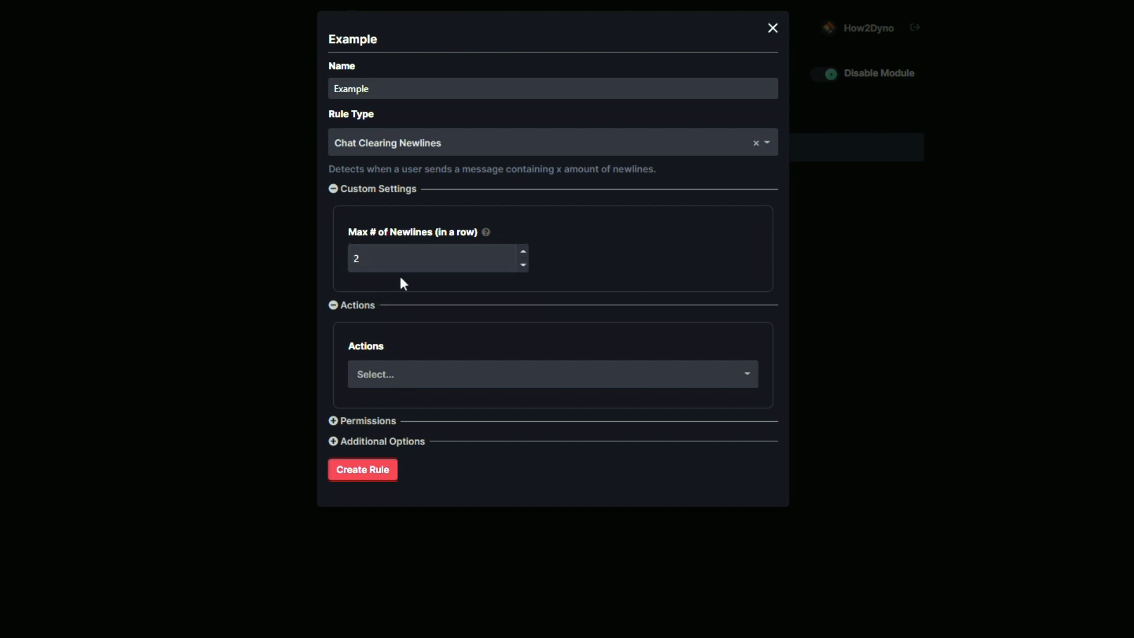
{"action": "left_click", "coordinate": [434, 259]}
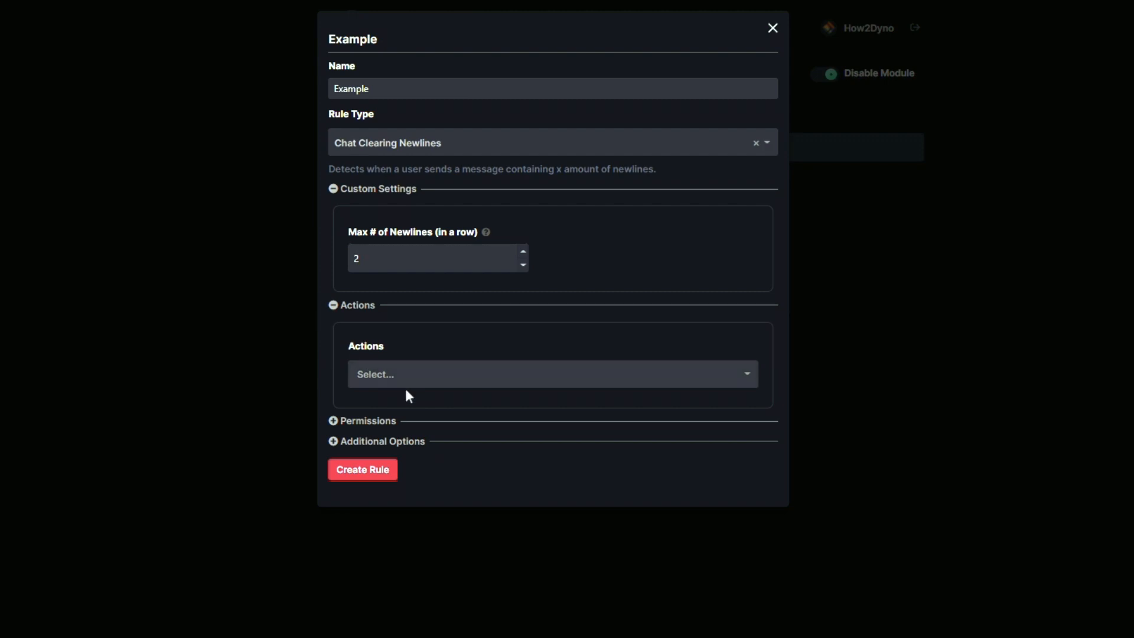
- Show the rule's actions list: Warn, Delete, Automute, Autoban, Instant Mute, Instant Ban
{"action": "left_click", "coordinate": [552, 374]}
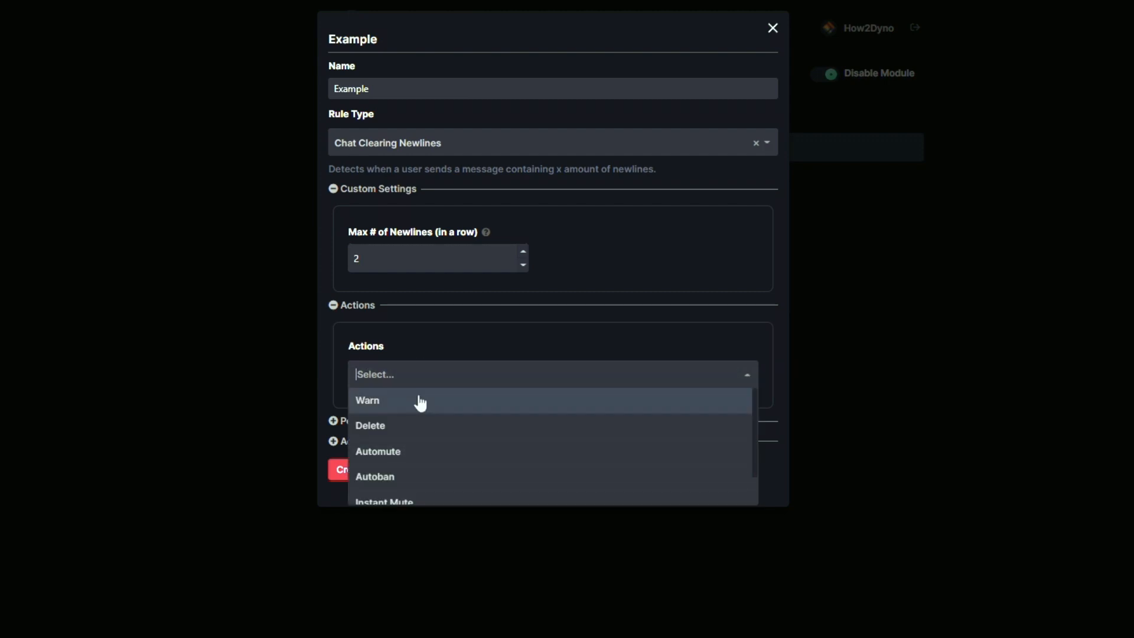
{"action": "mouse_move", "coordinate": [419, 431]}
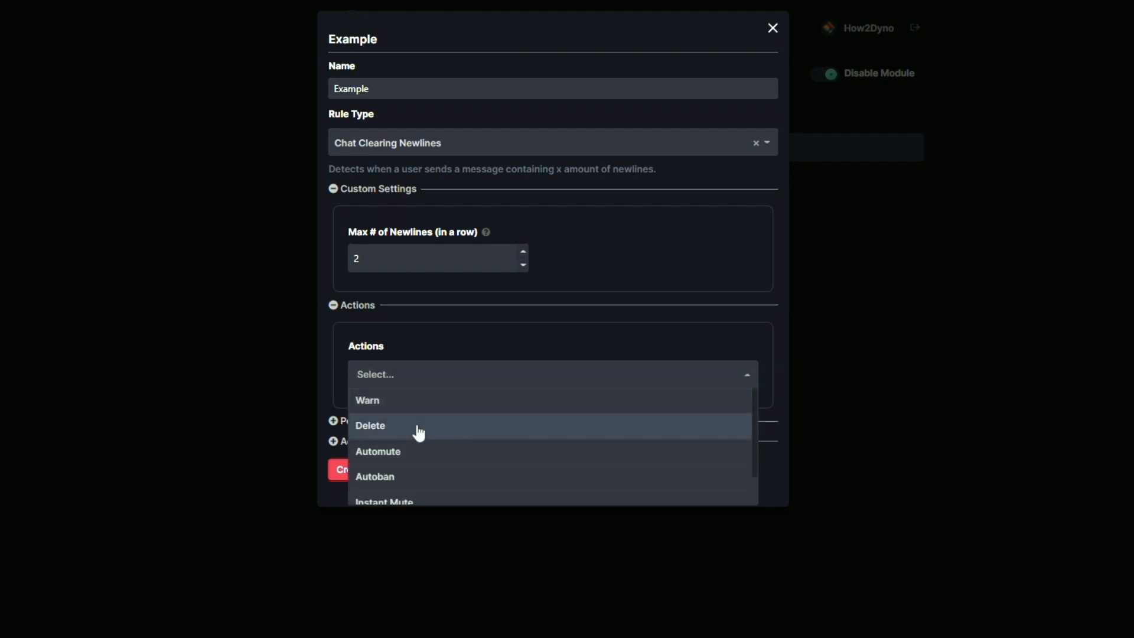
{"action": "scroll", "scroll_direction": "down", "scroll_amount": 3}
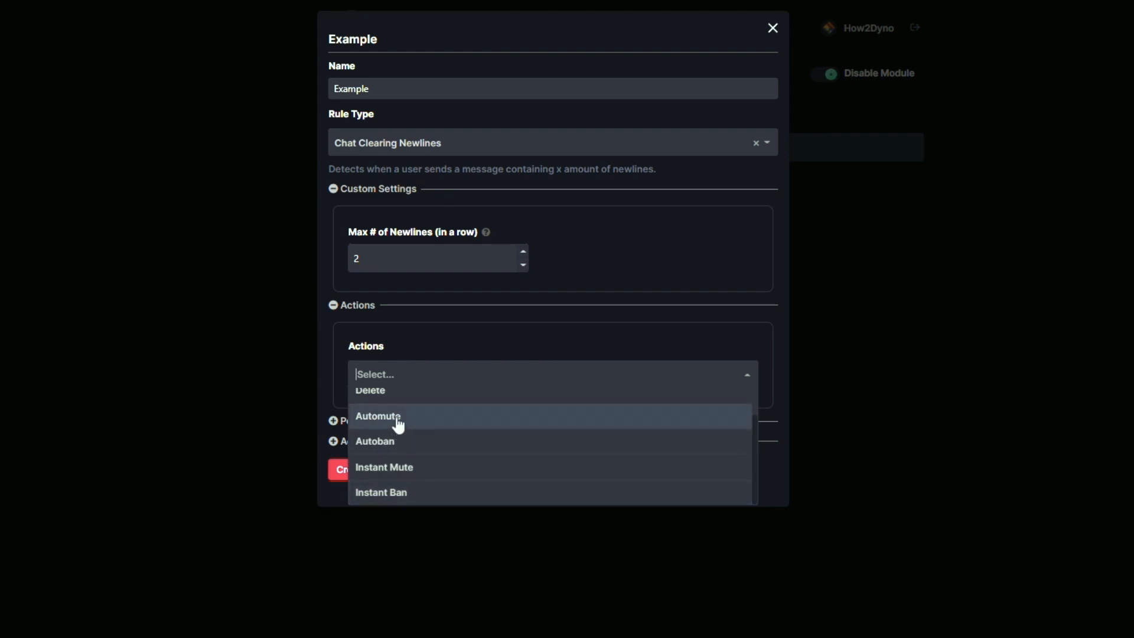
{"action": "mouse_move", "coordinate": [415, 441]}
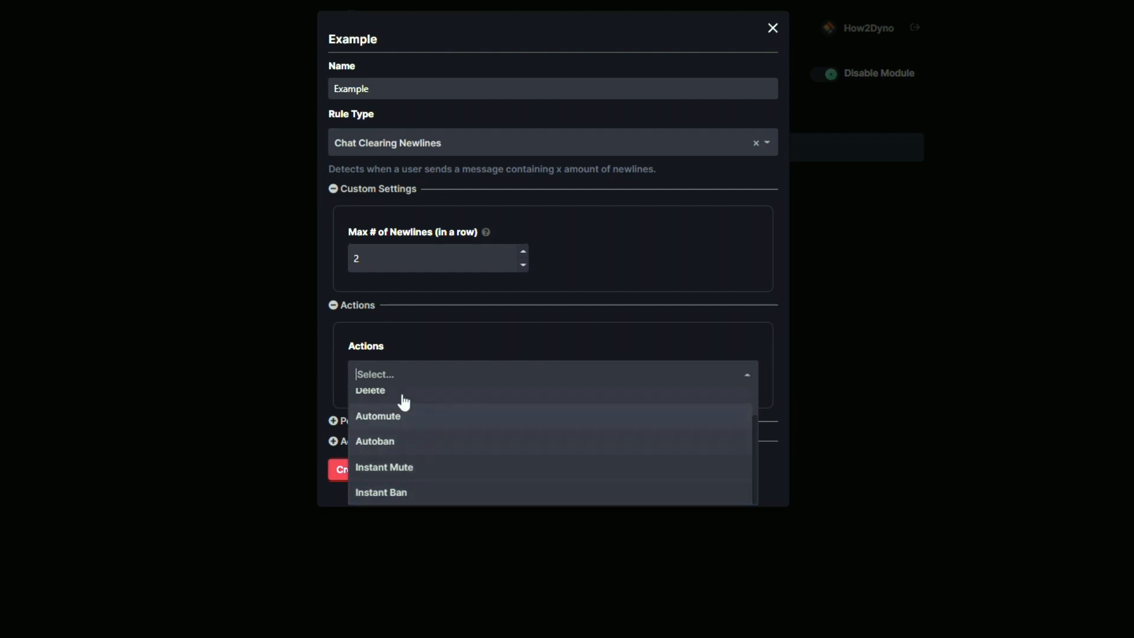
{"action": "mouse_move", "coordinate": [402, 441]}
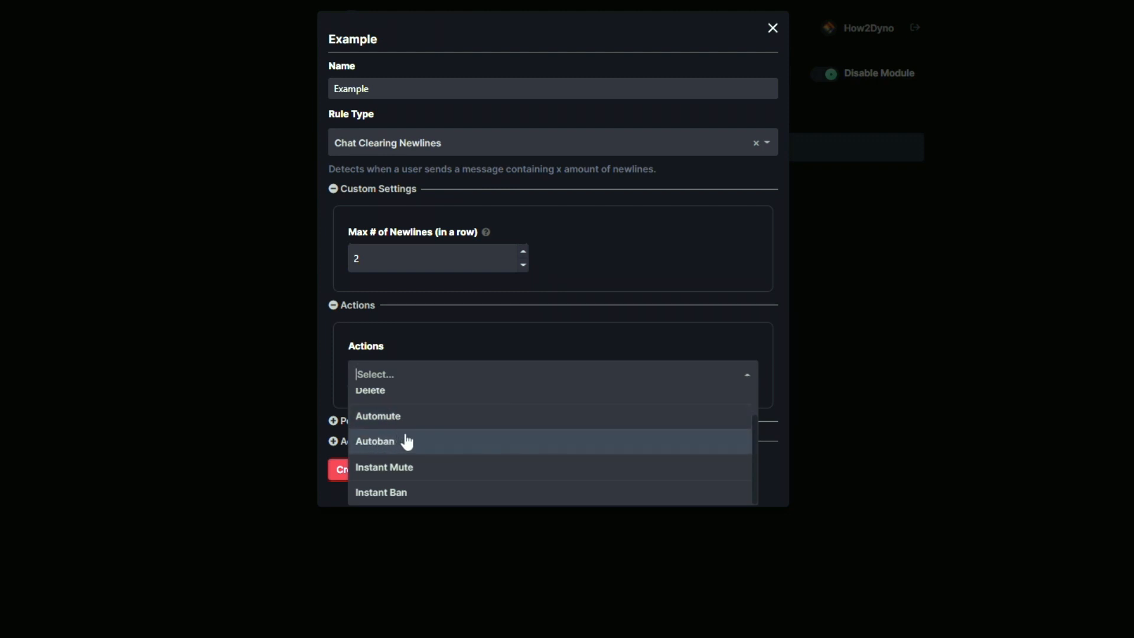
{"action": "mouse_move", "coordinate": [408, 418]}
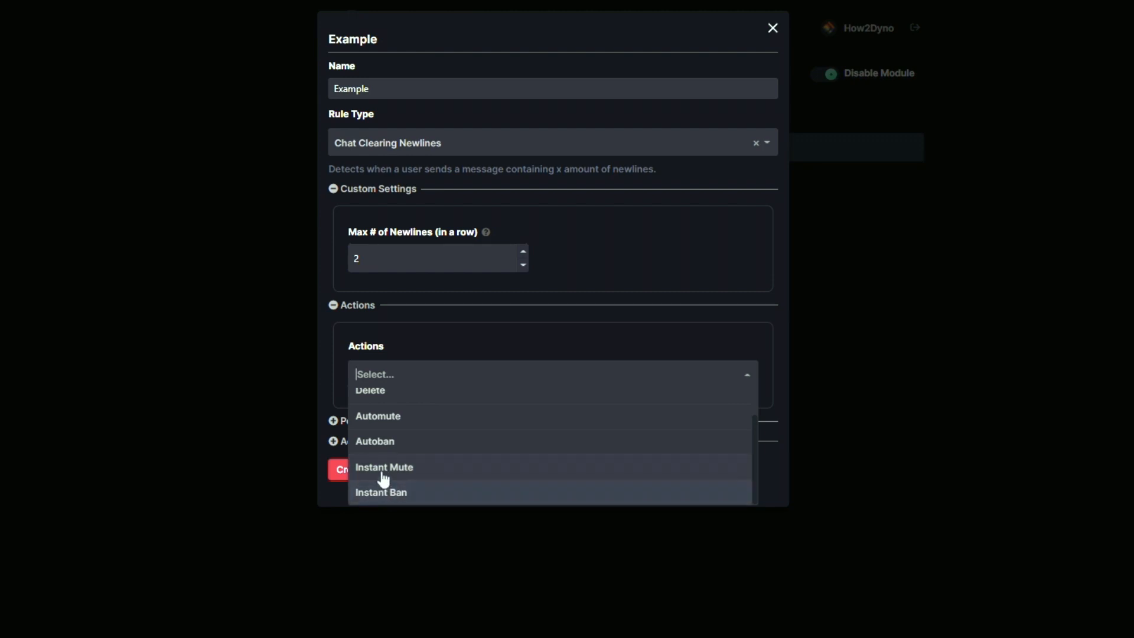
{"action": "mouse_move", "coordinate": [398, 497]}
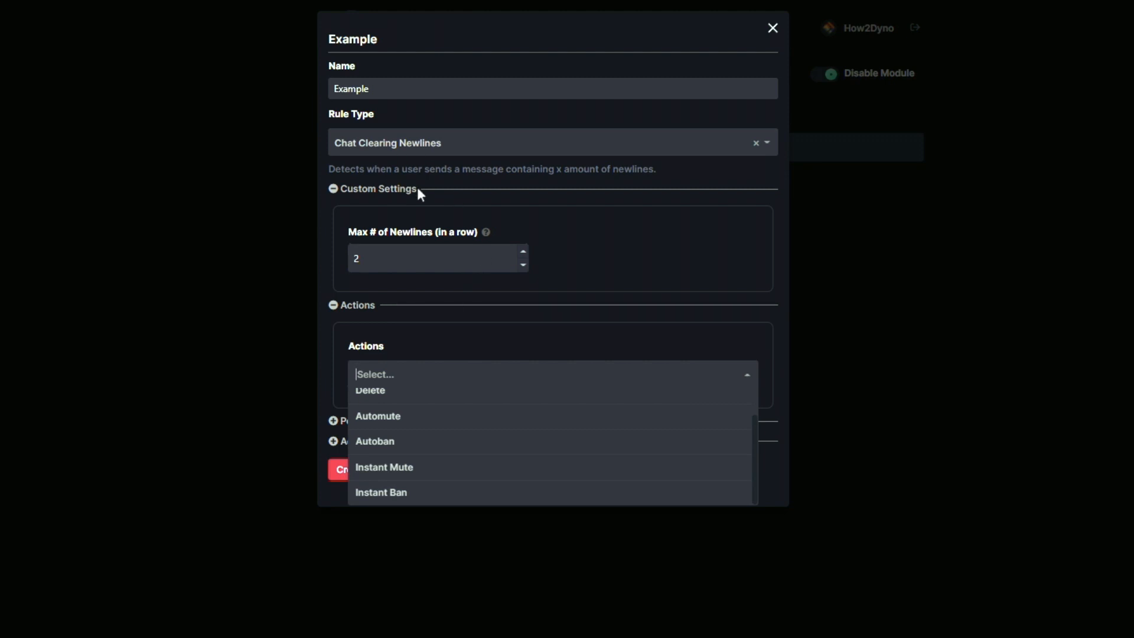
{"action": "mouse_move", "coordinate": [368, 213]}
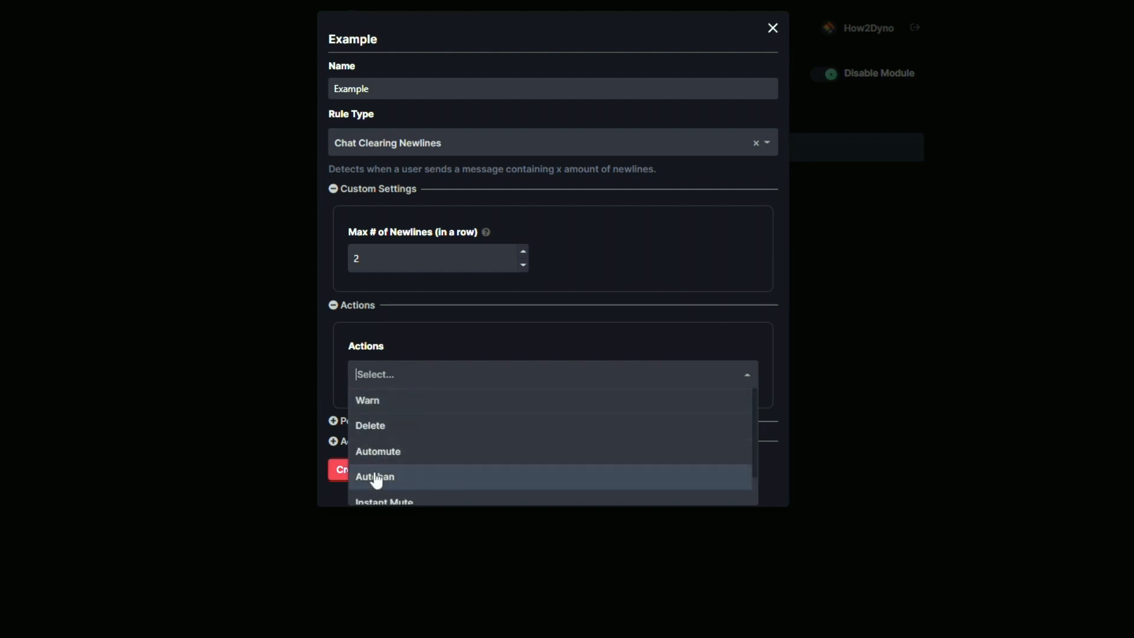
{"action": "mouse_move", "coordinate": [417, 404]}
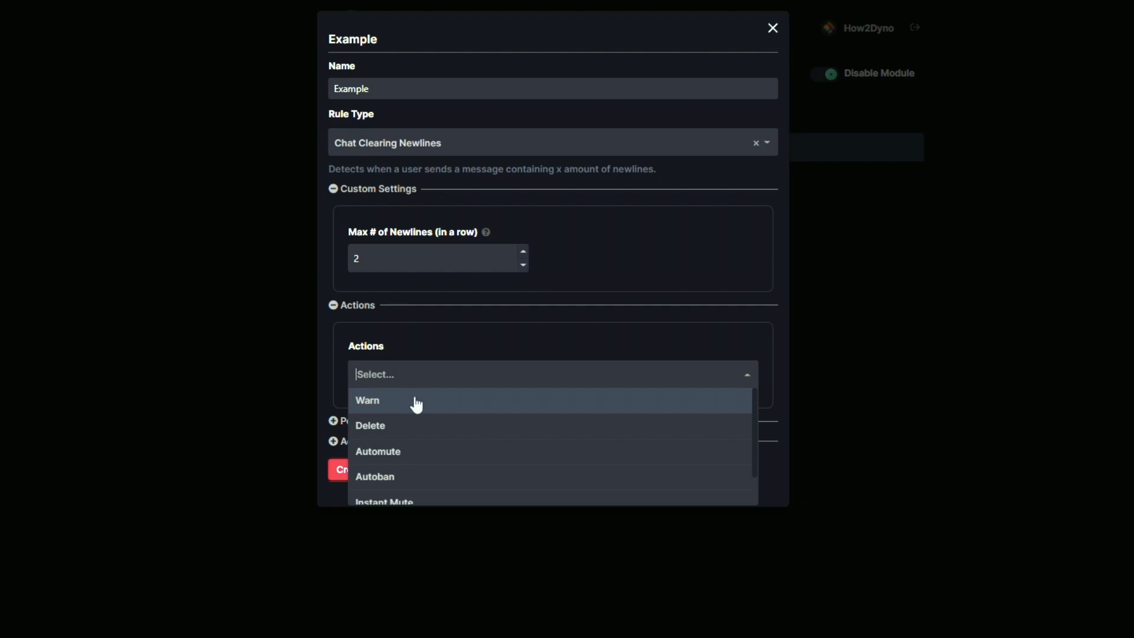
{"action": "mouse_move", "coordinate": [398, 410]}
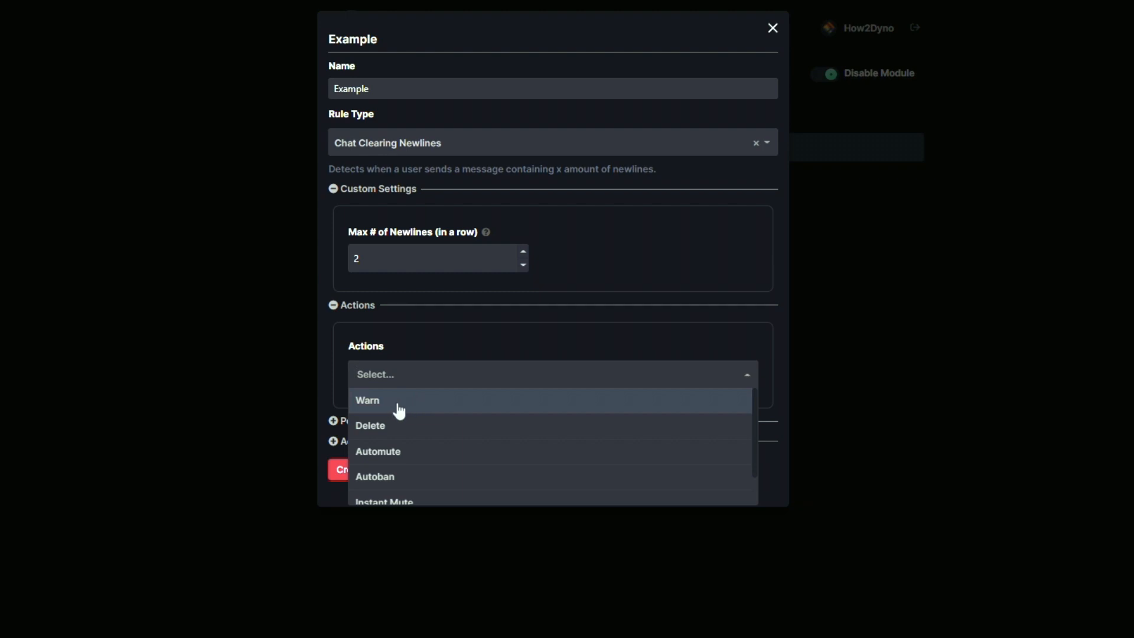
- Select Warn, Delete and Automute as the Example rule's actions
{"action": "left_click", "coordinate": [367, 400]}
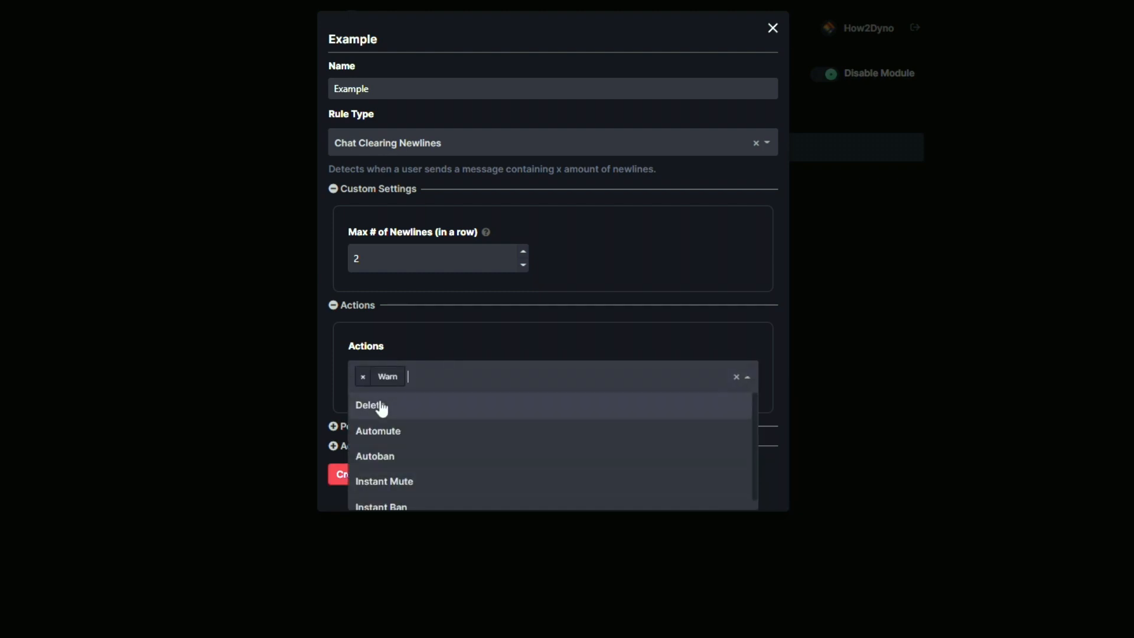
{"action": "left_click", "coordinate": [369, 405]}
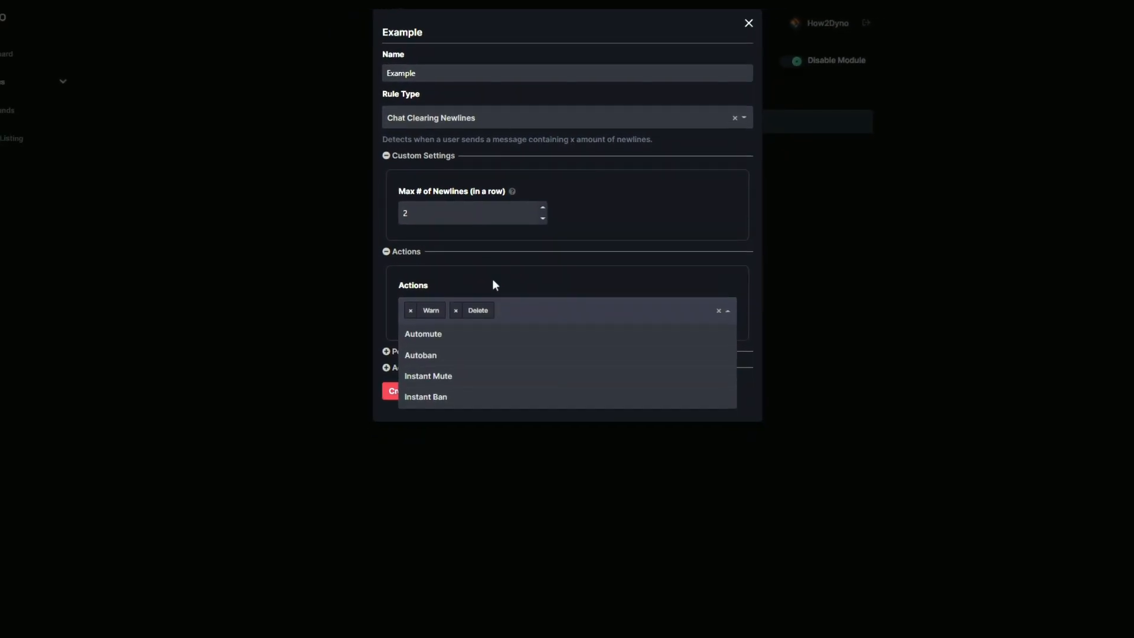
{"action": "left_click", "coordinate": [423, 333]}
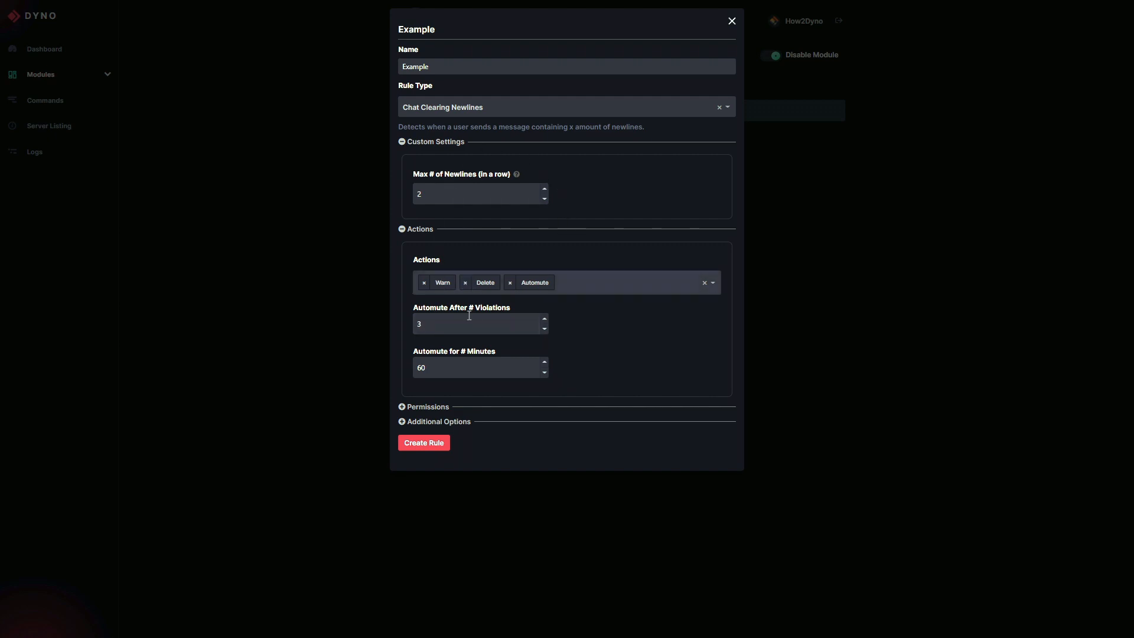
- Lower Automute After # Violations from 3 to 2, keeping the 60-minute mute
{"action": "left_click", "coordinate": [478, 324]}
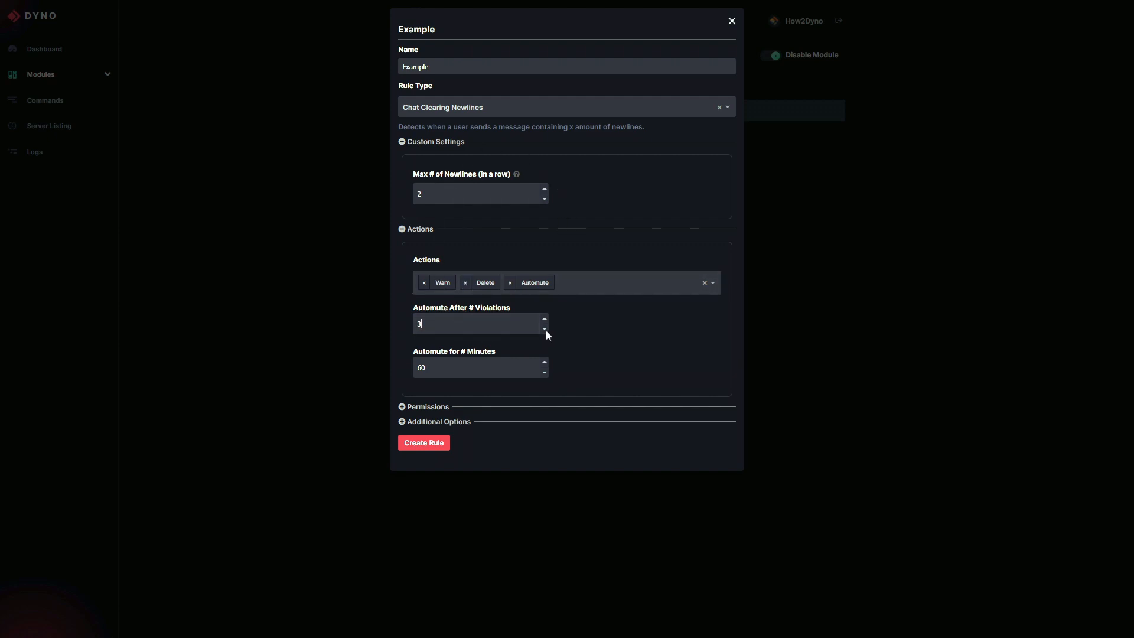
{"action": "left_click", "coordinate": [545, 328]}
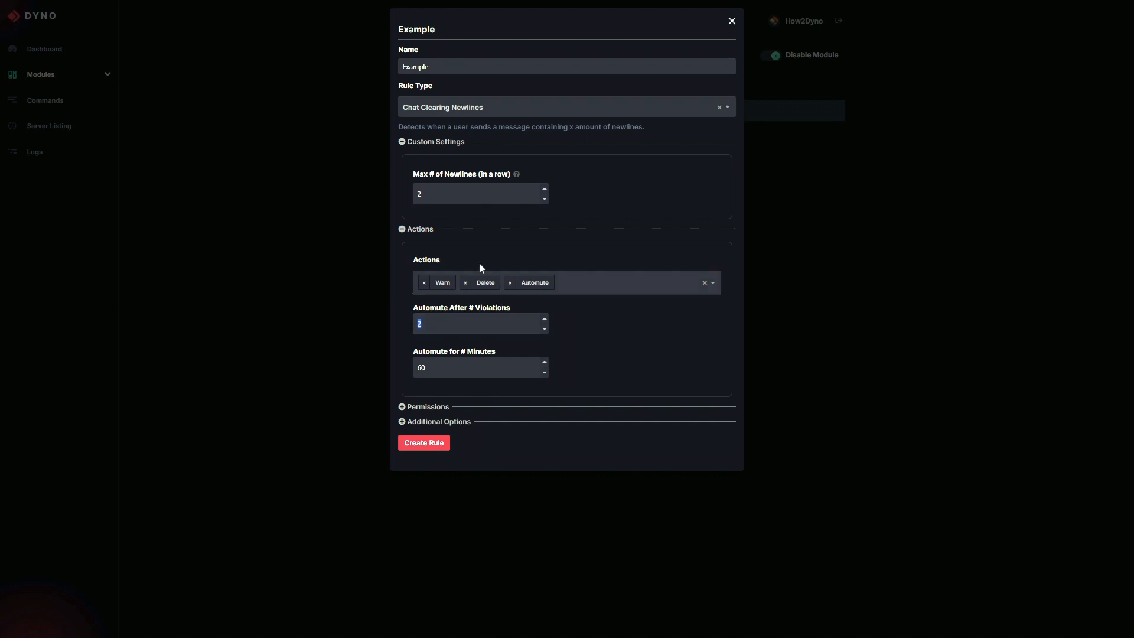
{"action": "left_click", "coordinate": [477, 367]}
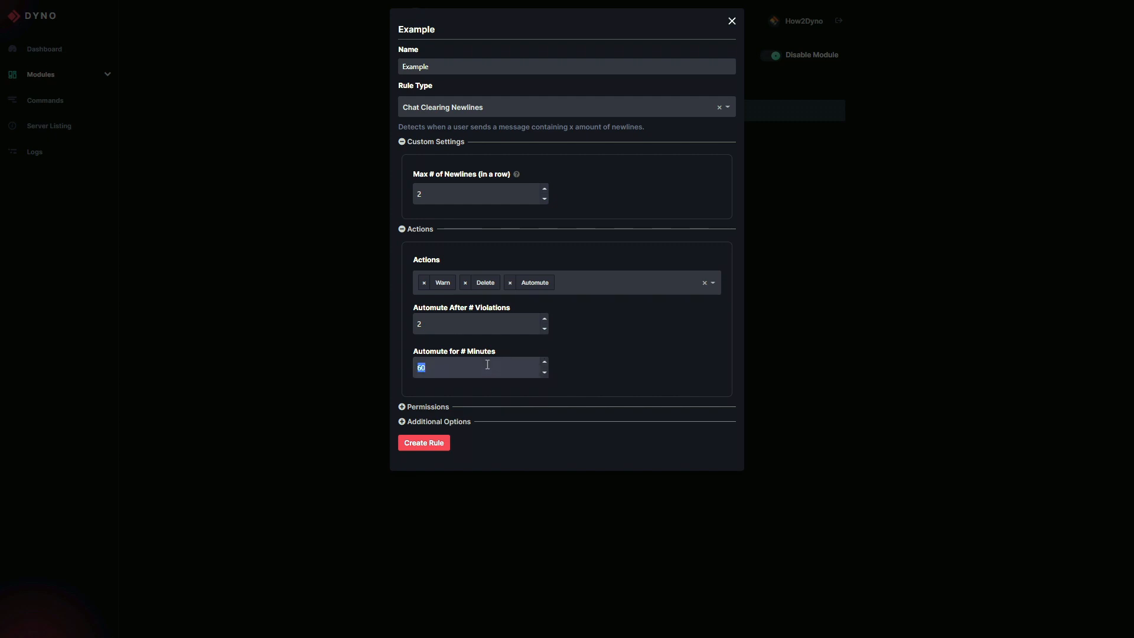
{"action": "type", "text": "56"}
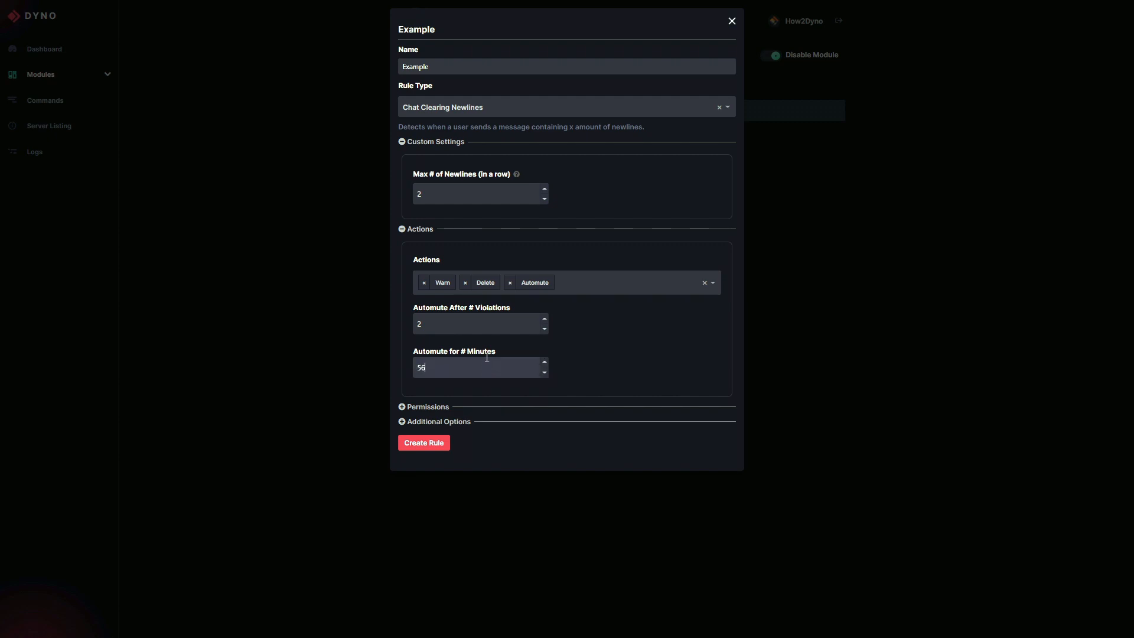
{"action": "double_click", "coordinate": [480, 351]}
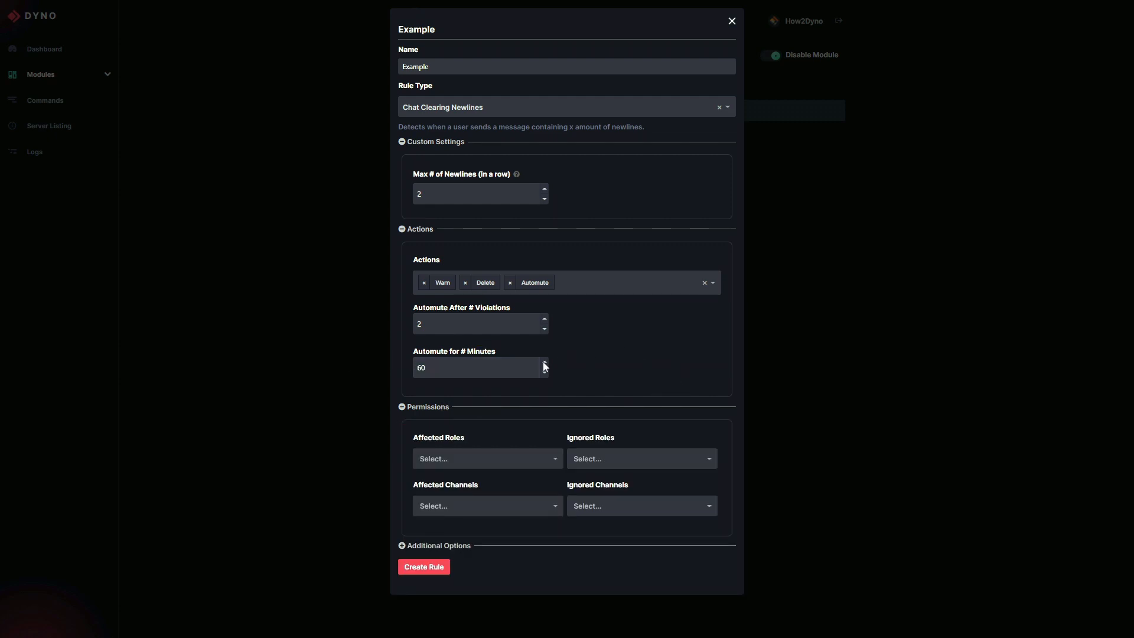
{"action": "mouse_move", "coordinate": [420, 439]}
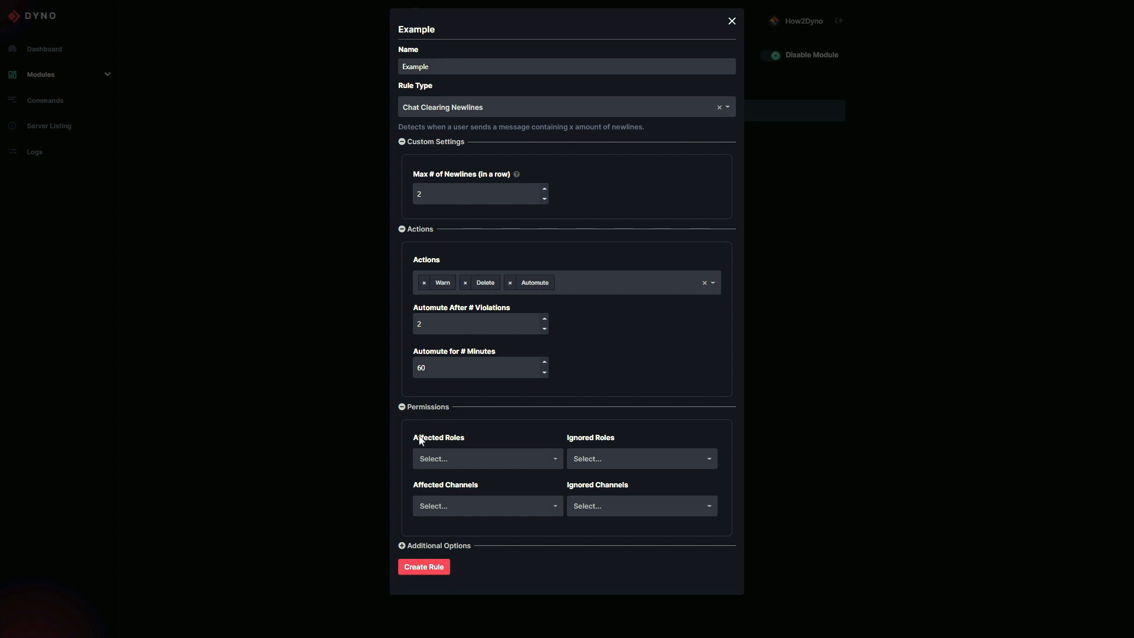
{"action": "mouse_move", "coordinate": [451, 458]}
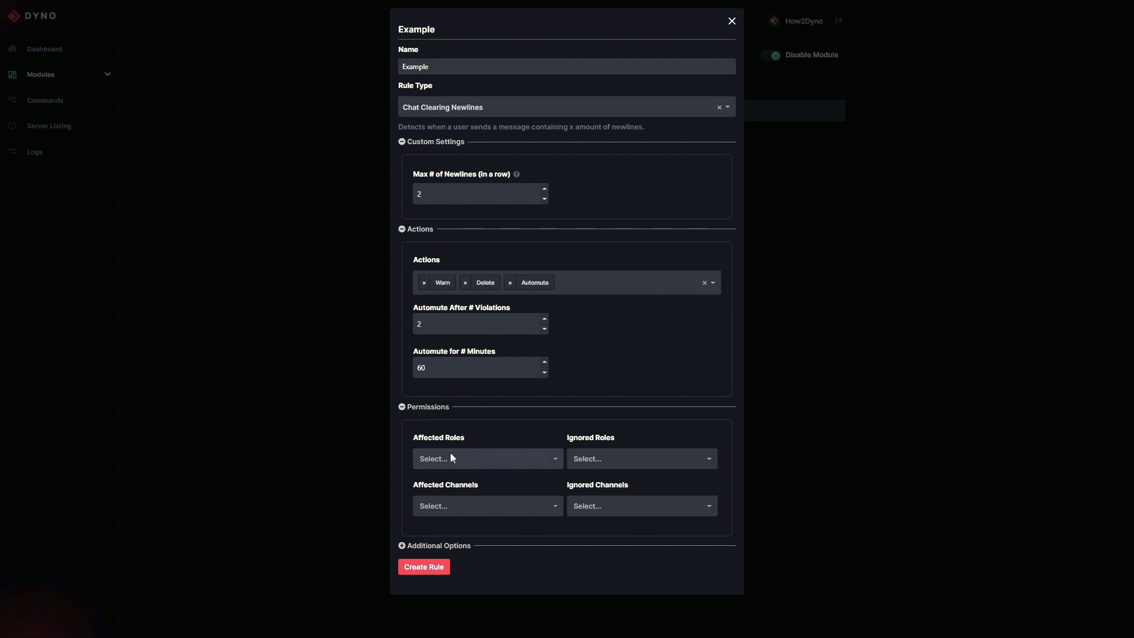
{"action": "mouse_move", "coordinate": [457, 461]}
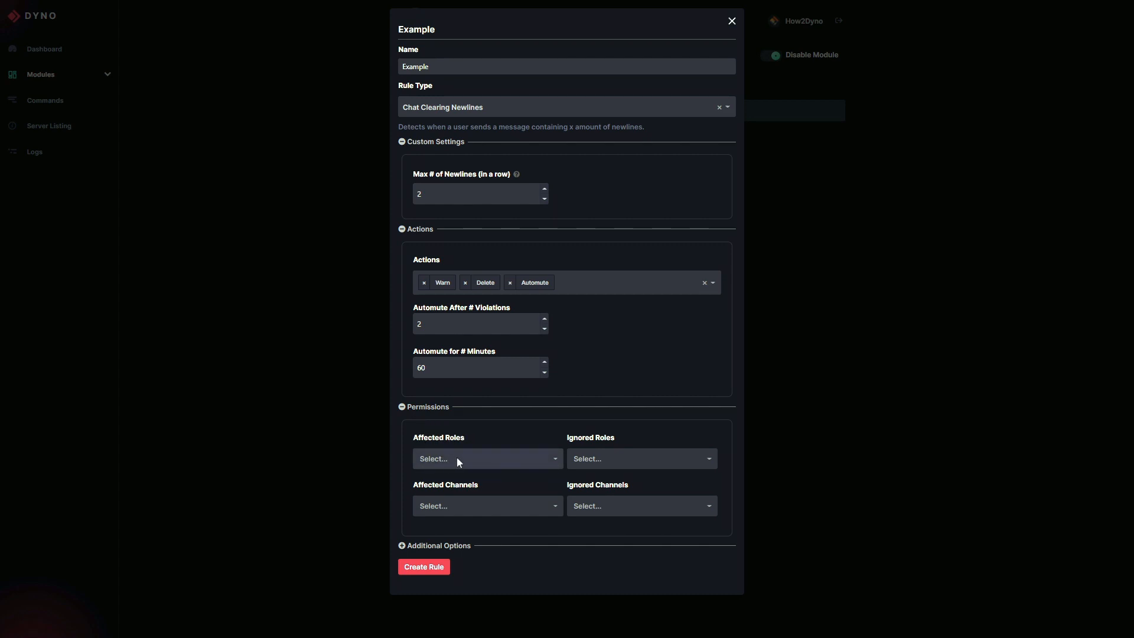
- Review the Affected and Ignored Roles and Channels dropdowns, listing welcome, general, channel-2
{"action": "left_click", "coordinate": [487, 458]}
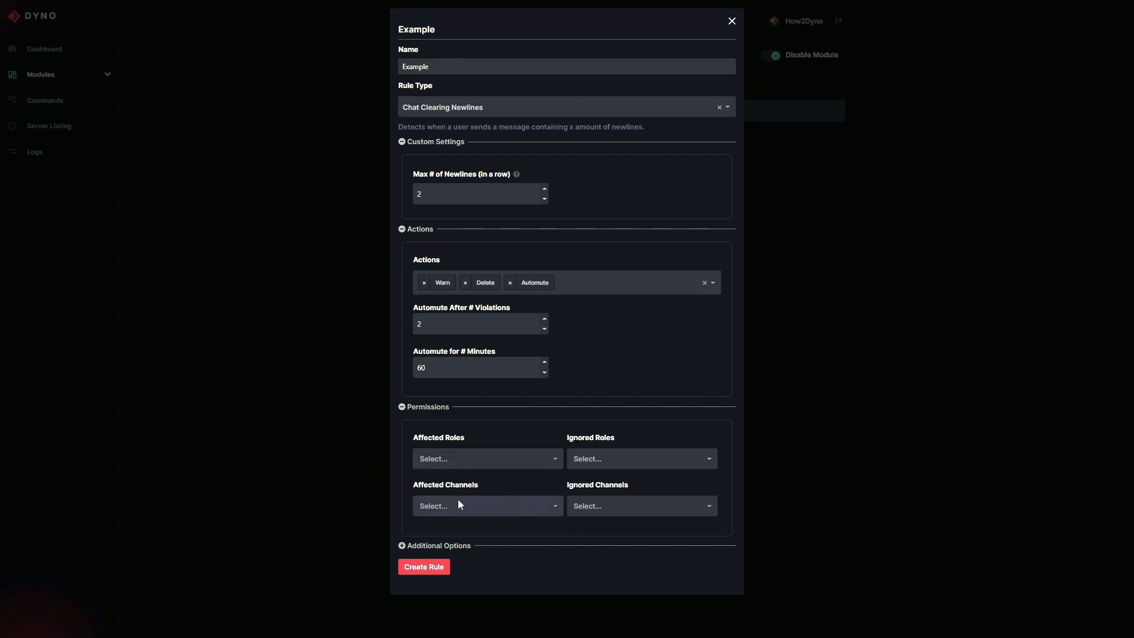
{"action": "left_click", "coordinate": [486, 506]}
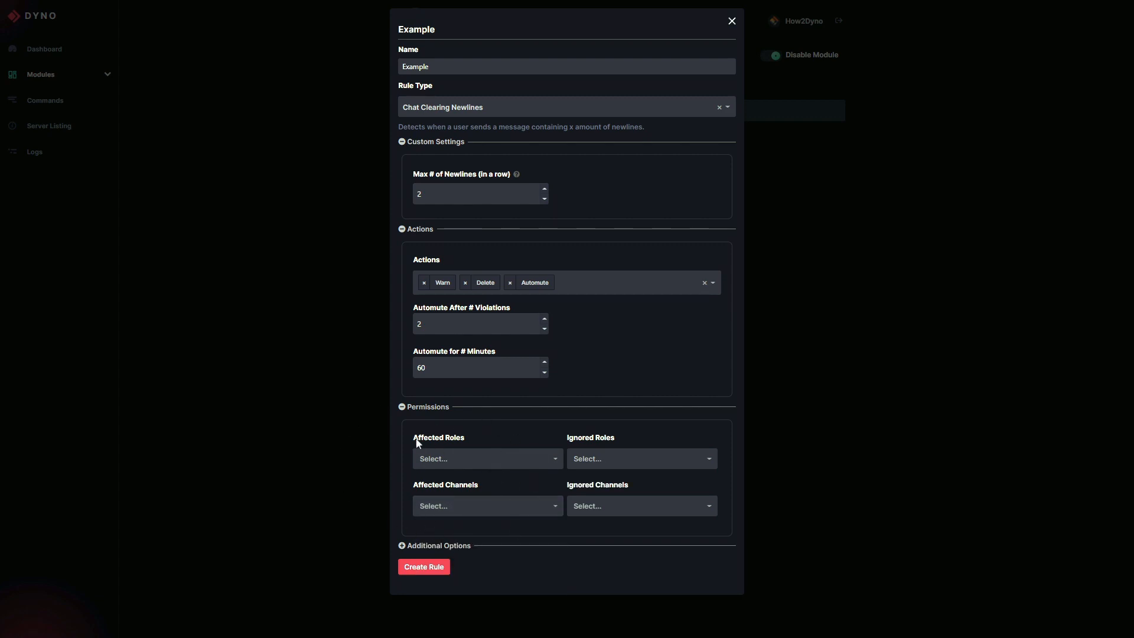
{"action": "mouse_move", "coordinate": [423, 183]}
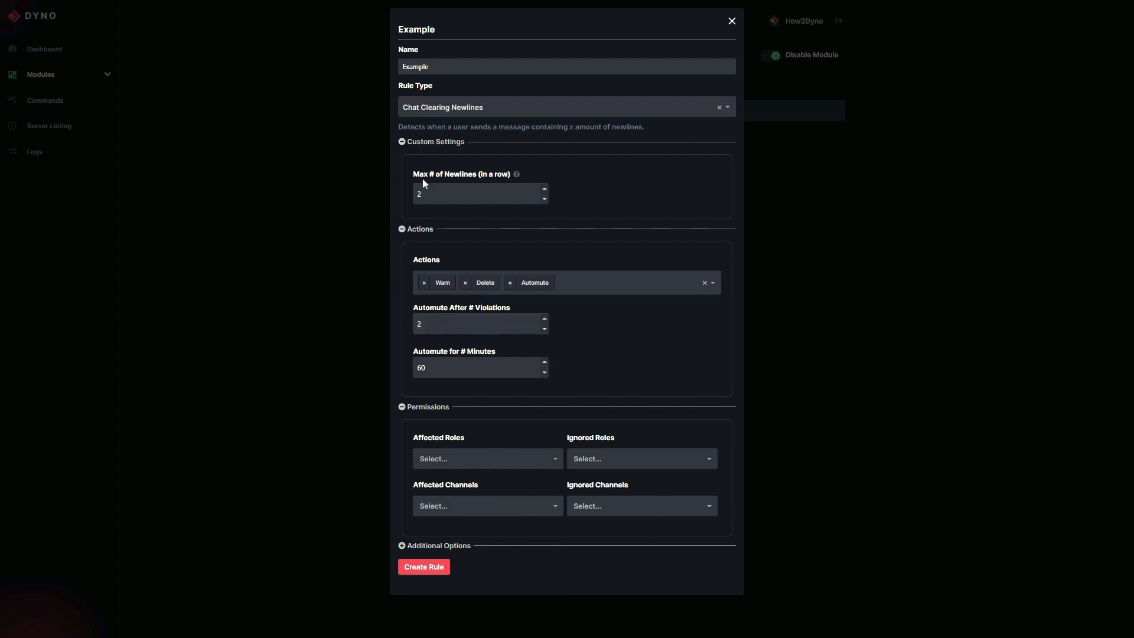
{"action": "mouse_move", "coordinate": [613, 451]}
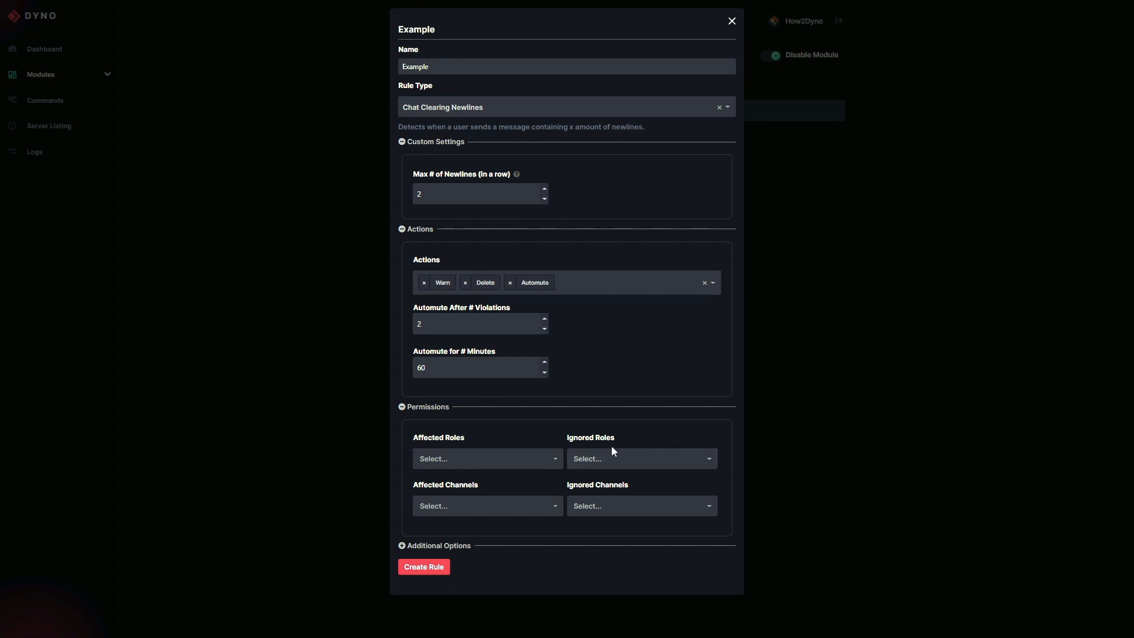
{"action": "left_click", "coordinate": [639, 458]}
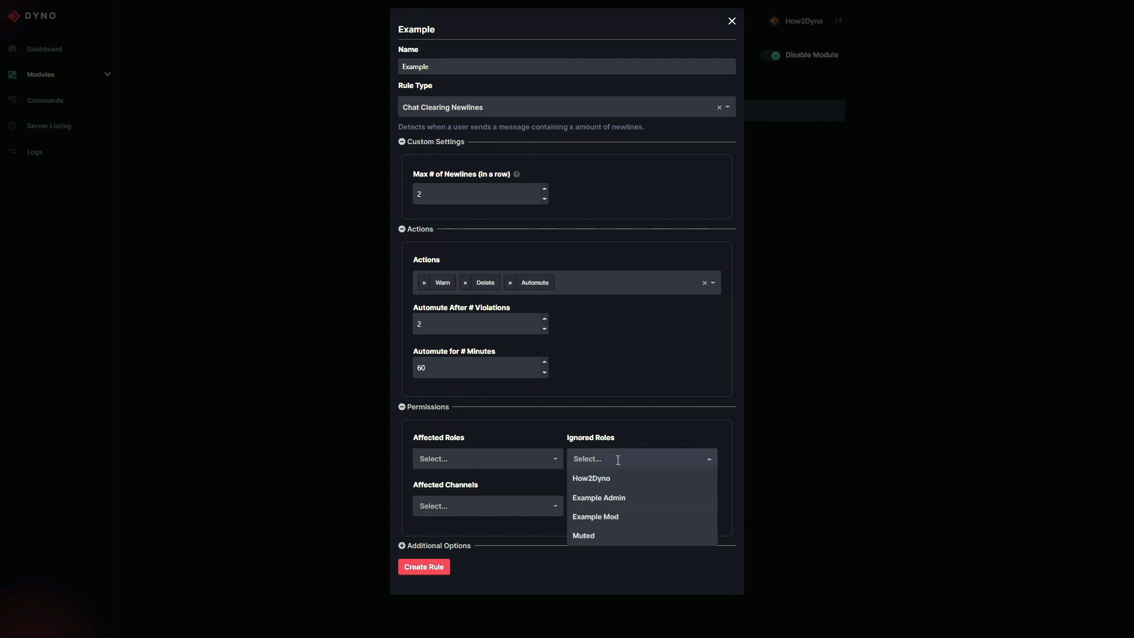
{"action": "mouse_move", "coordinate": [615, 497]}
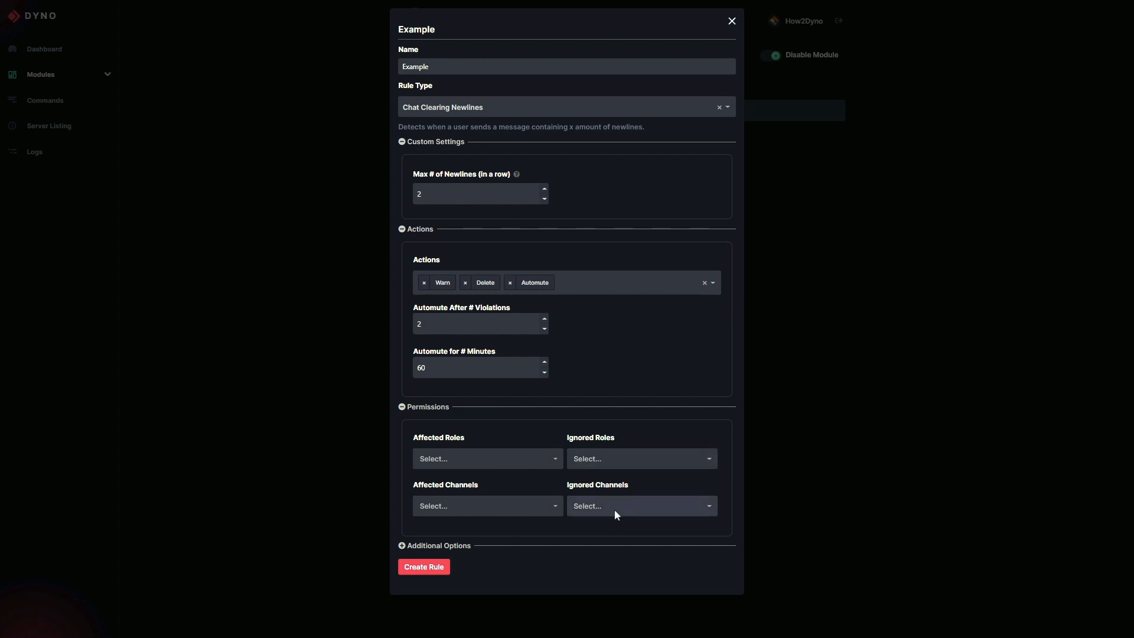
{"action": "left_click", "coordinate": [639, 506]}
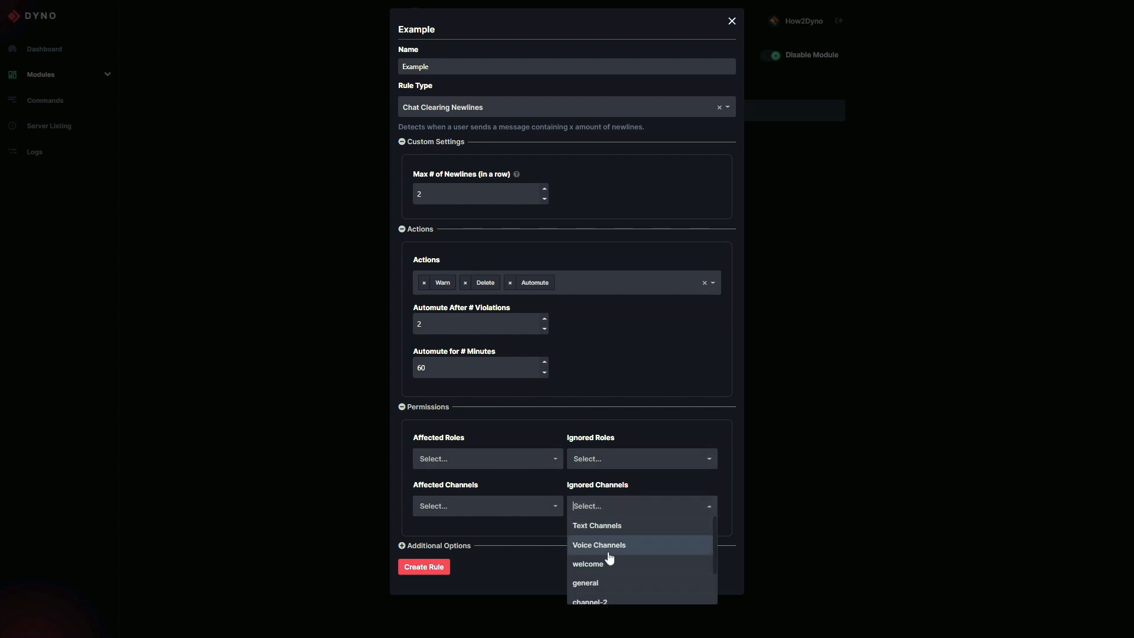
{"action": "mouse_move", "coordinate": [479, 157]}
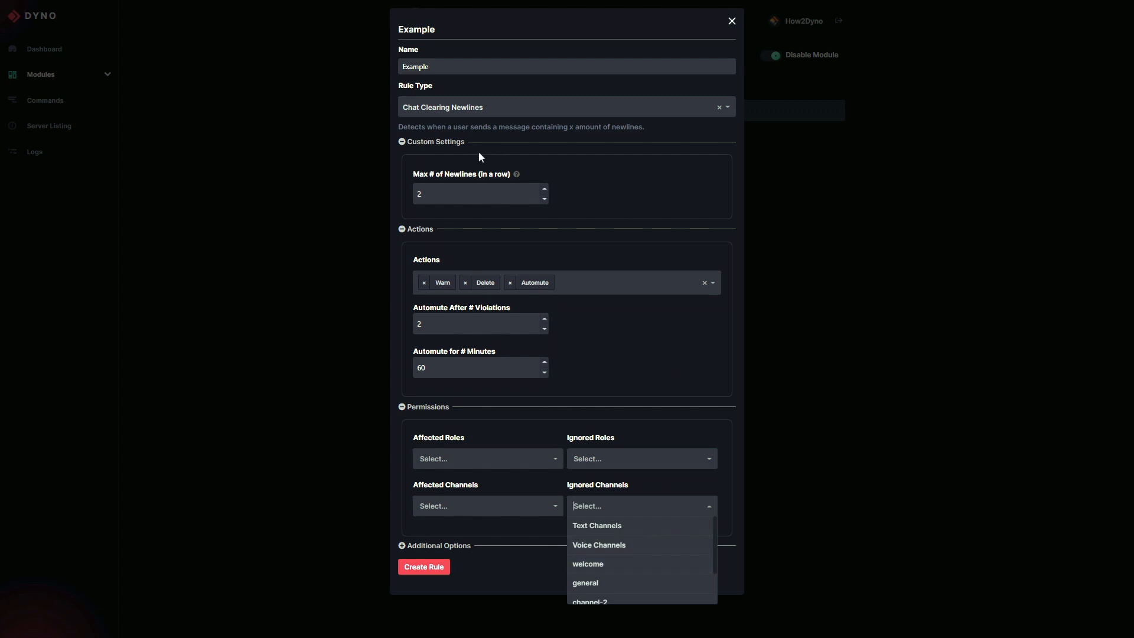
{"action": "mouse_move", "coordinate": [592, 568]}
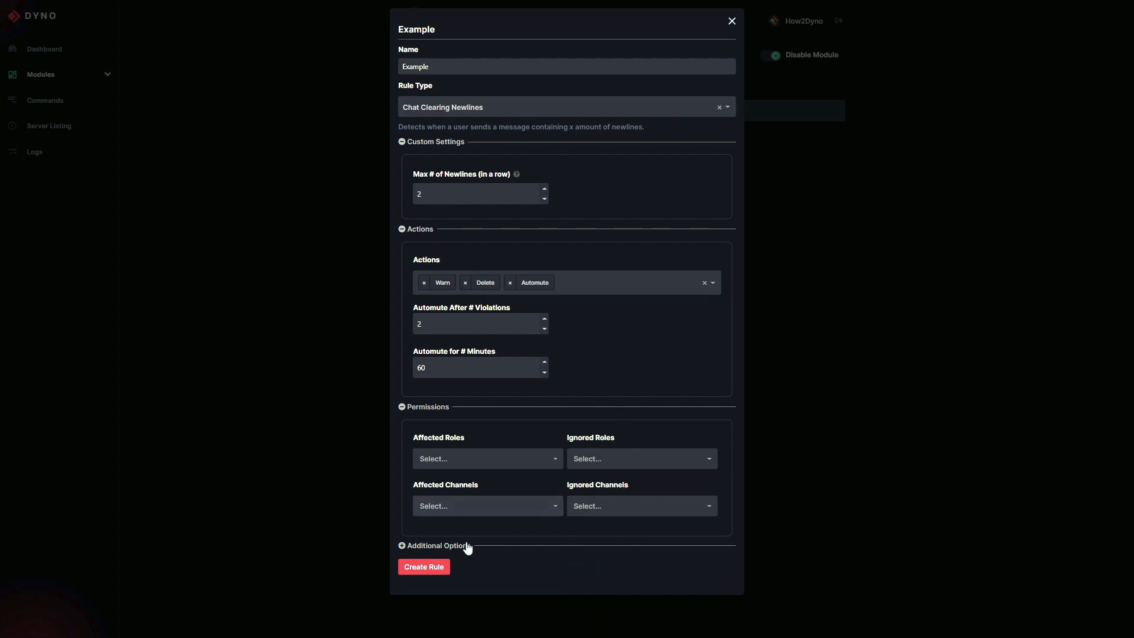
- Expand the rule's additional options and enter 'No spamming.' as the custom response
{"action": "left_click", "coordinate": [434, 545]}
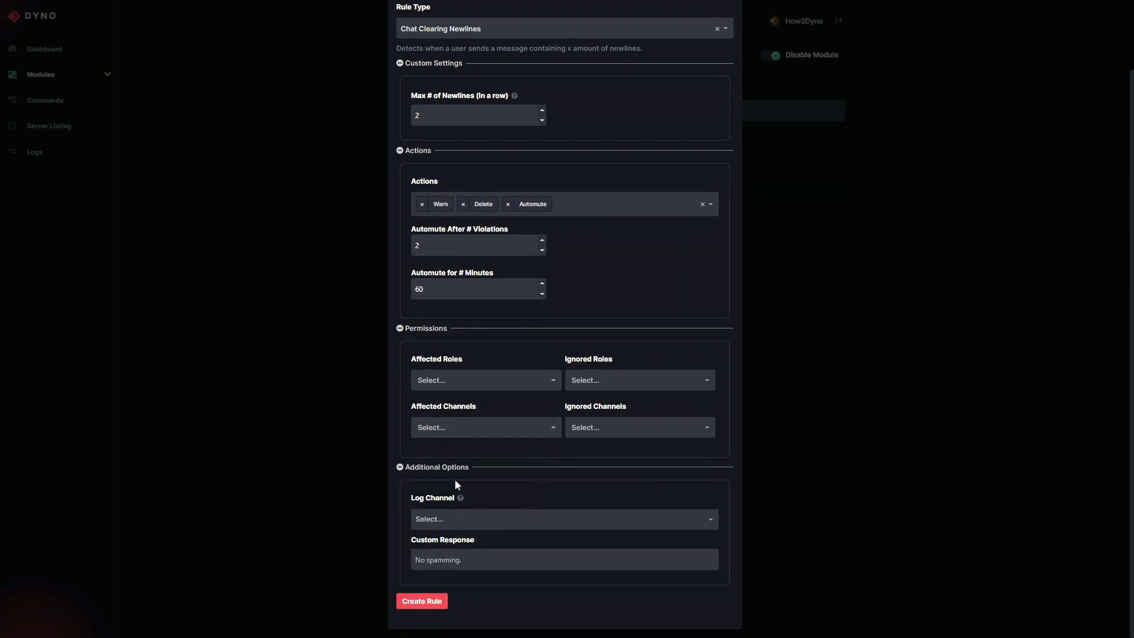
{"action": "mouse_move", "coordinate": [764, 148]}
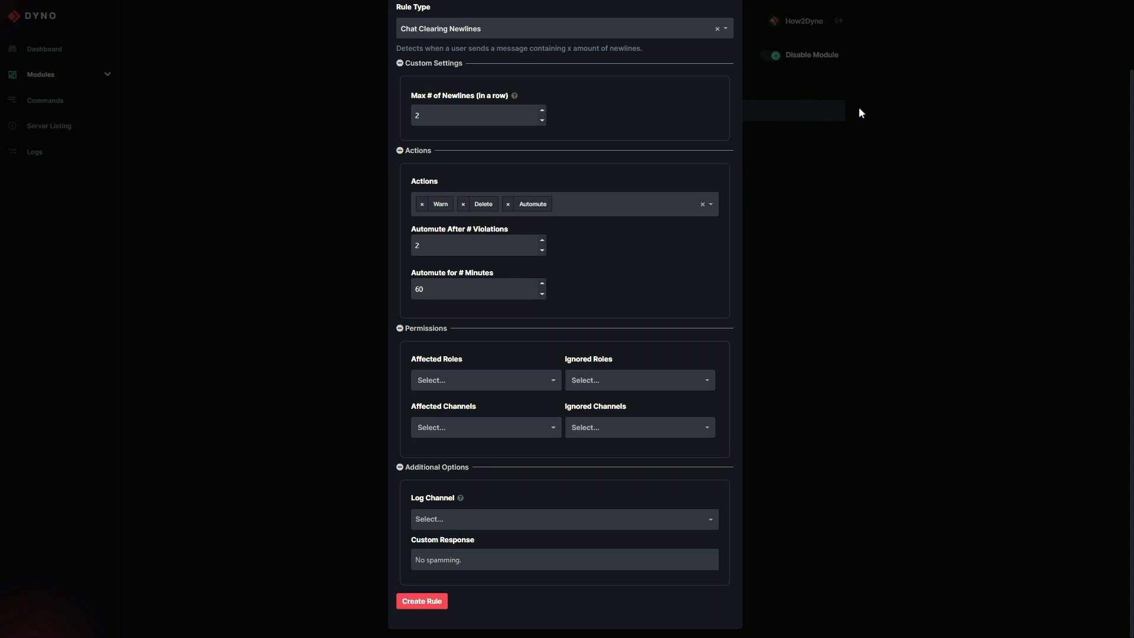
{"action": "mouse_move", "coordinate": [481, 500]}
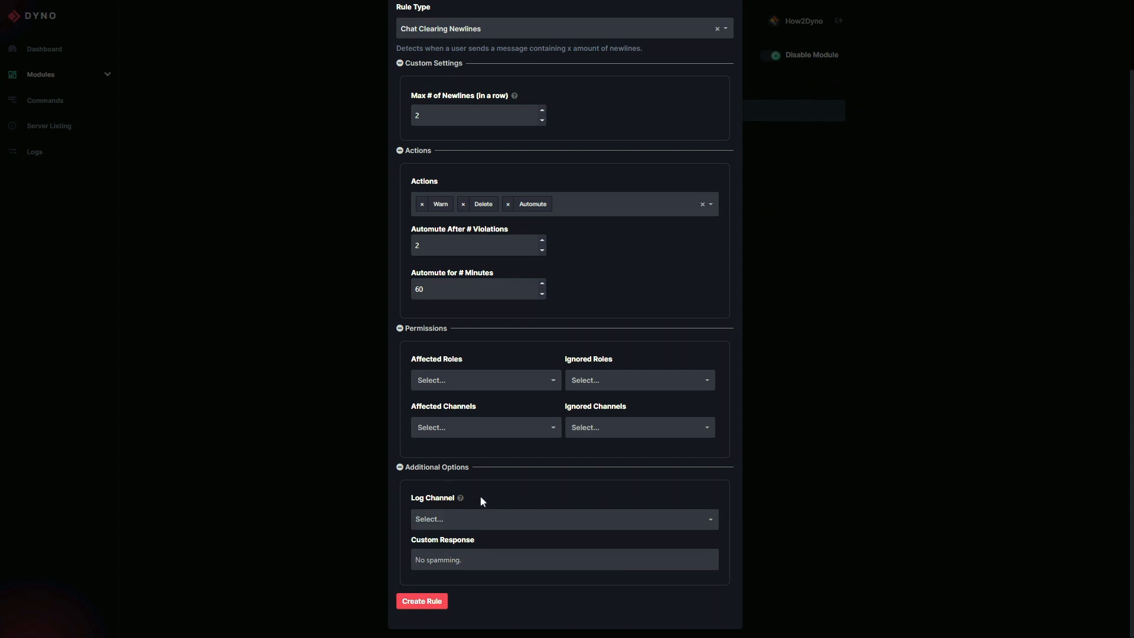
{"action": "left_click", "coordinate": [564, 519]}
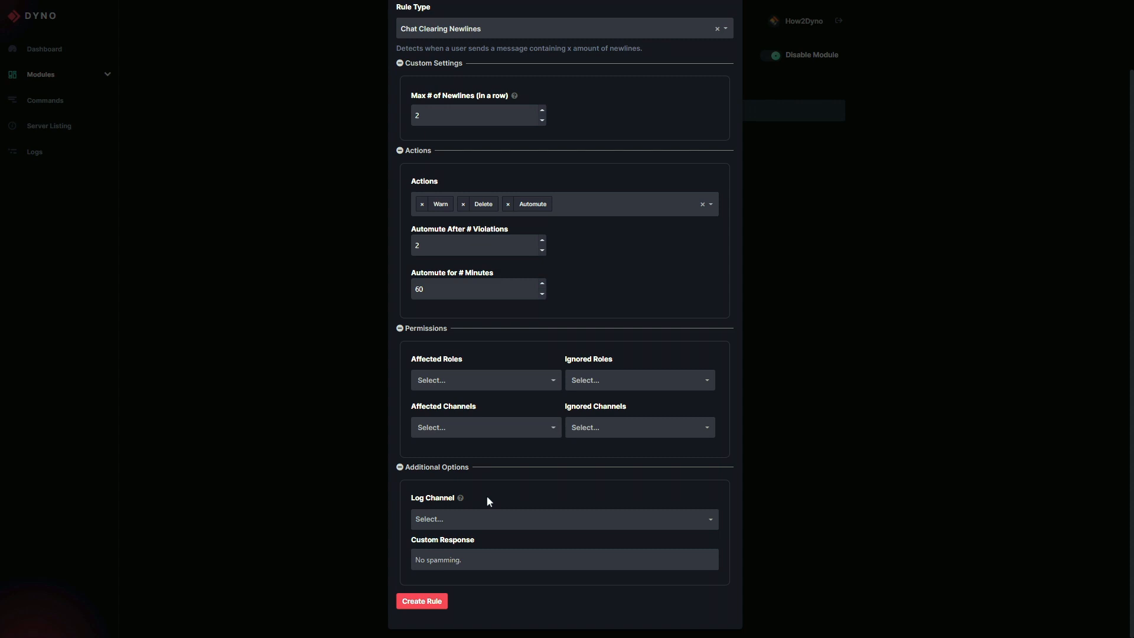
{"action": "mouse_move", "coordinate": [497, 496]}
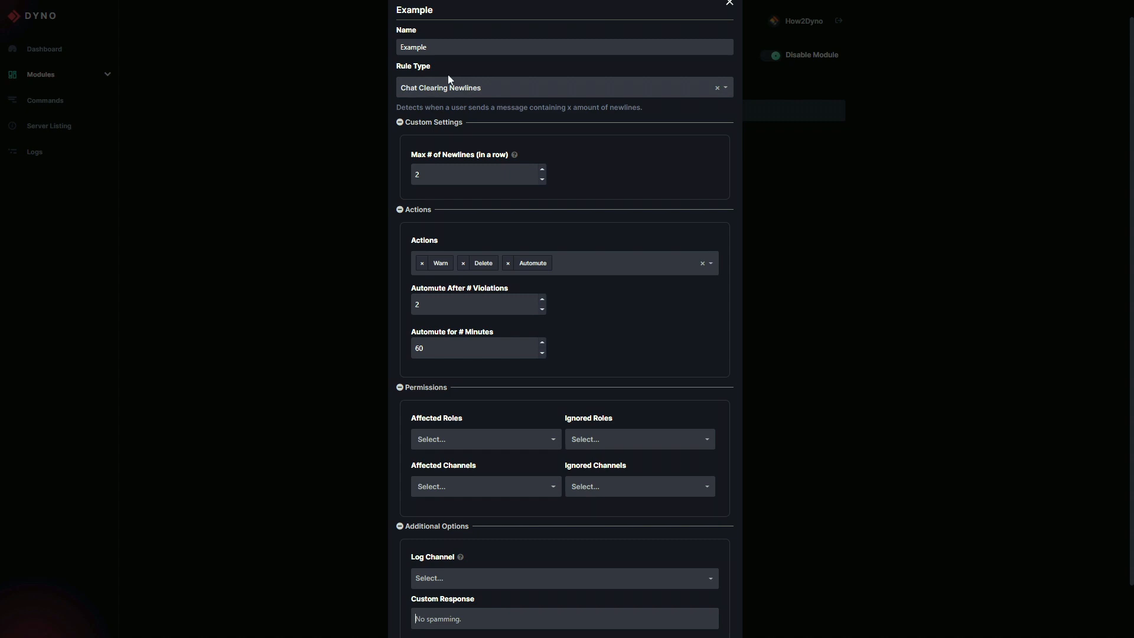
{"action": "scroll", "scroll_direction": "down", "scroll_amount": 3}
{"action": "type", "text": "f"}
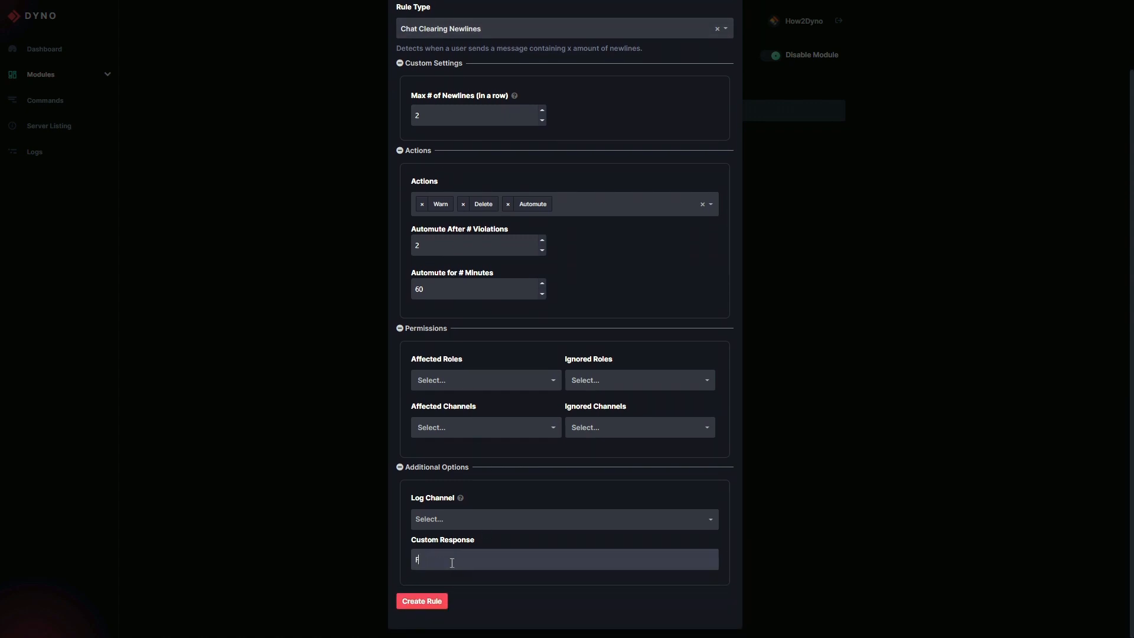
{"action": "type", "text": "No spamming."}
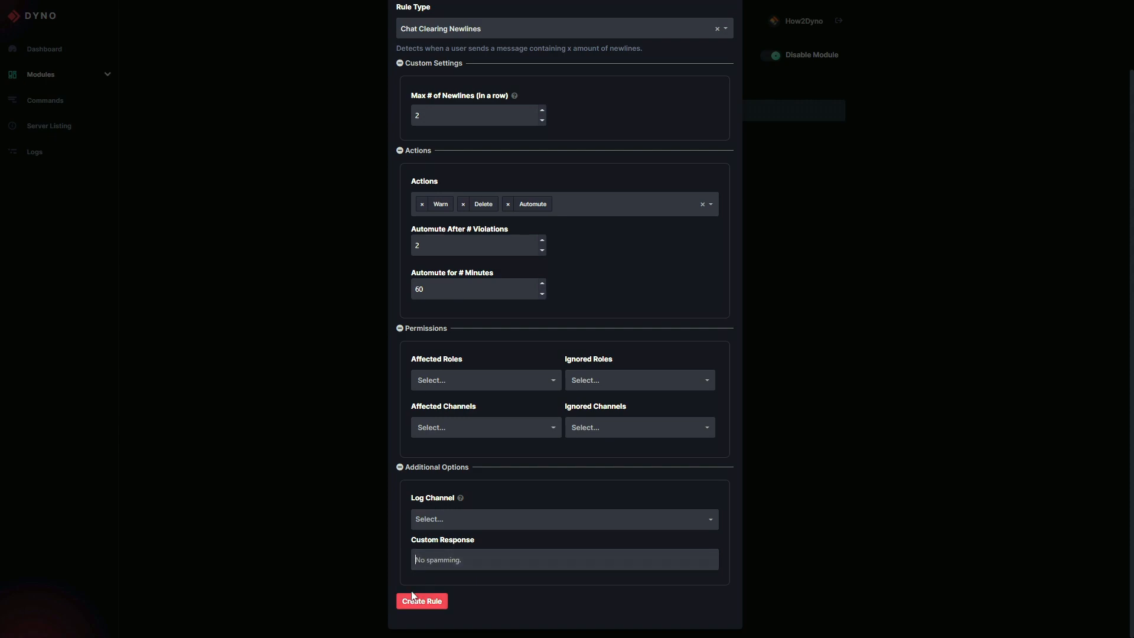
- Save the Example rule, then start a second rule named Example 2 and list its rule types
{"action": "left_click", "coordinate": [422, 600]}
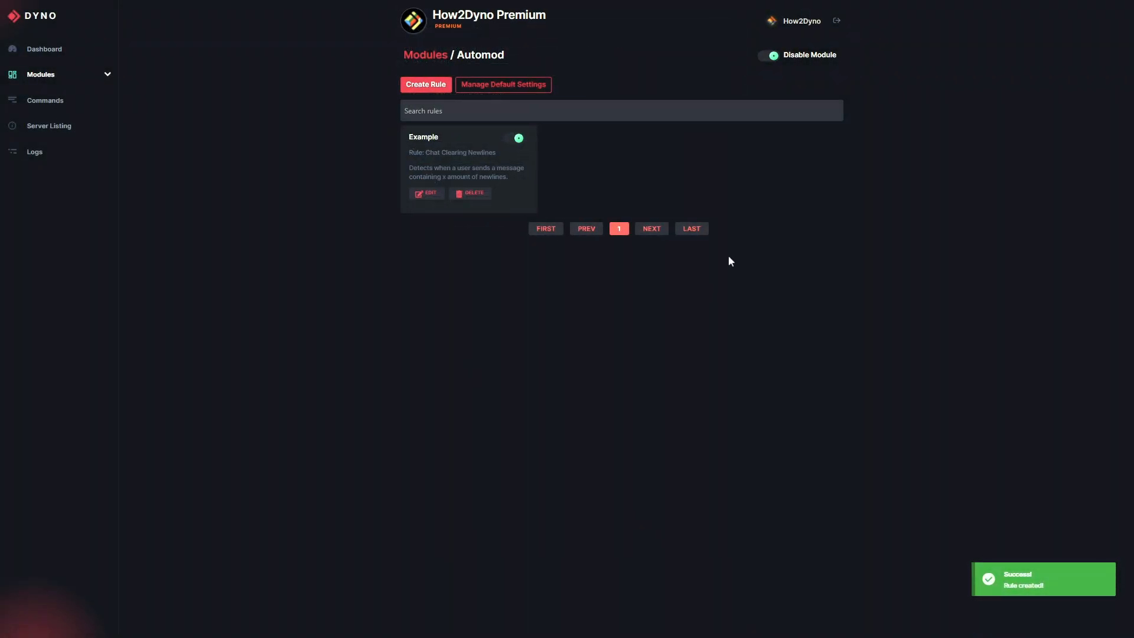
{"action": "mouse_move", "coordinate": [445, 176]}
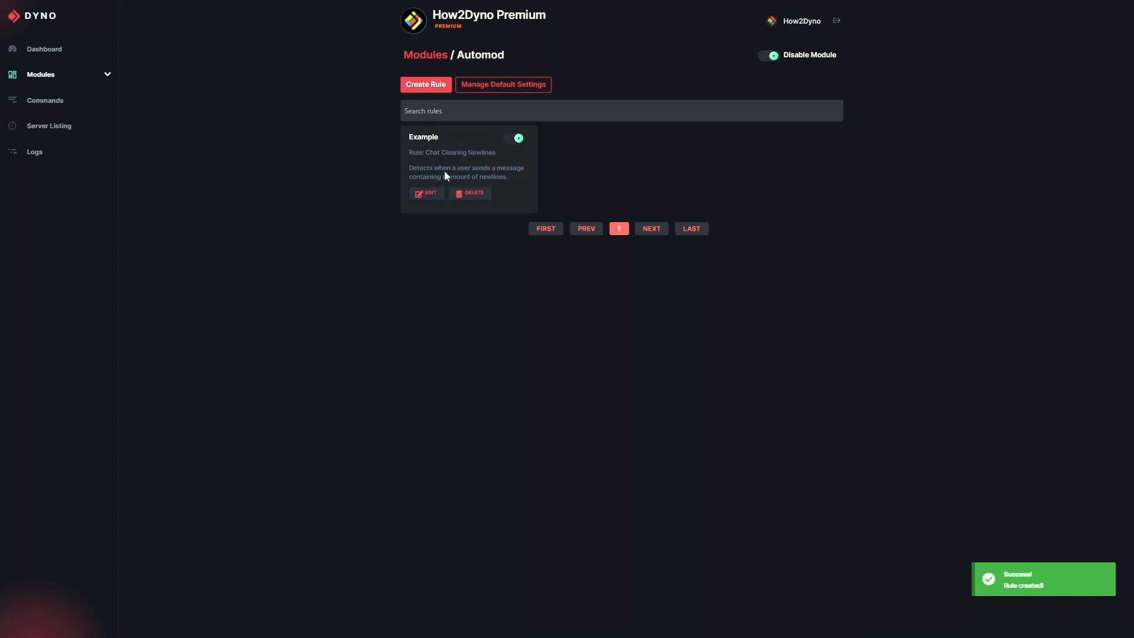
{"action": "mouse_move", "coordinate": [470, 193]}
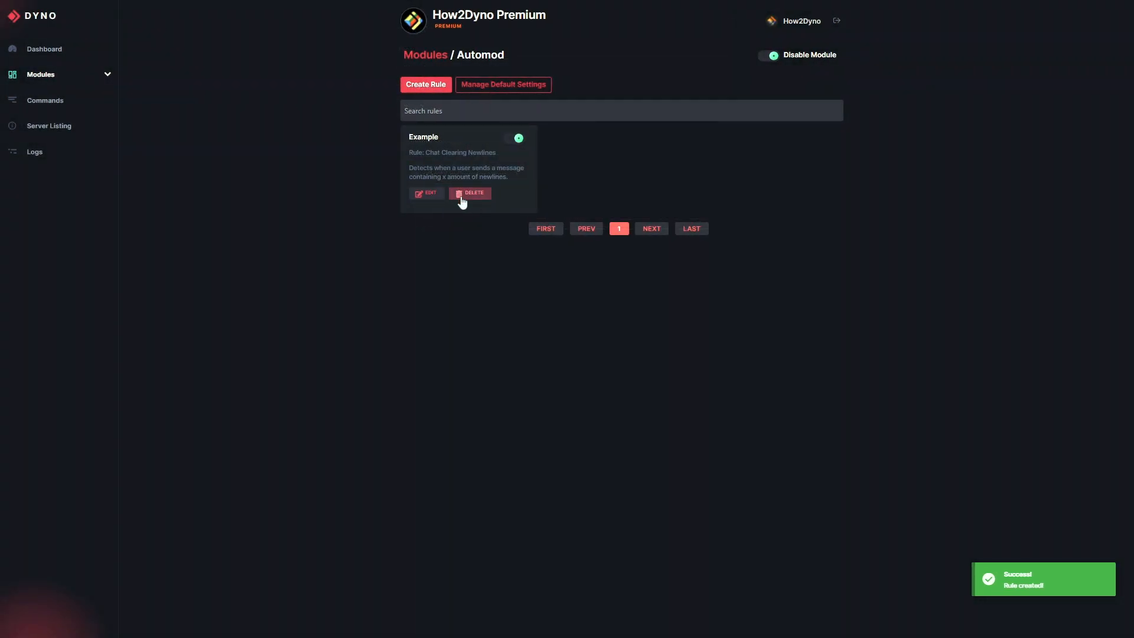
{"action": "left_click", "coordinate": [516, 138]}
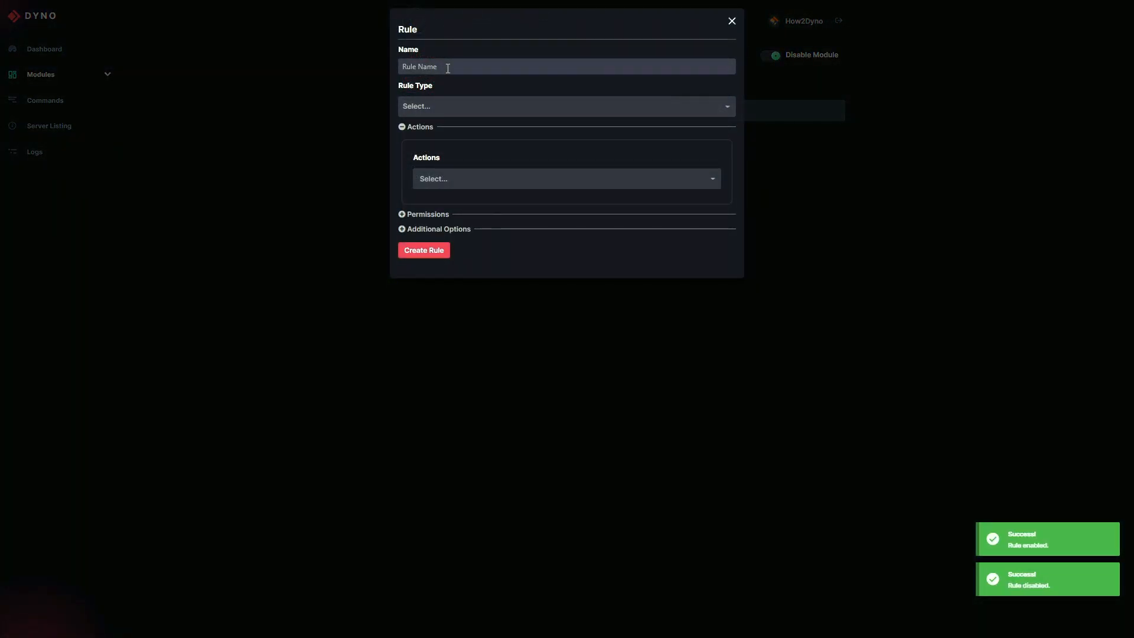
{"action": "type", "text": "Example"}
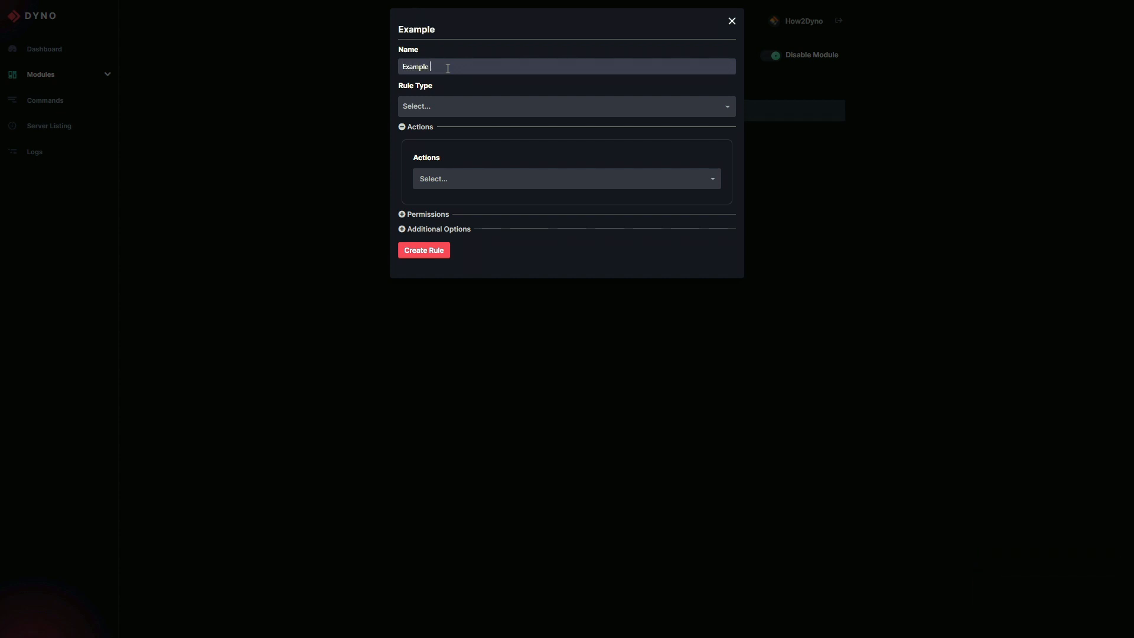
{"action": "left_click", "coordinate": [567, 106]}
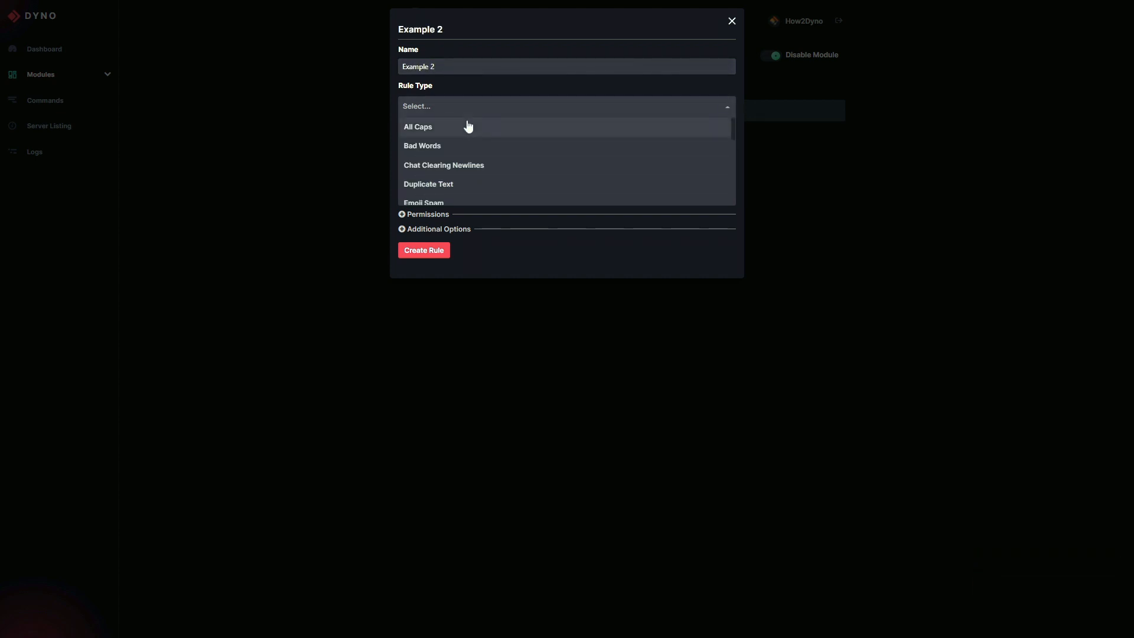
- Make Example 2 an All Caps rule and try caps percentages 40, 100, then 70
{"action": "left_click", "coordinate": [418, 126]}
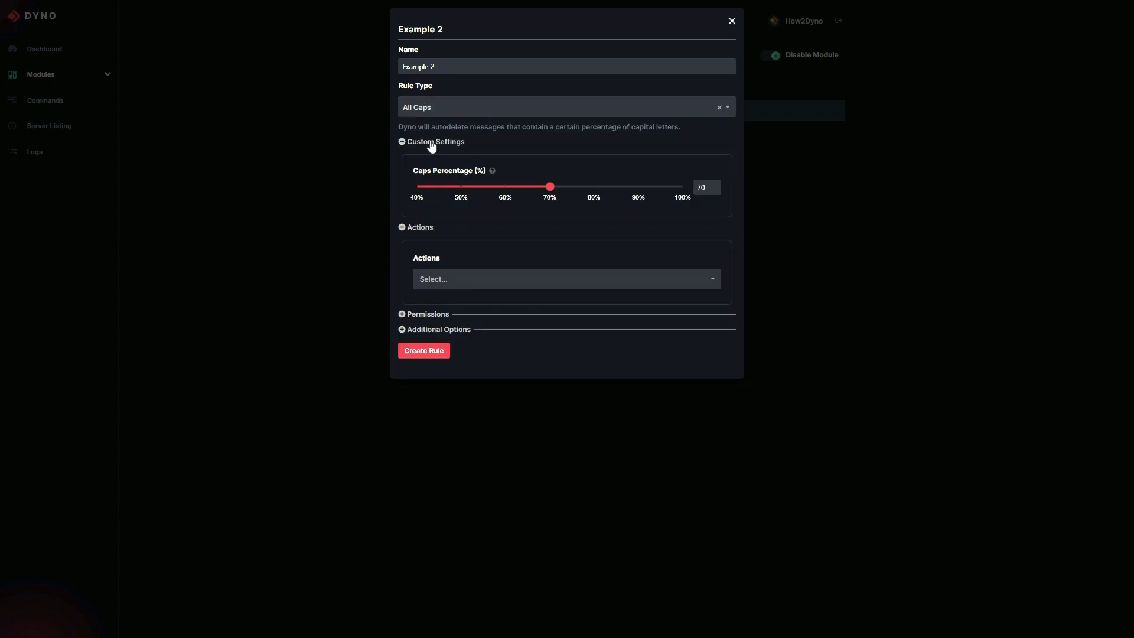
{"action": "mouse_move", "coordinate": [432, 182]}
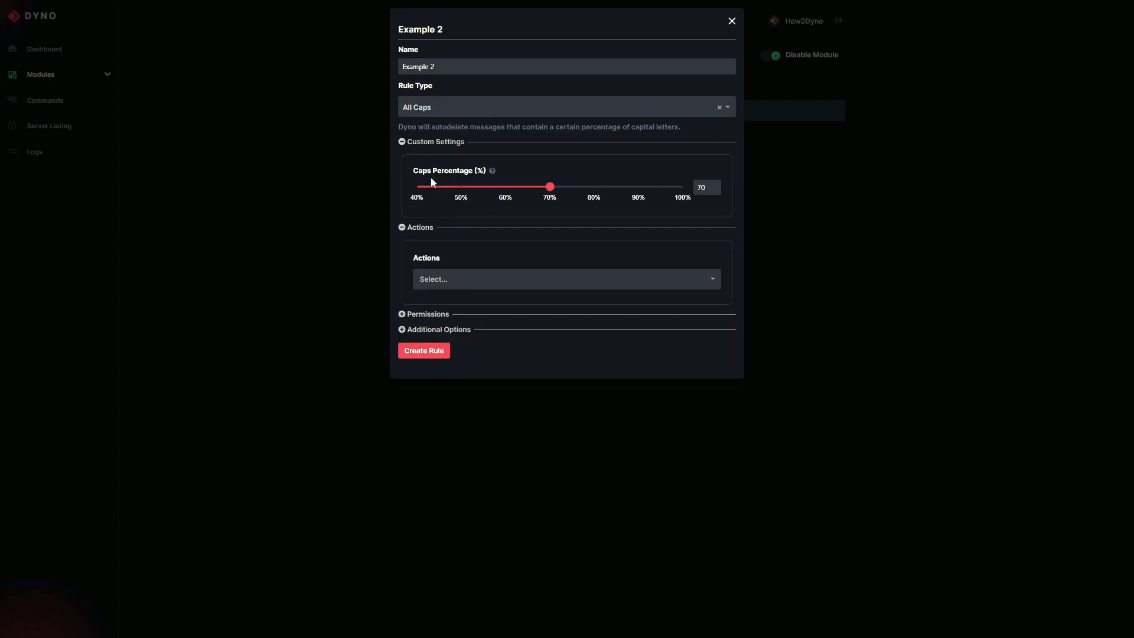
{"action": "mouse_move", "coordinate": [354, 173]}
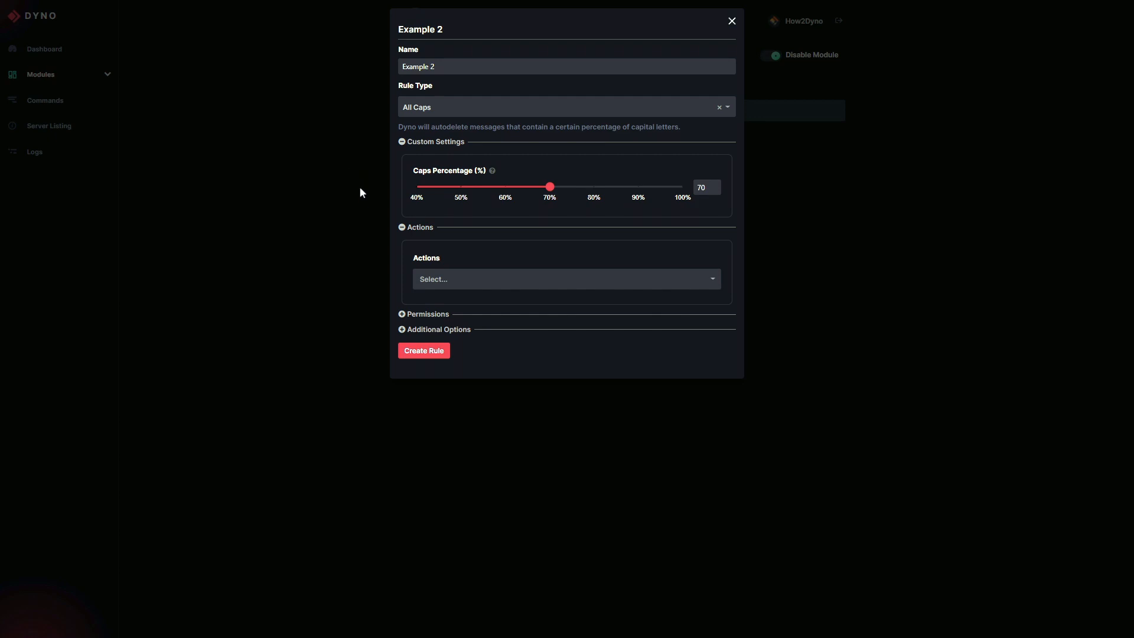
{"action": "mouse_move", "coordinate": [428, 170]}
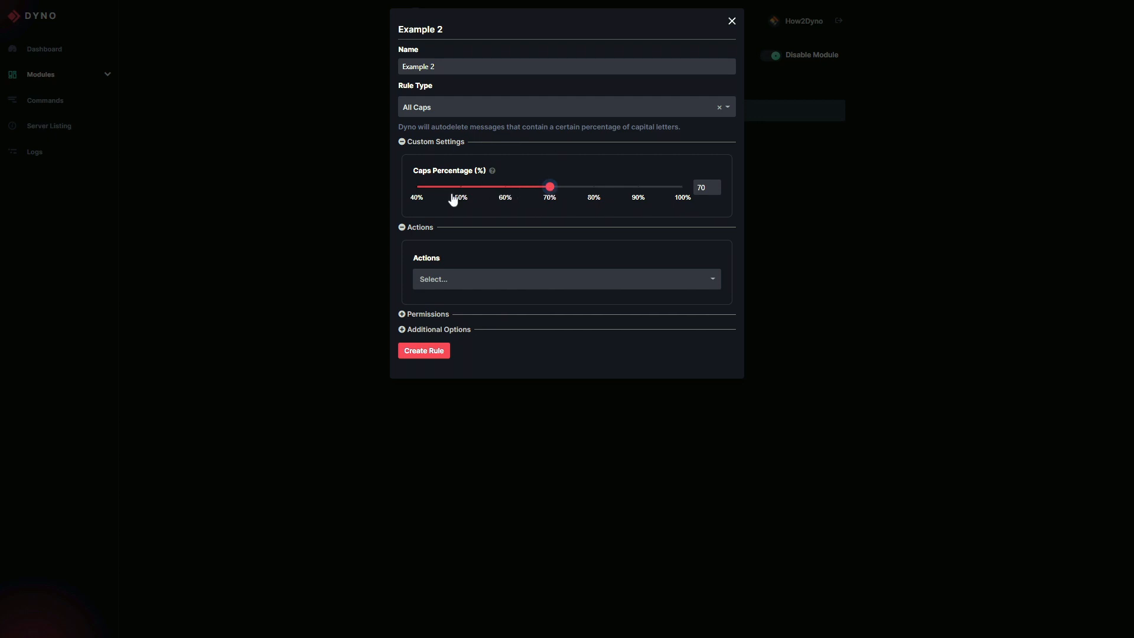
{"action": "mouse_move", "coordinate": [574, 191]}
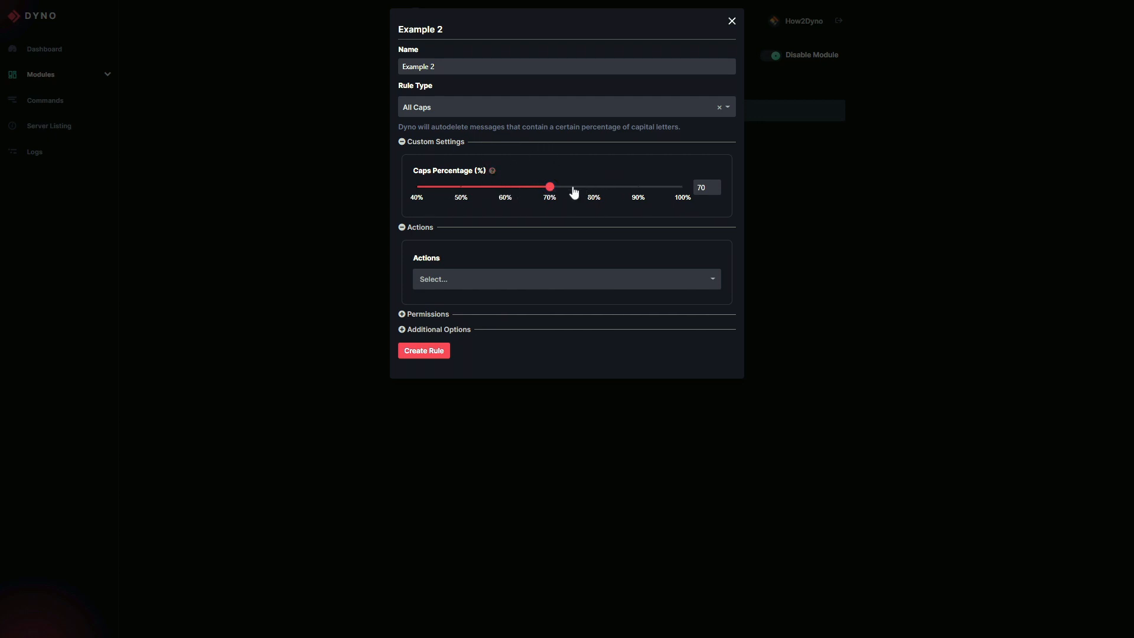
{"action": "left_click_drag", "start_coordinate": [549, 186], "coordinate": [415, 187]}
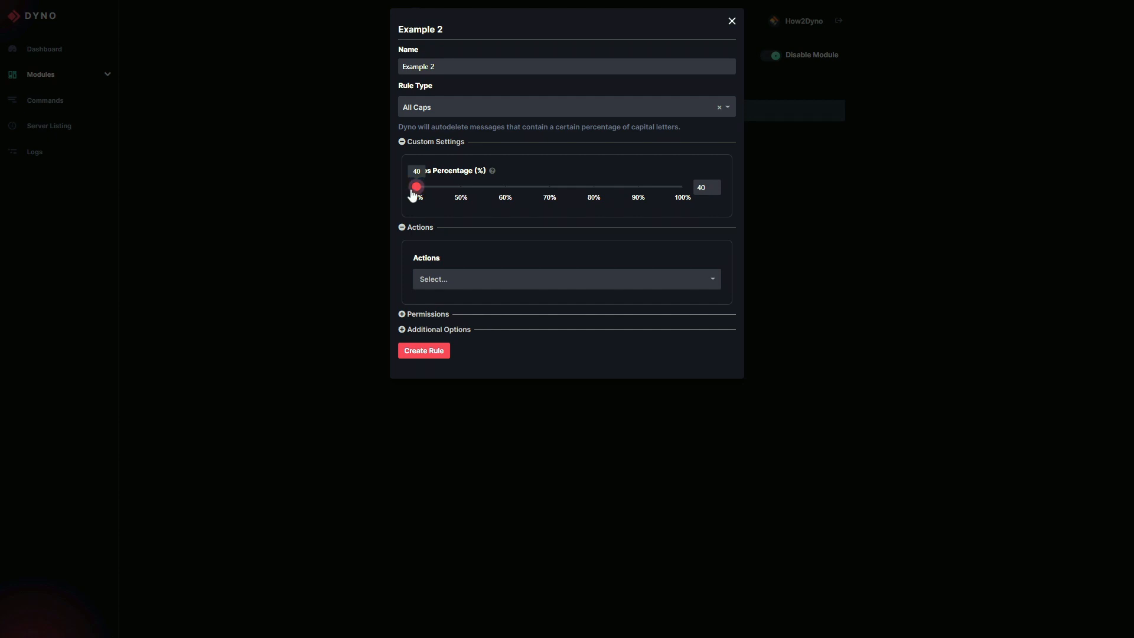
{"action": "left_click_drag", "start_coordinate": [415, 187], "coordinate": [683, 186]}
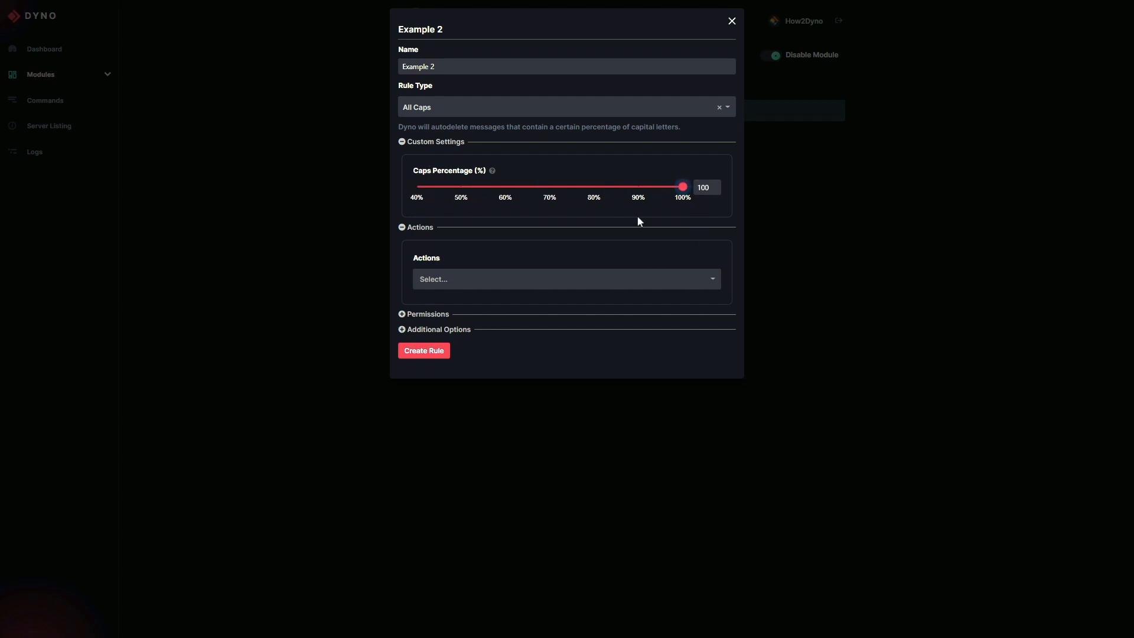
{"action": "left_click_drag", "start_coordinate": [681, 187], "coordinate": [549, 187]}
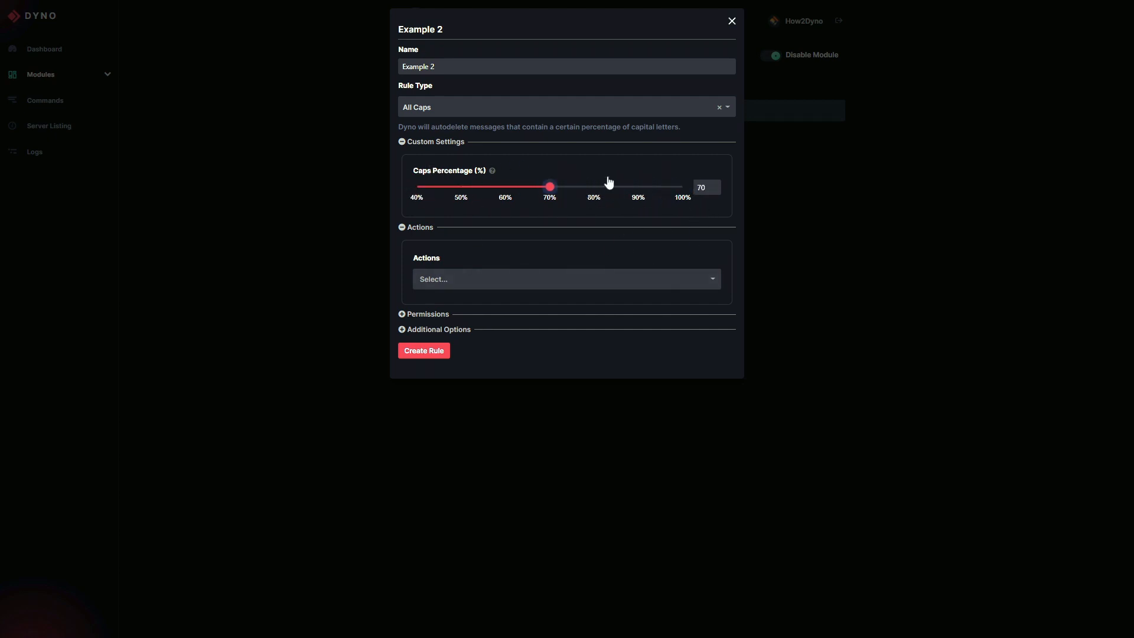
- Show and hide the permission and additional option panels, then pick Stickers Cooldown
{"action": "left_click", "coordinate": [566, 279]}
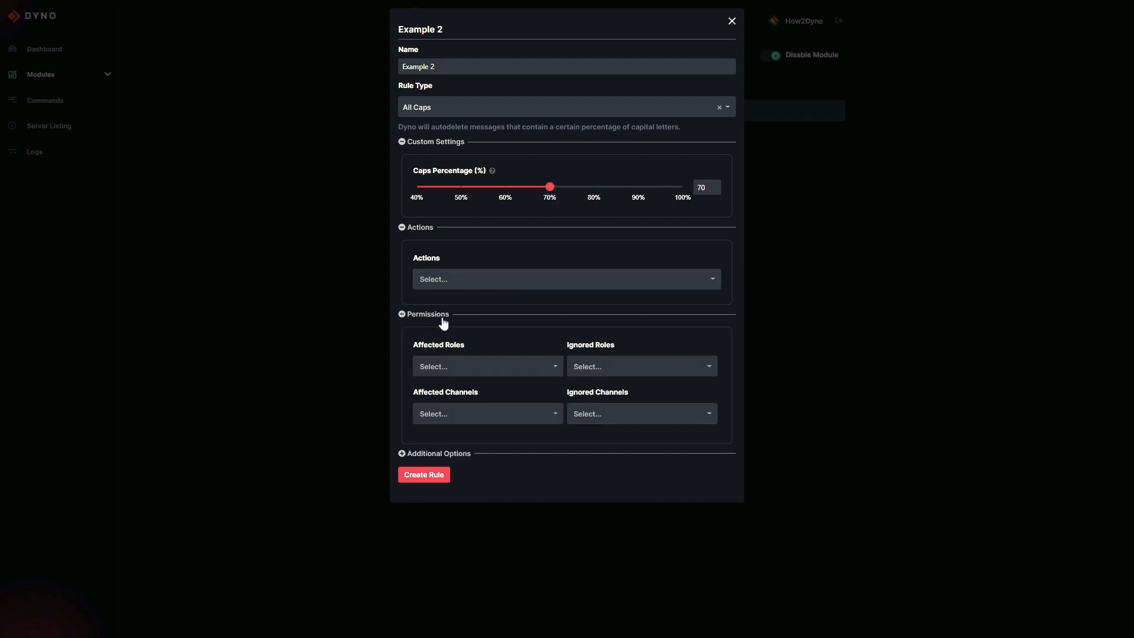
{"action": "left_click", "coordinate": [423, 313]}
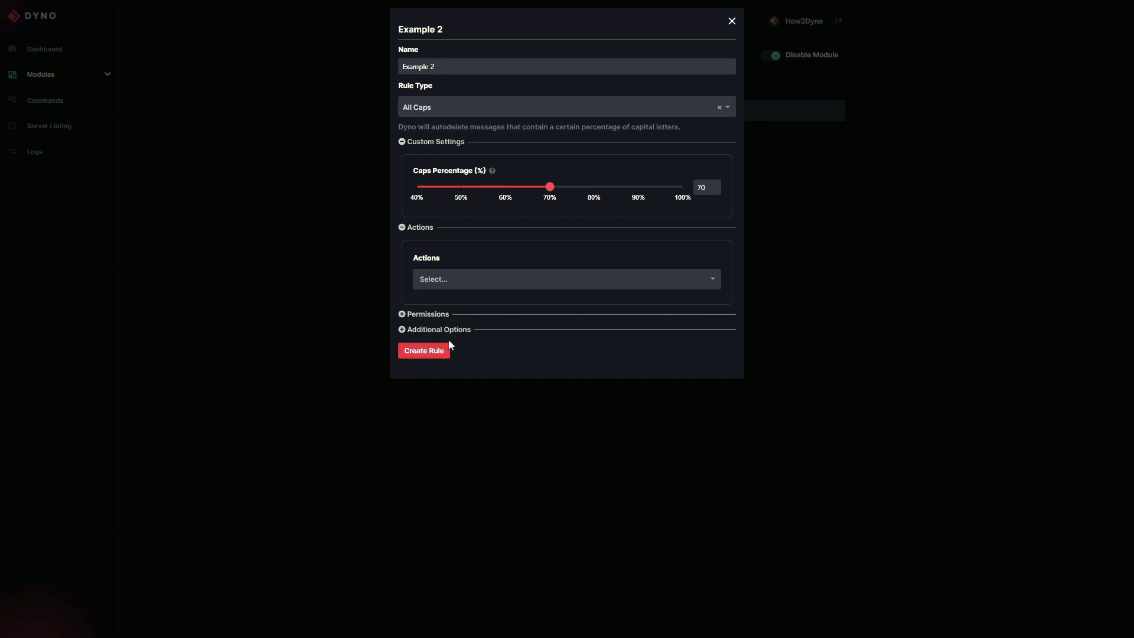
{"action": "left_click", "coordinate": [402, 330]}
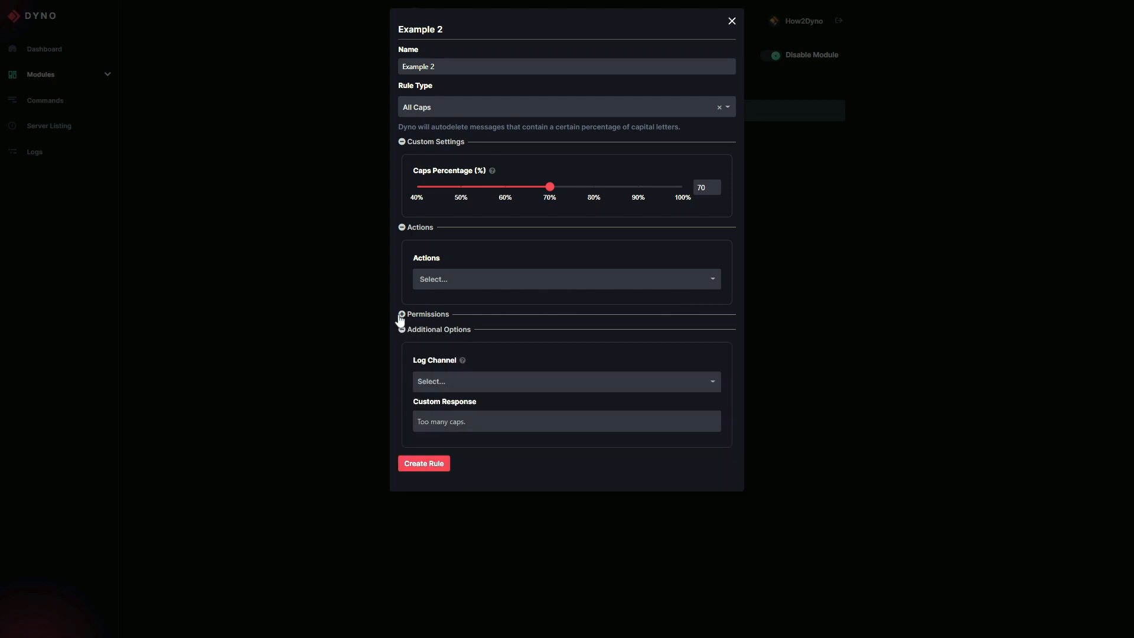
{"action": "left_click", "coordinate": [400, 313]}
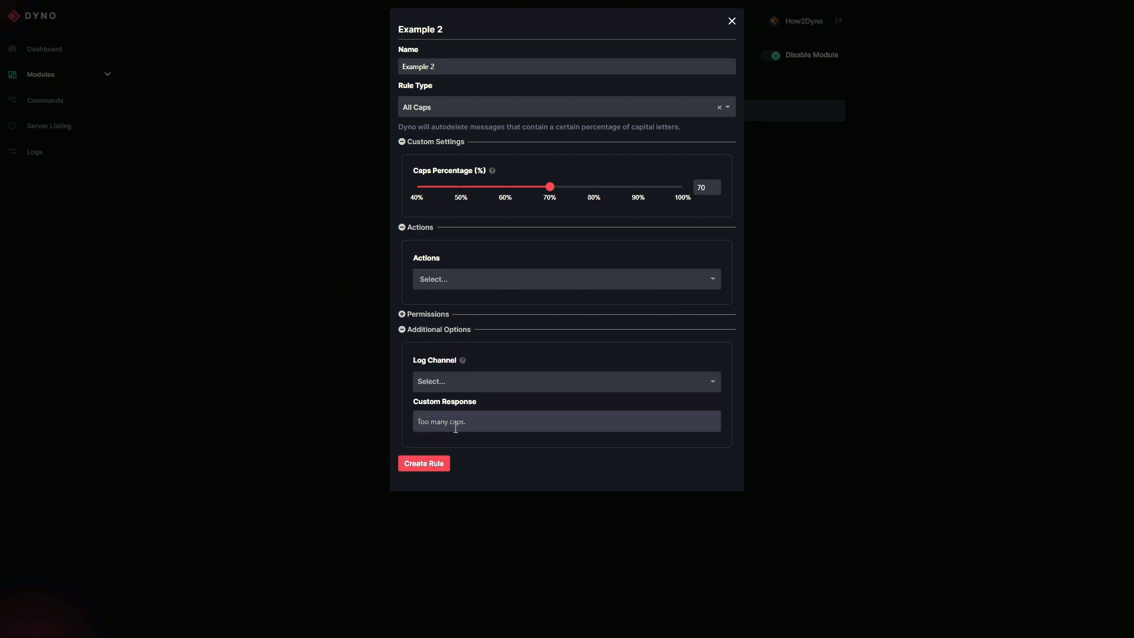
{"action": "left_click", "coordinate": [565, 107]}
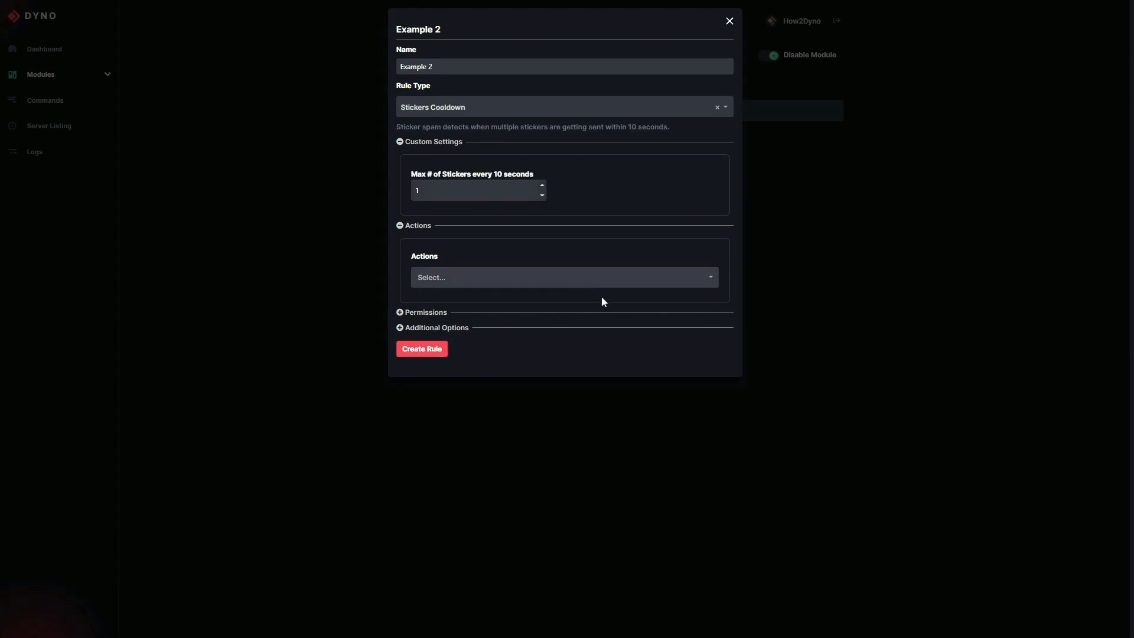
{"action": "mouse_move", "coordinate": [603, 142]}
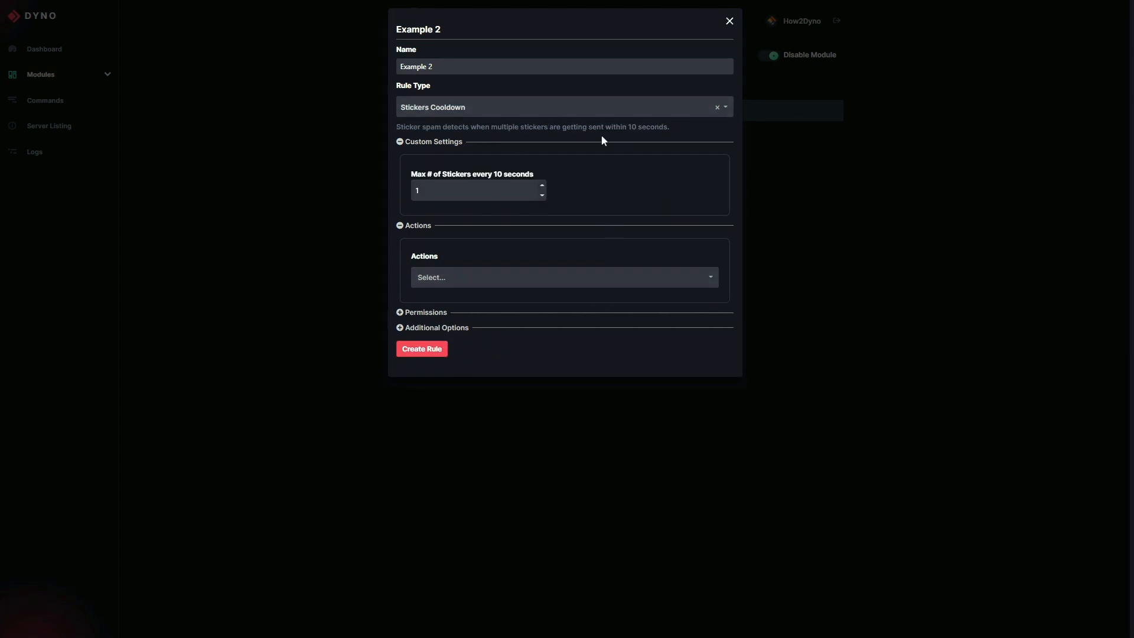
{"action": "mouse_move", "coordinate": [445, 152]}
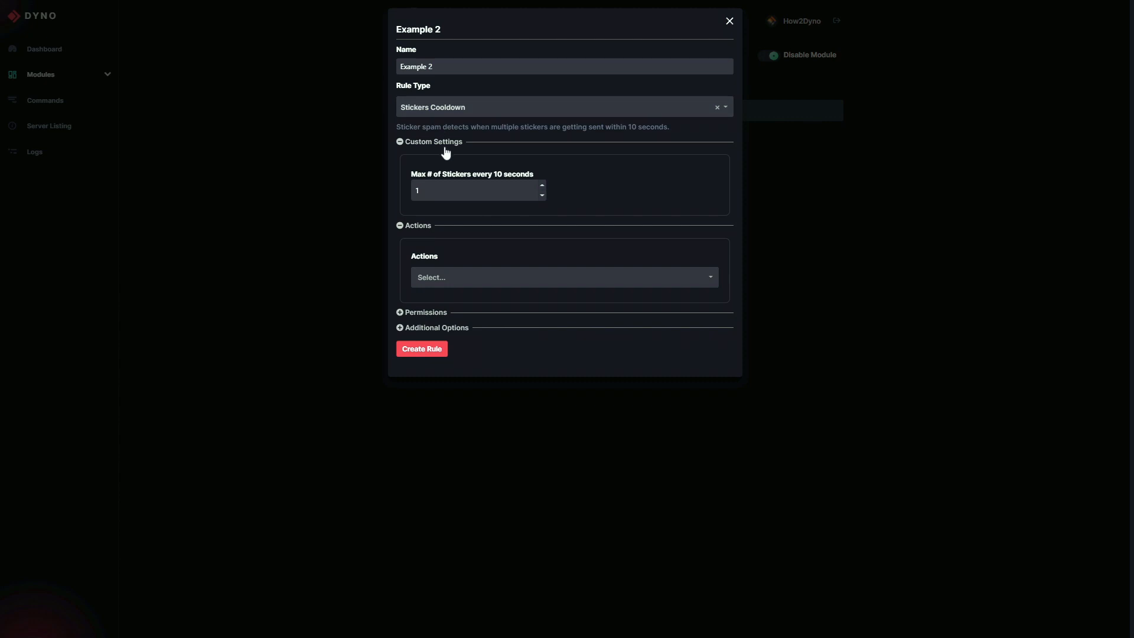
- Try Stickers and Mass Mentions types, then settle on Links Cooldown with its 20-second cooldown
{"action": "left_click", "coordinate": [563, 107]}
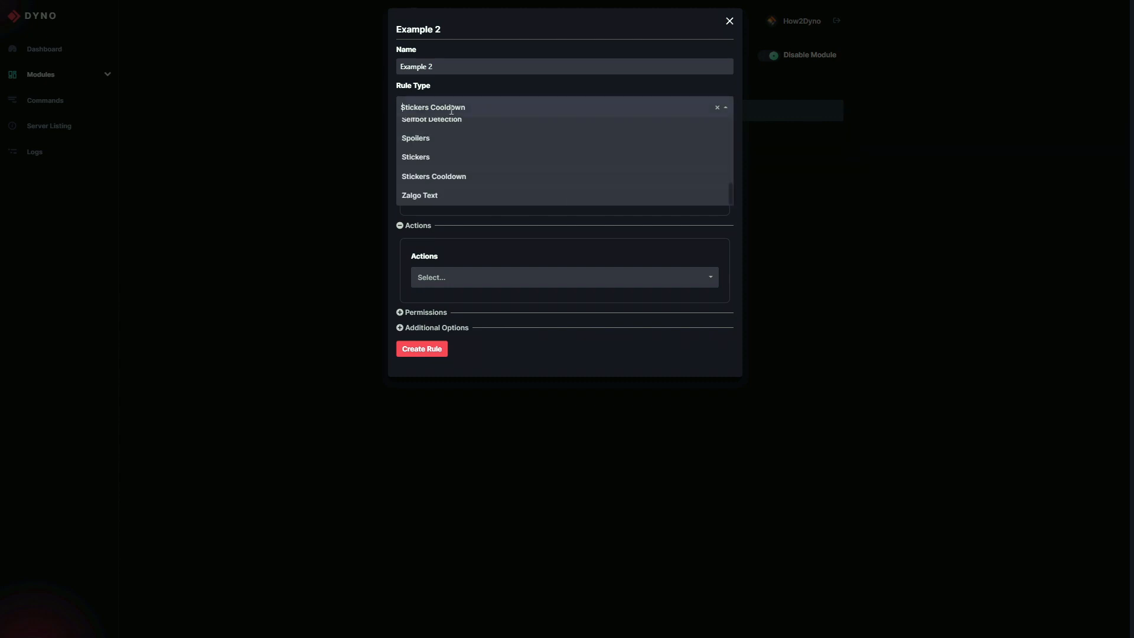
{"action": "left_click", "coordinate": [416, 158]}
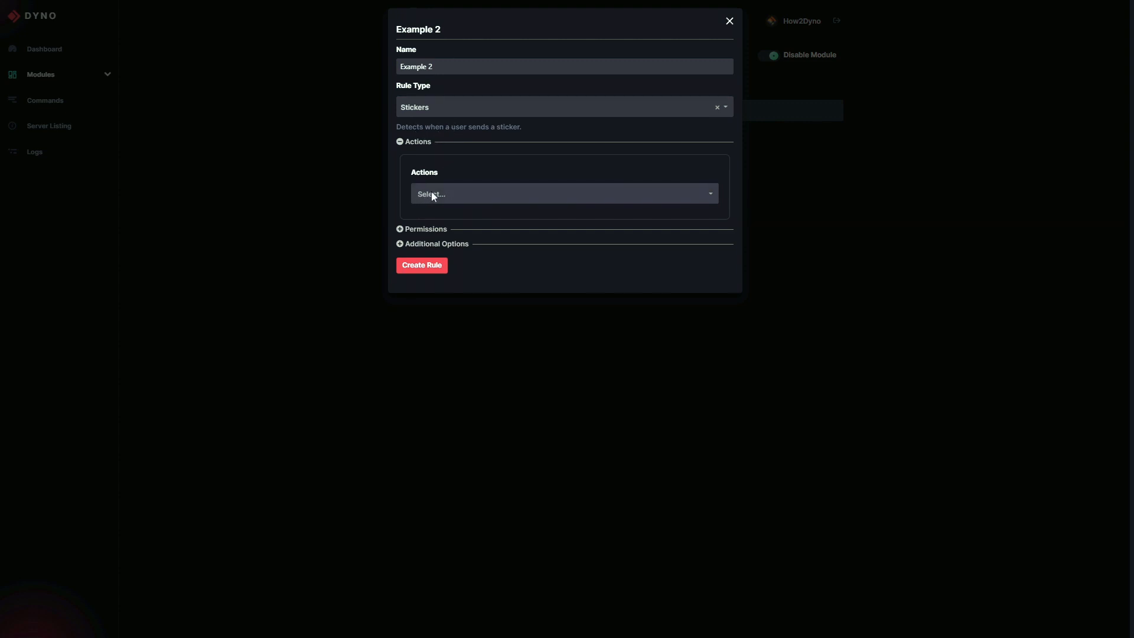
{"action": "left_click", "coordinate": [564, 194]}
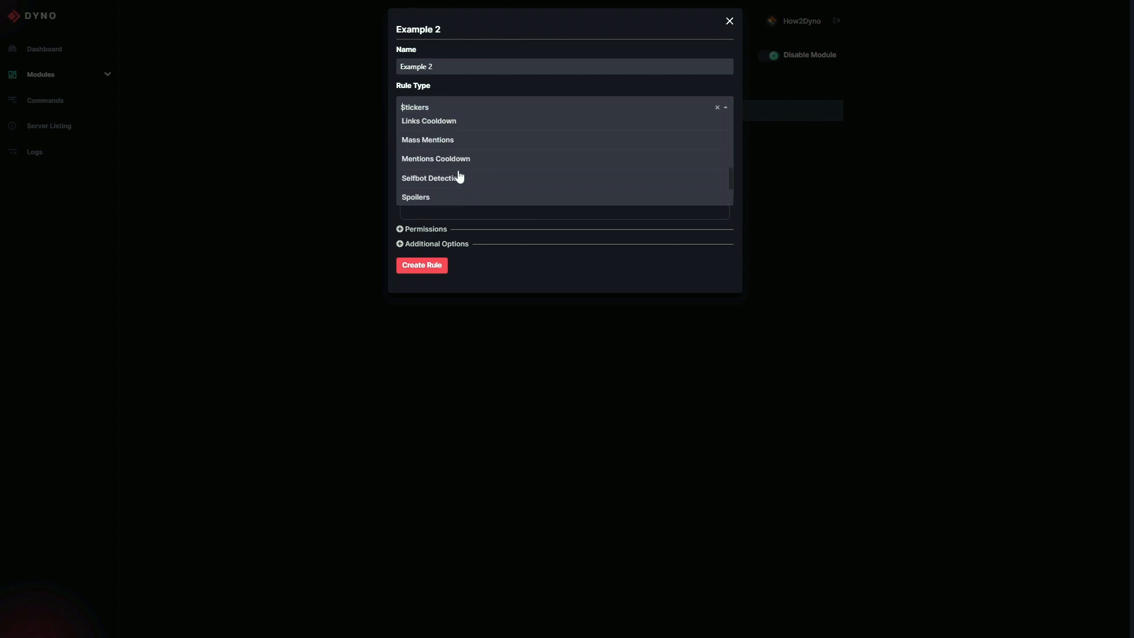
{"action": "left_click", "coordinate": [428, 139]}
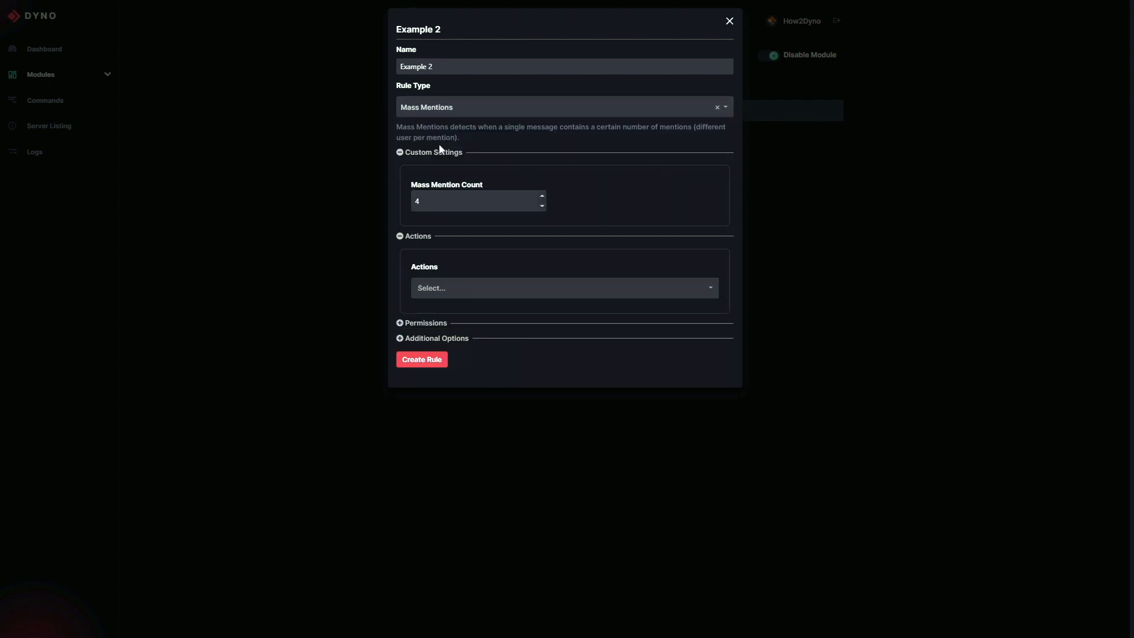
{"action": "left_click", "coordinate": [474, 201]}
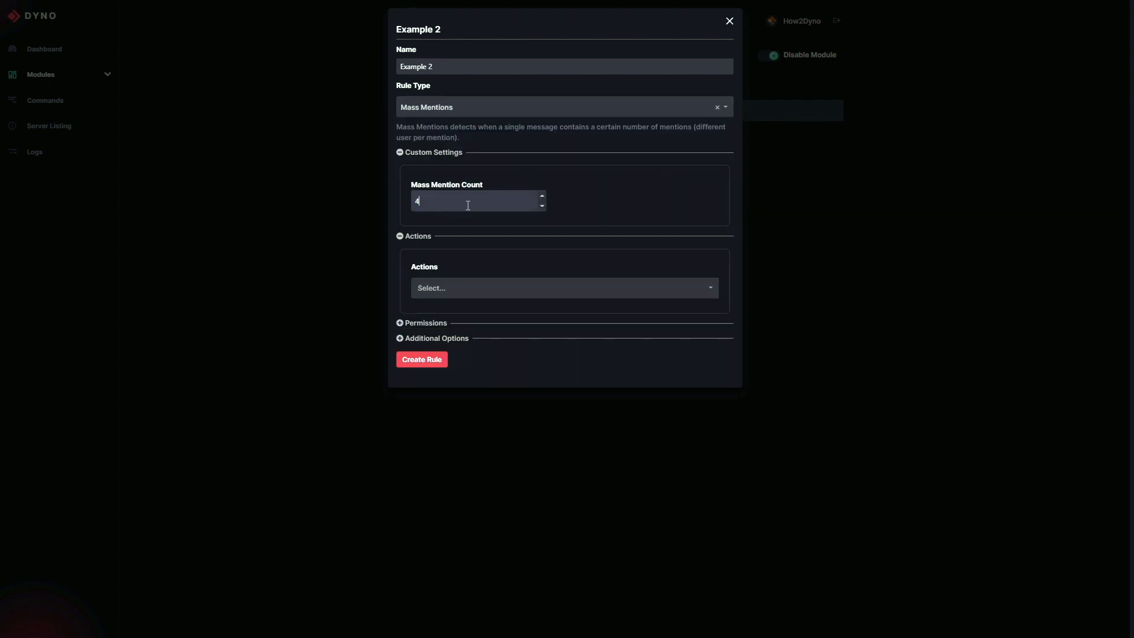
{"action": "left_click", "coordinate": [564, 107]}
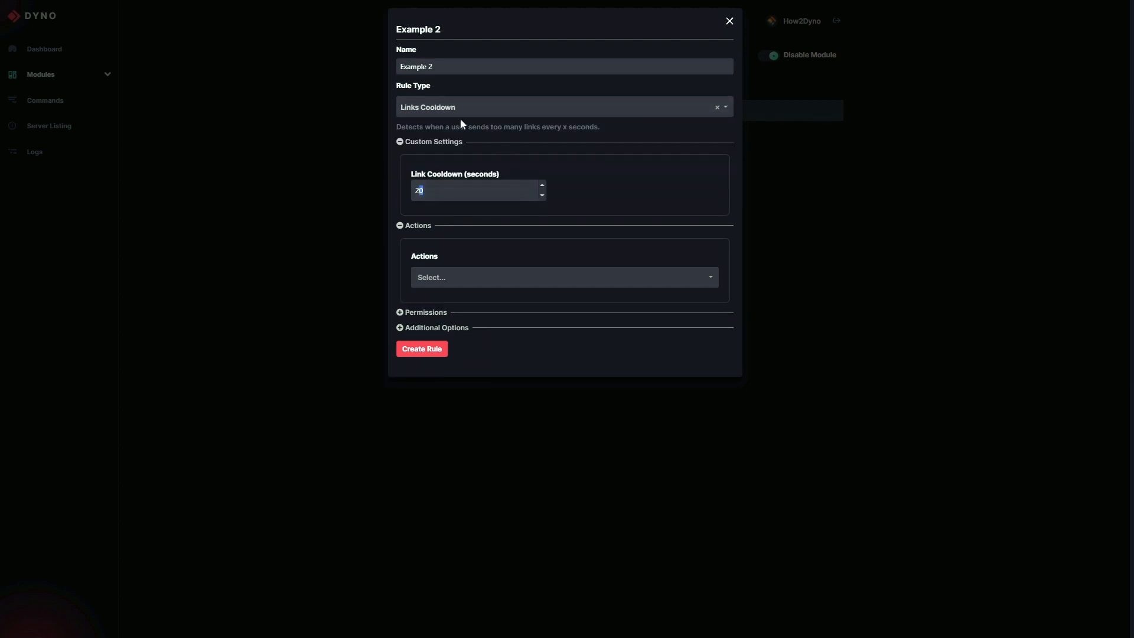
{"action": "left_click", "coordinate": [564, 107]}
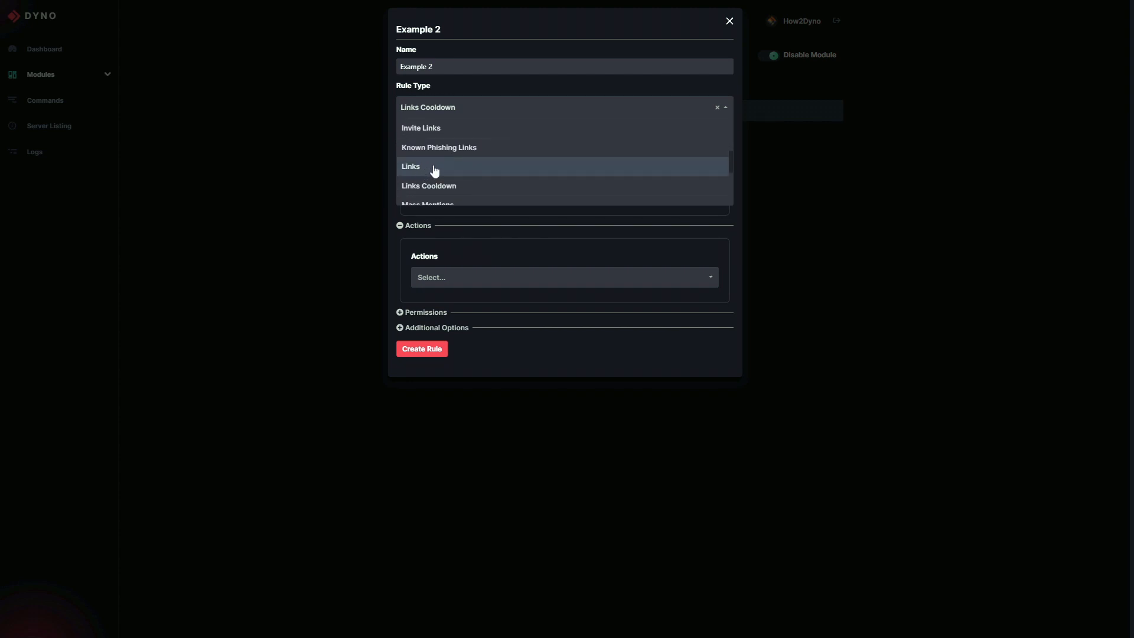
- Make Example 2 a Links rule, check denylist and allowed links, and choose Delete all links
{"action": "left_click", "coordinate": [410, 165]}
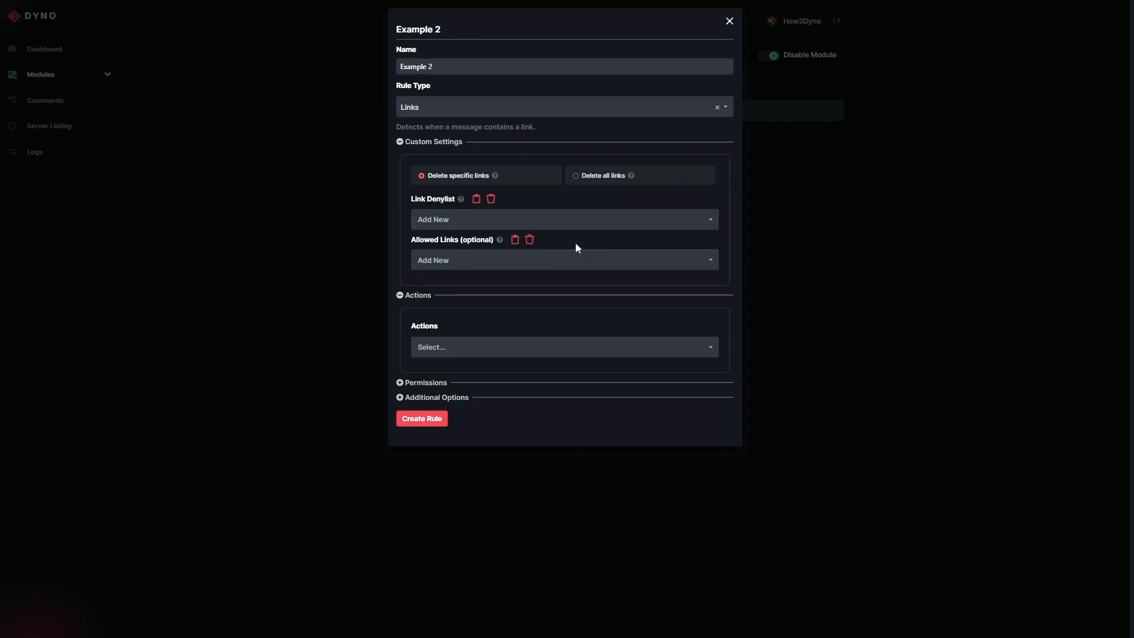
{"action": "mouse_move", "coordinate": [502, 156]}
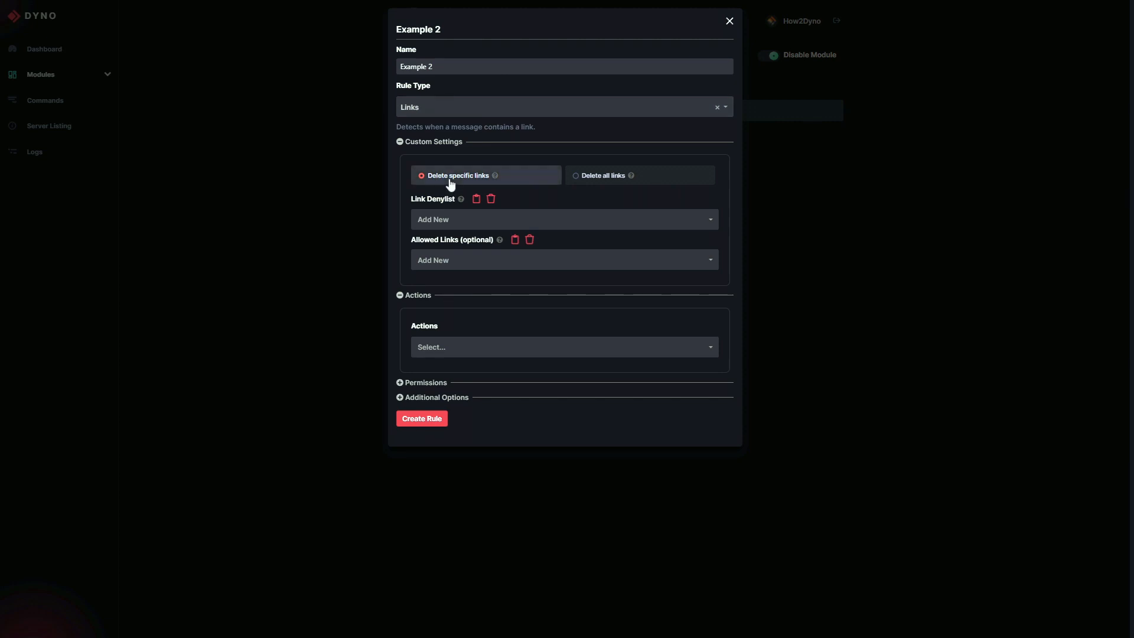
{"action": "mouse_move", "coordinate": [435, 180]}
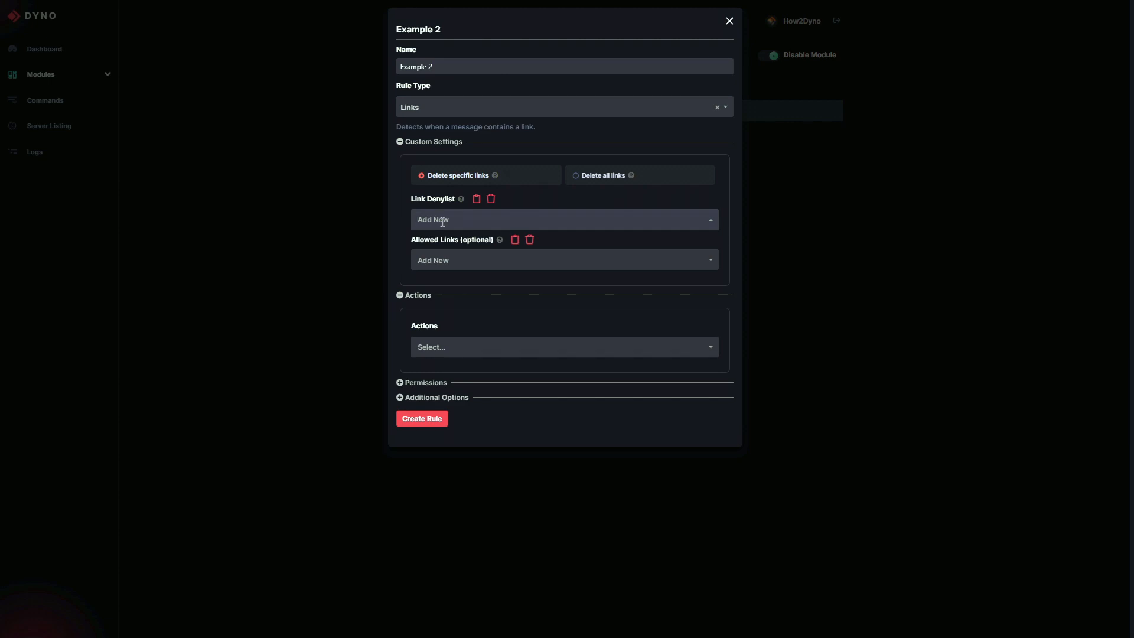
{"action": "left_click", "coordinate": [564, 219]}
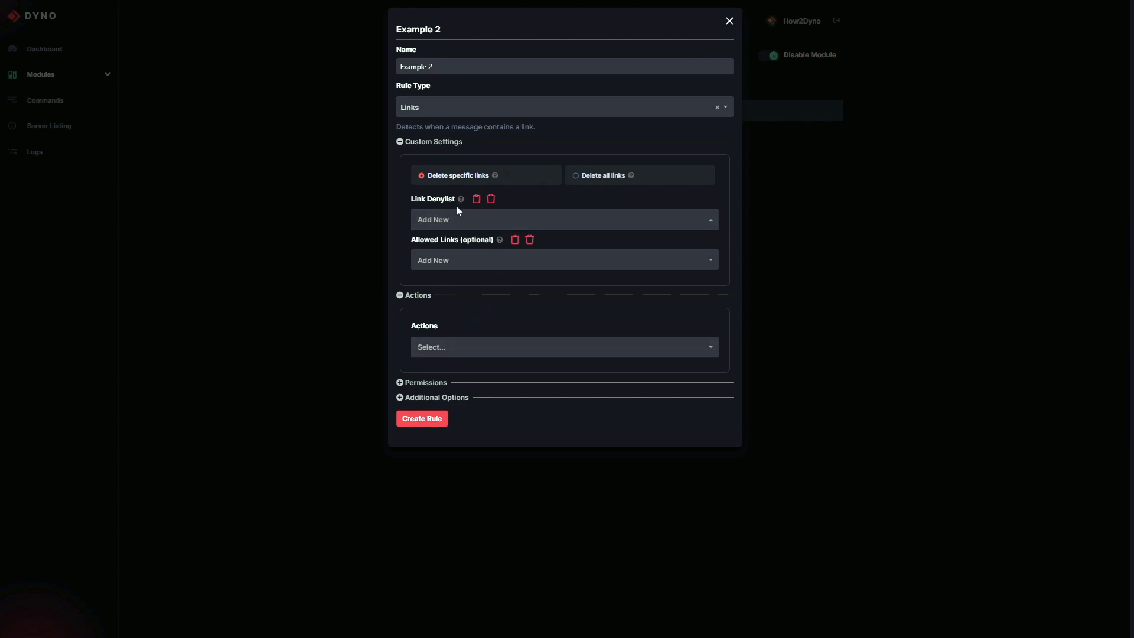
{"action": "left_click", "coordinate": [564, 260]}
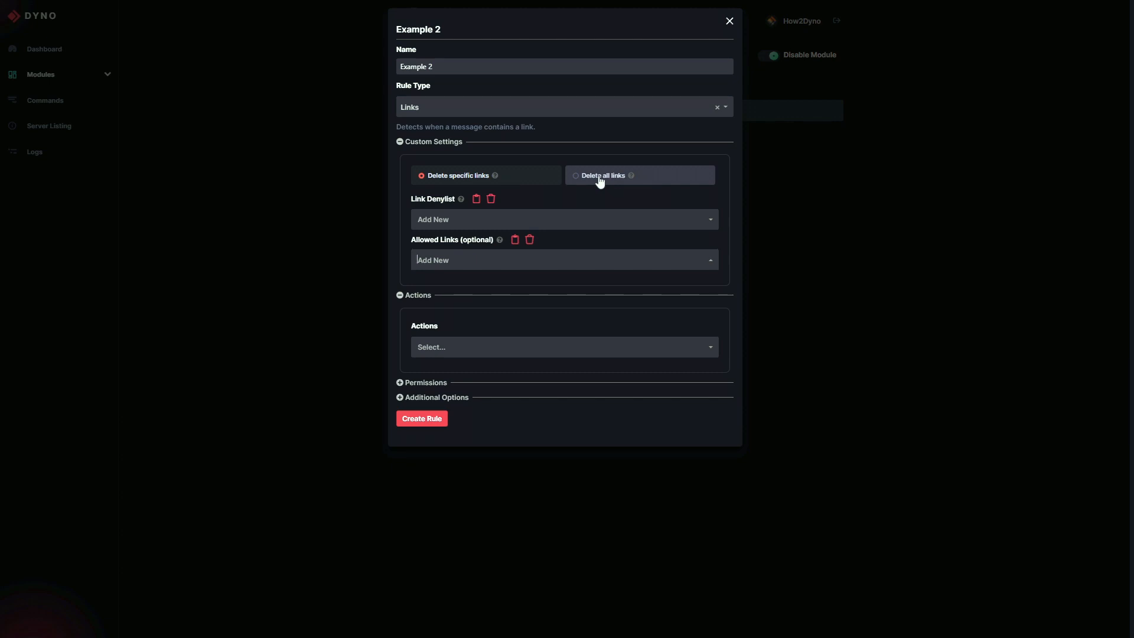
{"action": "left_click", "coordinate": [598, 175]}
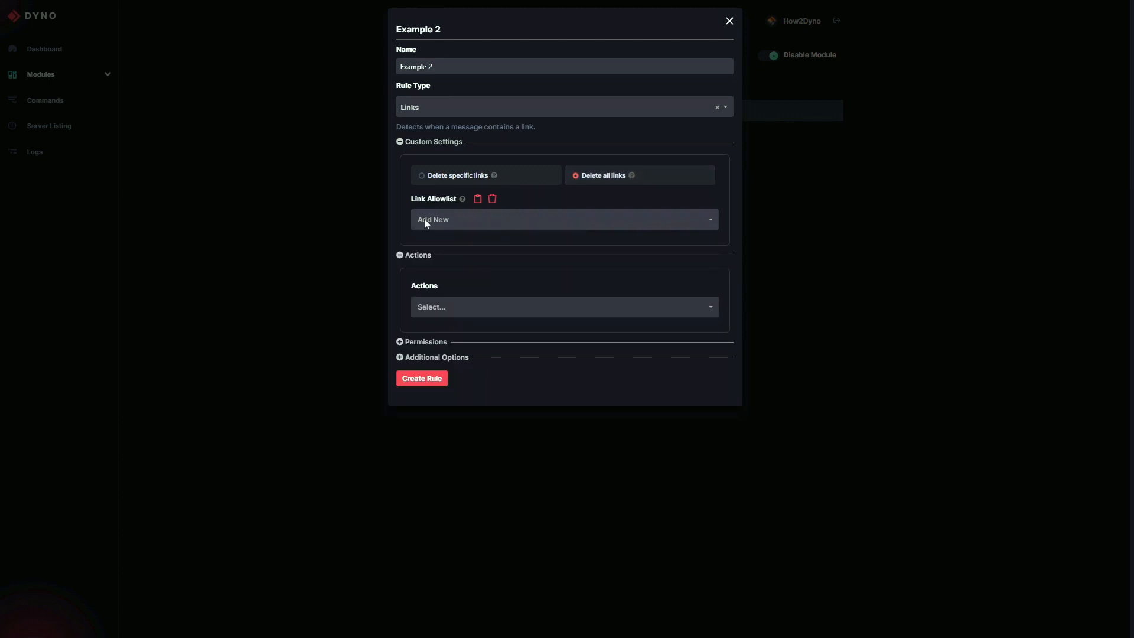
{"action": "mouse_move", "coordinate": [435, 215]}
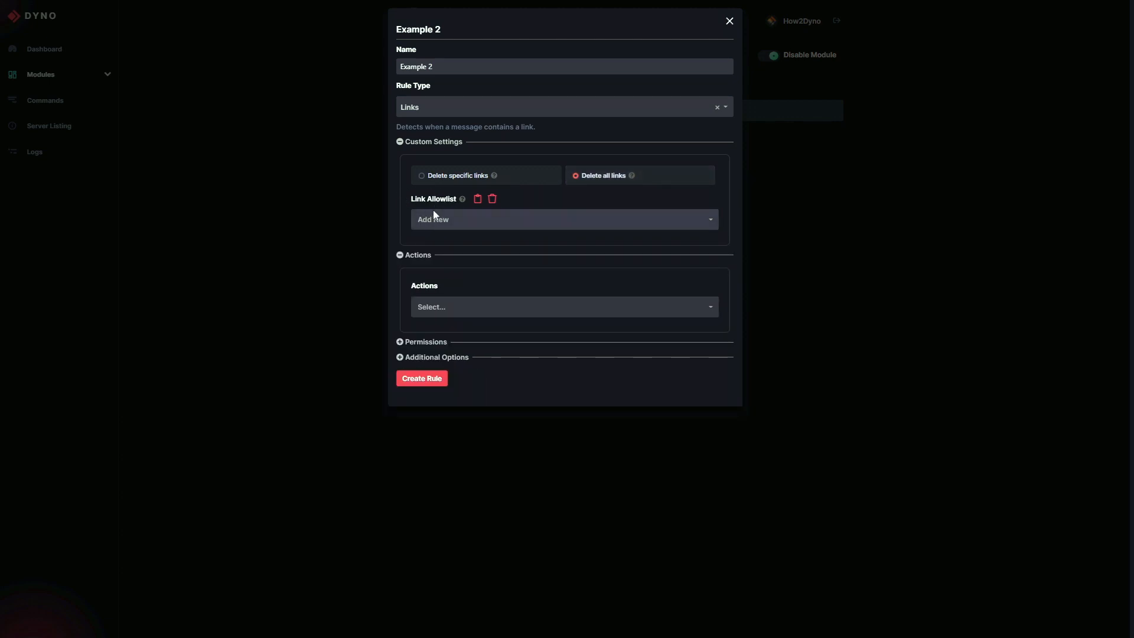
{"action": "mouse_move", "coordinate": [454, 316]}
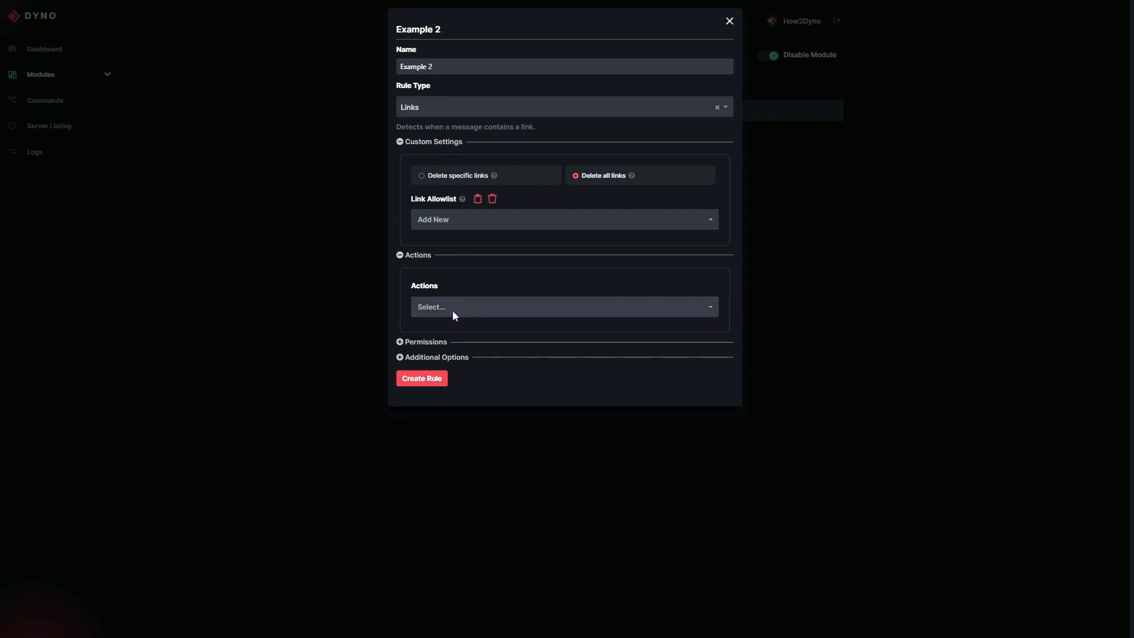
{"action": "left_click", "coordinate": [564, 107]}
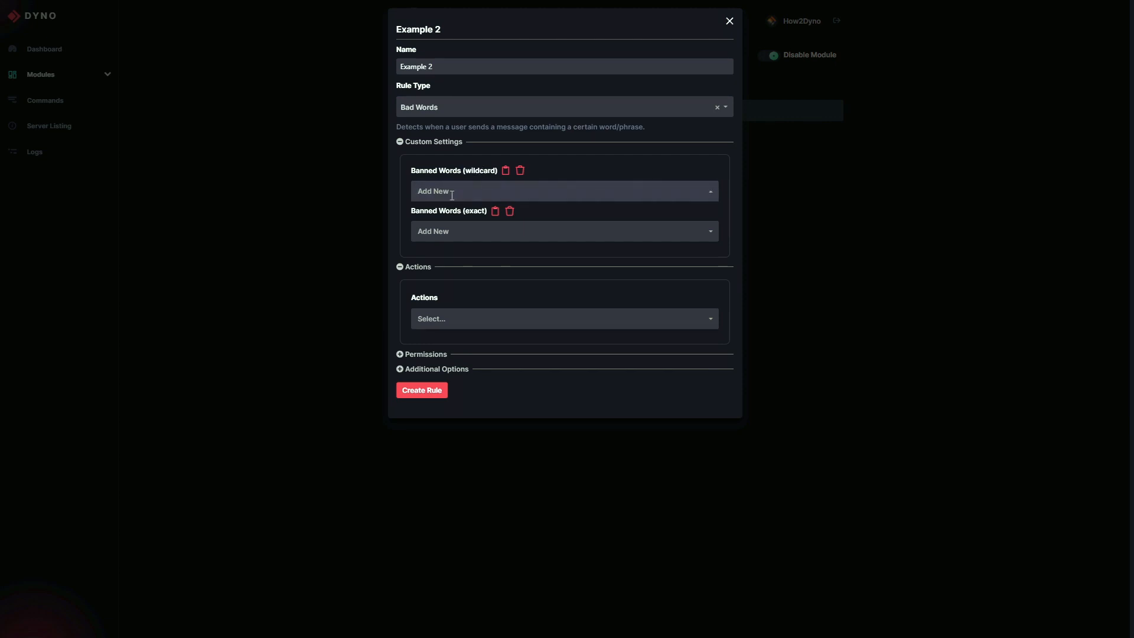
- Check the wildcard and exact banned-word fields, then list rule types down to Zalgo Text
{"action": "left_click", "coordinate": [564, 191]}
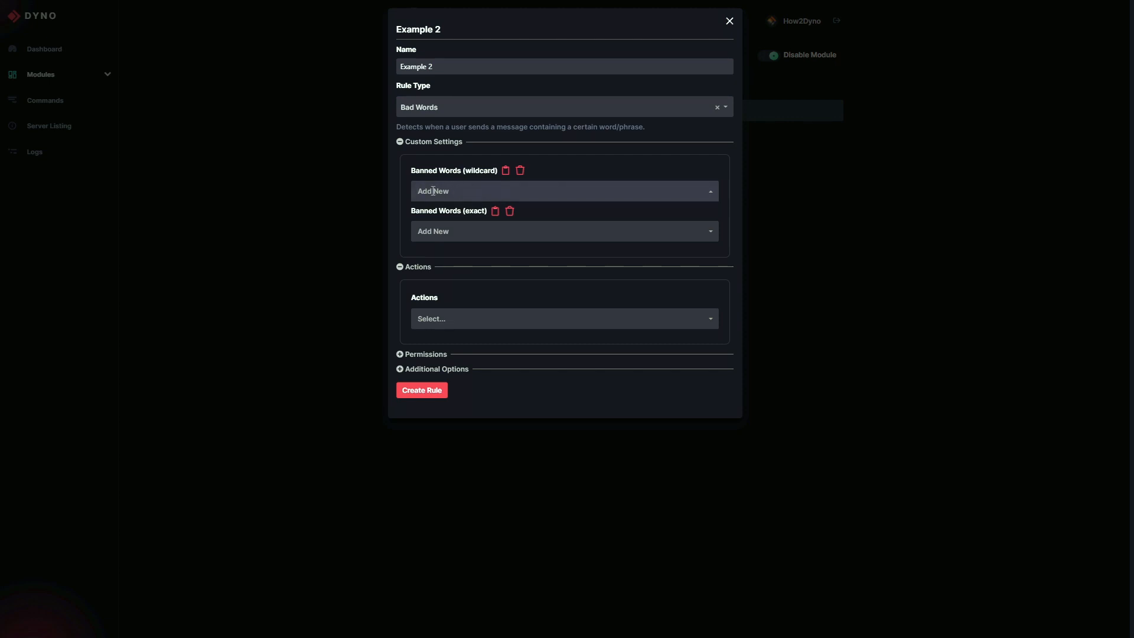
{"action": "left_click", "coordinate": [564, 190]}
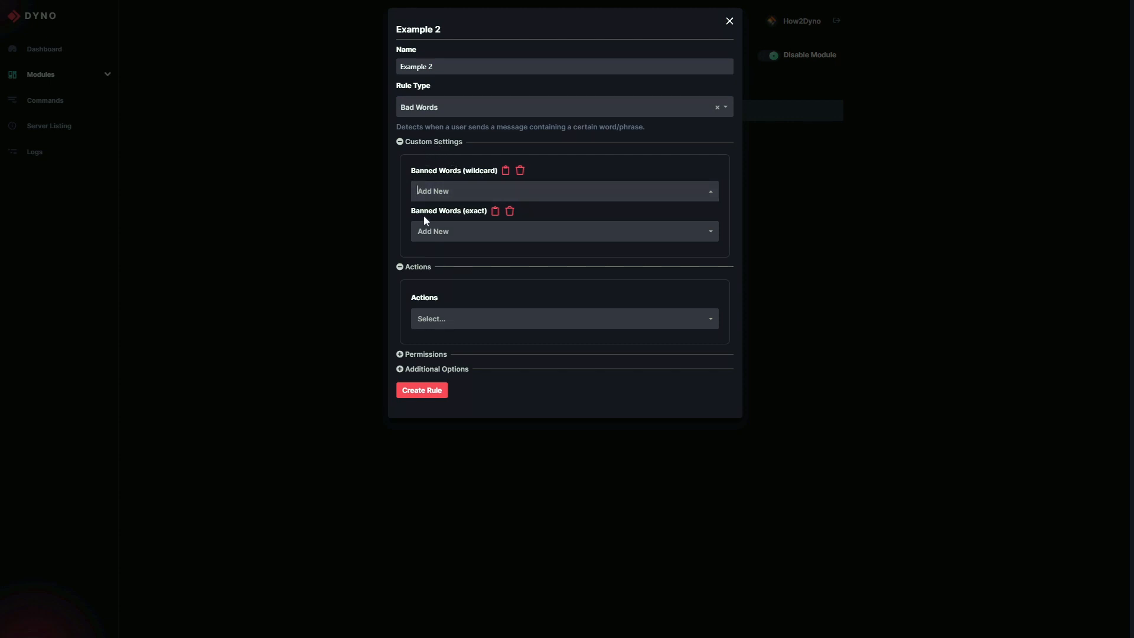
{"action": "left_click", "coordinate": [563, 231]}
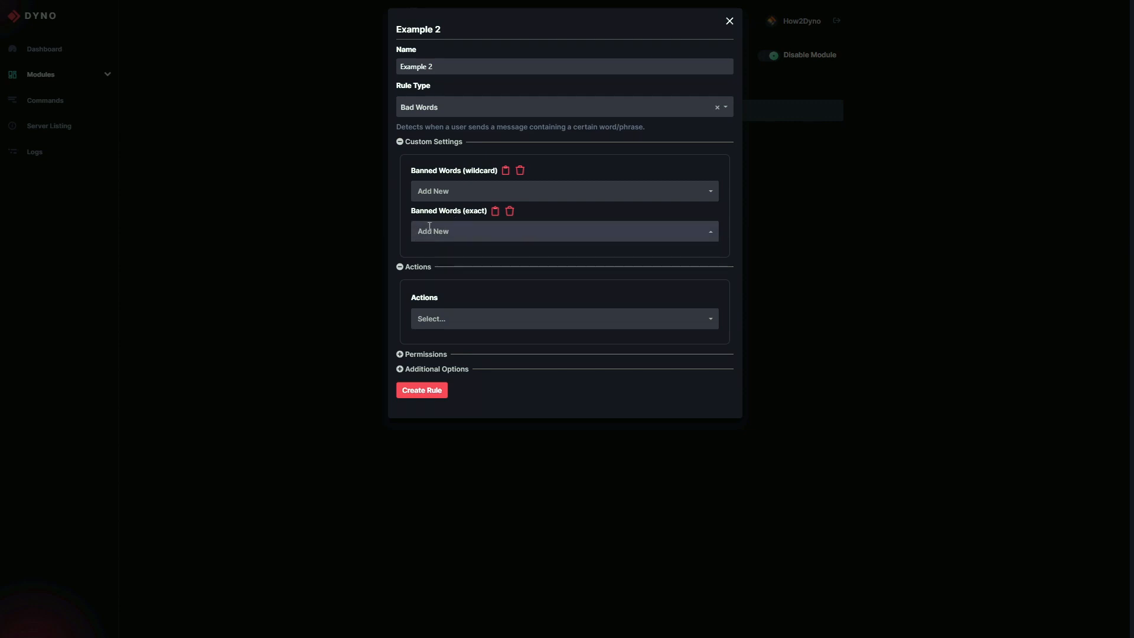
{"action": "left_click", "coordinate": [563, 107]}
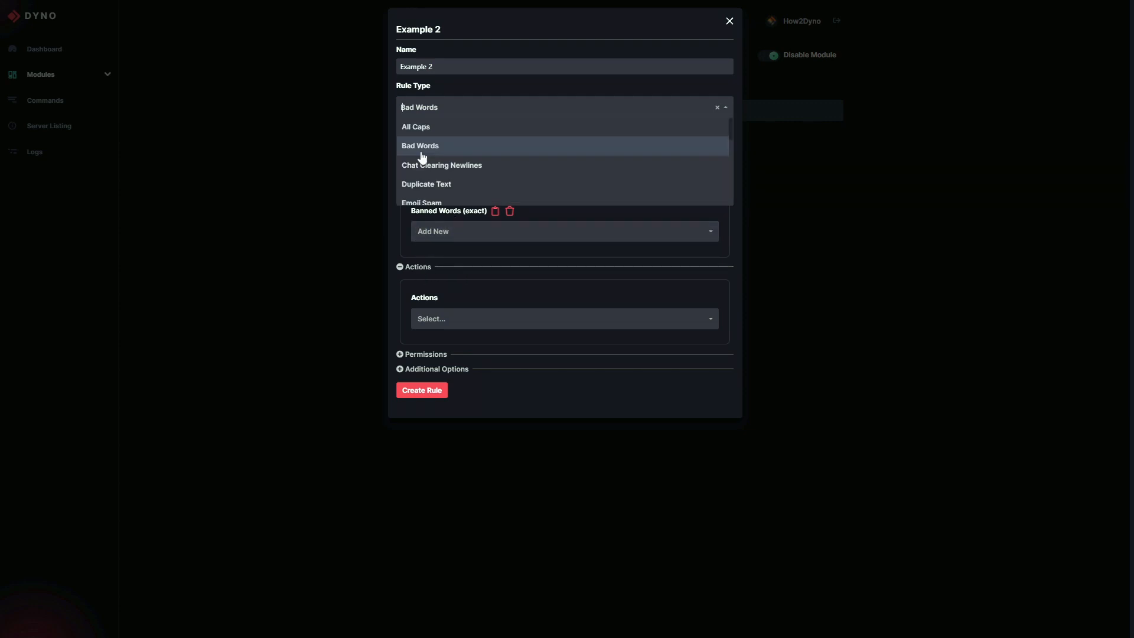
{"action": "mouse_move", "coordinate": [438, 146]}
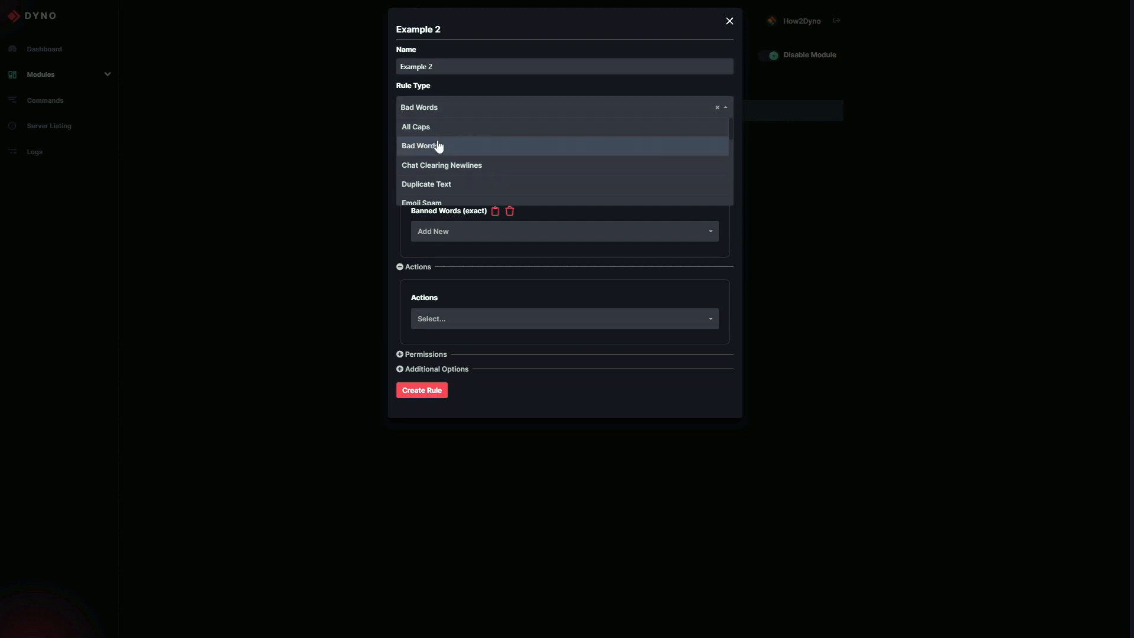
{"action": "scroll", "scroll_direction": "down", "scroll_amount": 3}
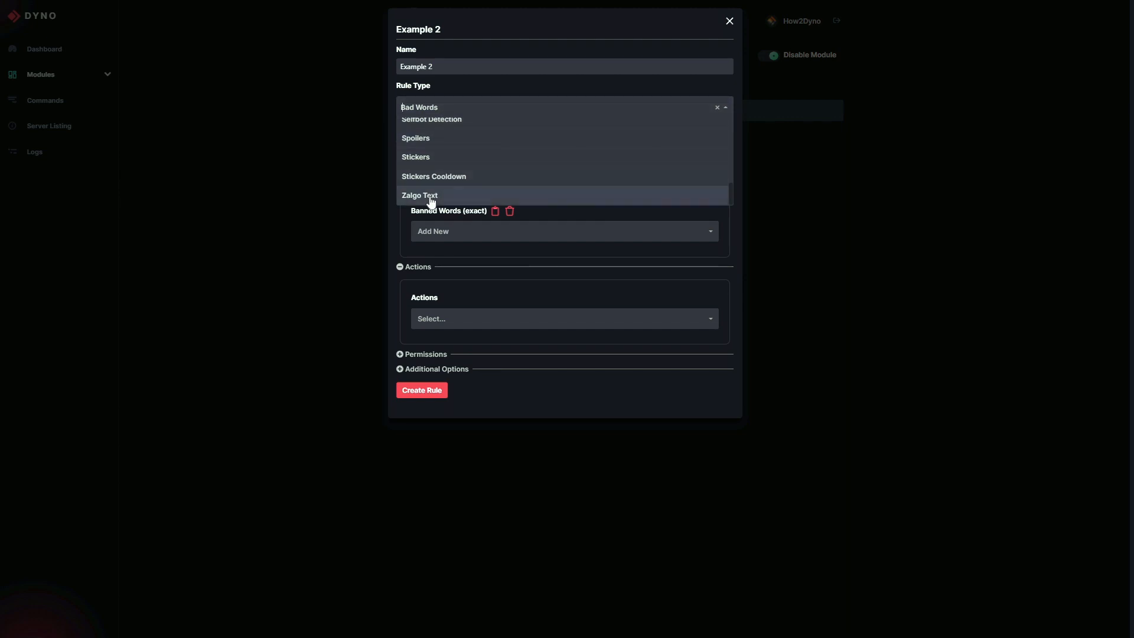
- Preview the Zalgo Text type and its example, then close Example 2 without creating it
{"action": "left_click", "coordinate": [419, 195]}
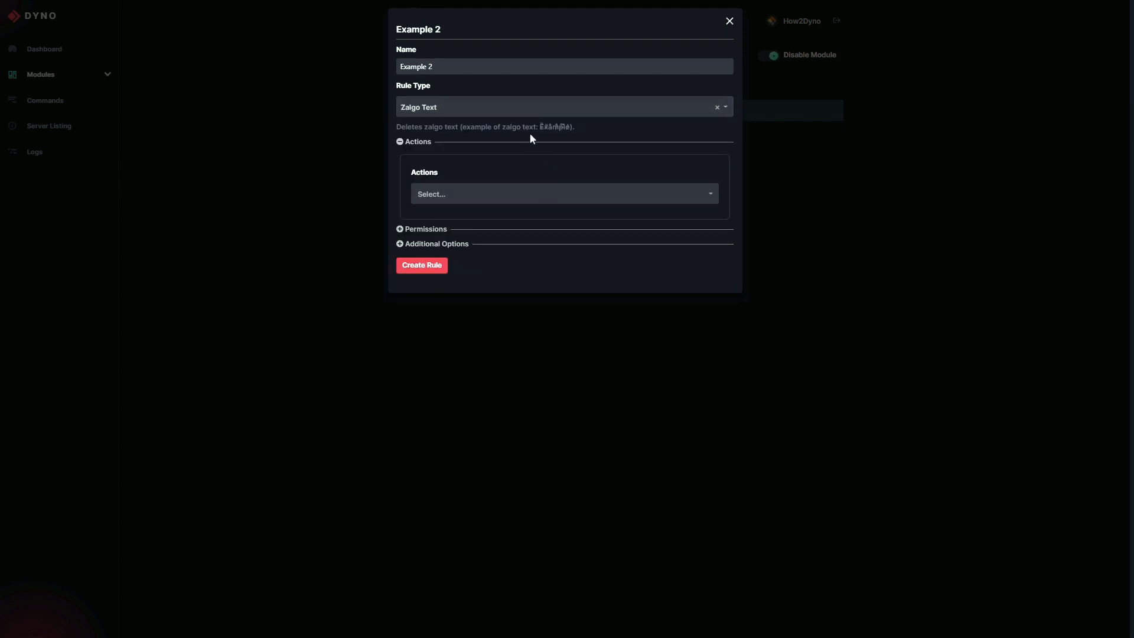
{"action": "double_click", "coordinate": [556, 127]}
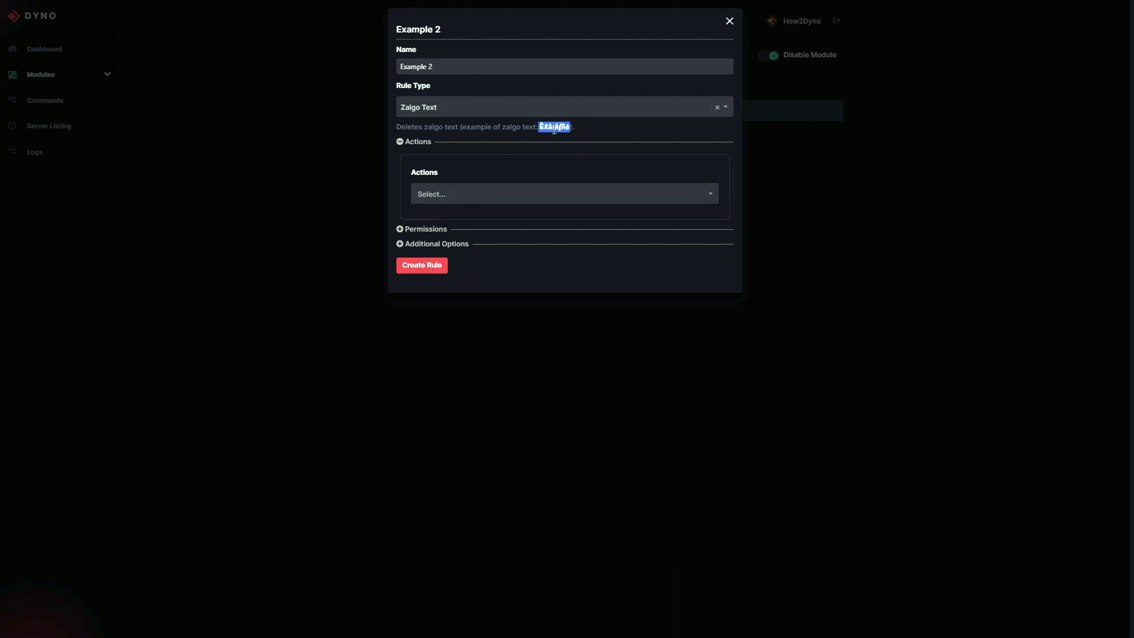
{"action": "mouse_move", "coordinate": [457, 181]}
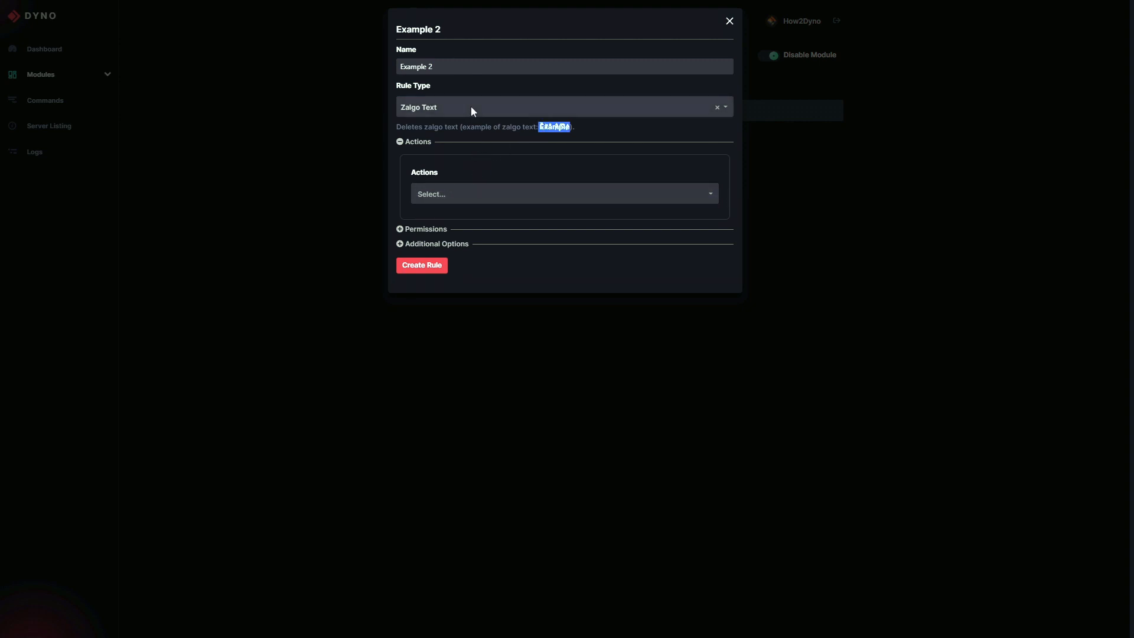
{"action": "left_click", "coordinate": [563, 107]}
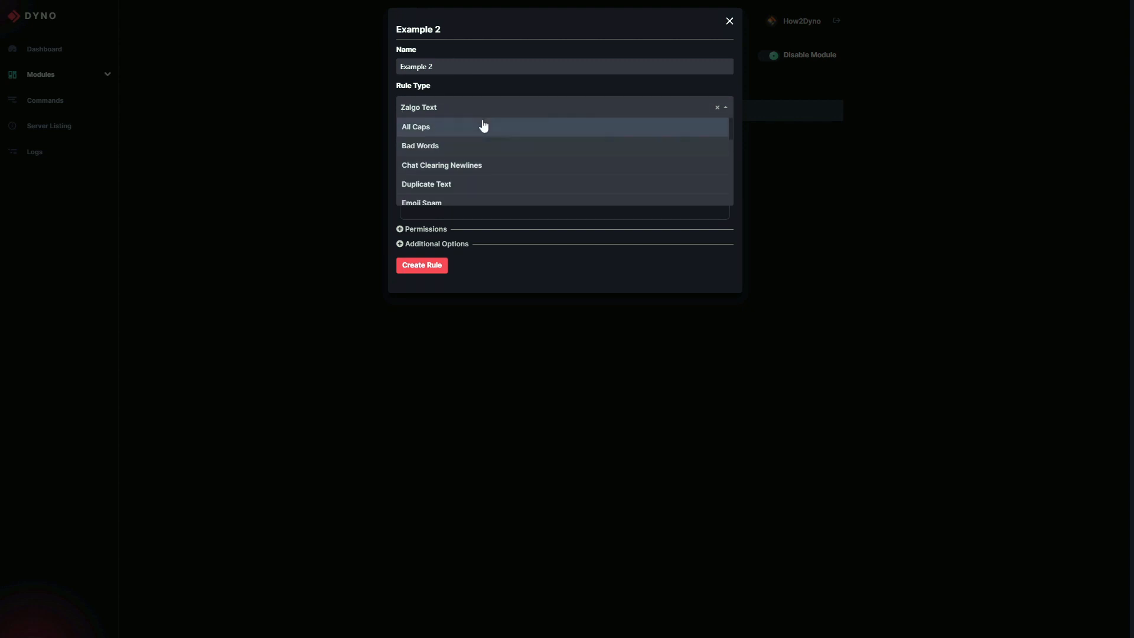
{"action": "mouse_move", "coordinate": [450, 166]}
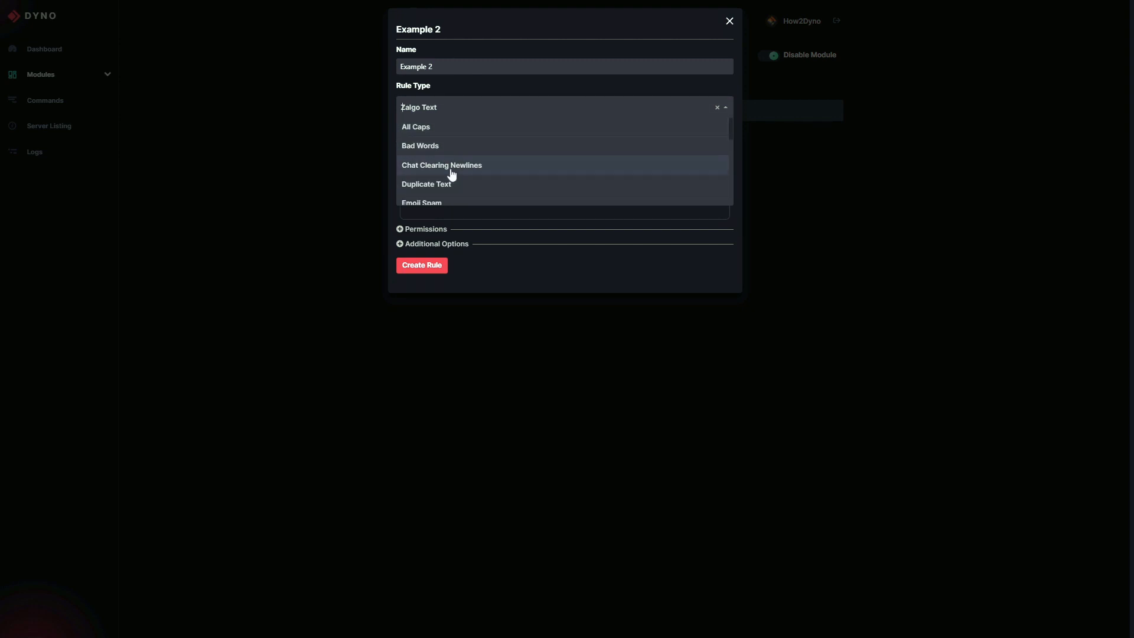
{"action": "left_click", "coordinate": [728, 20]}
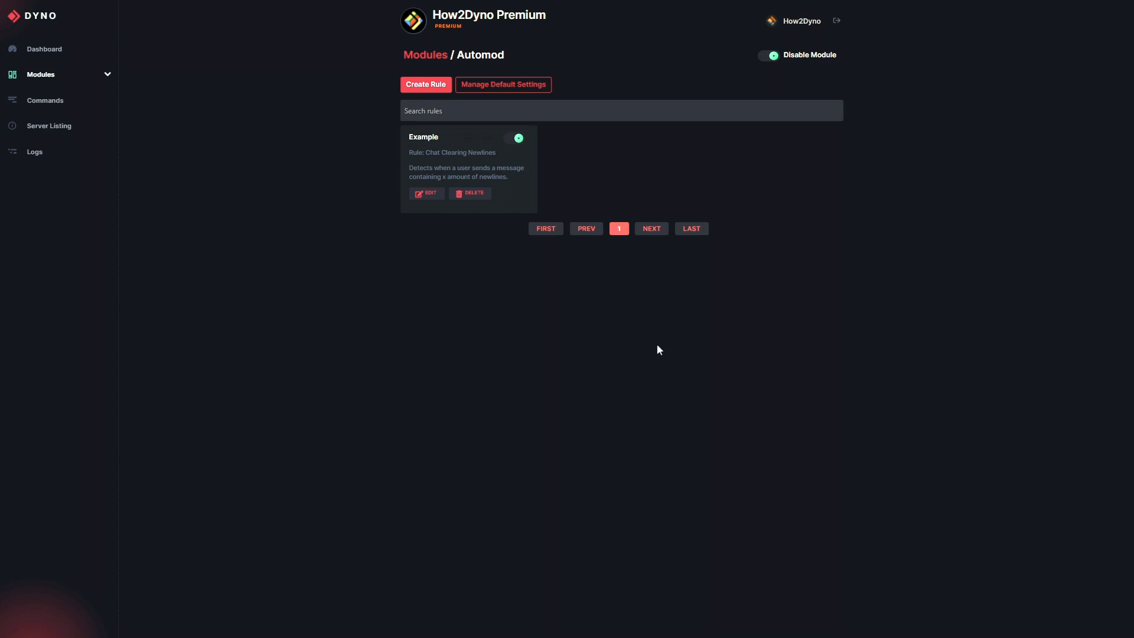